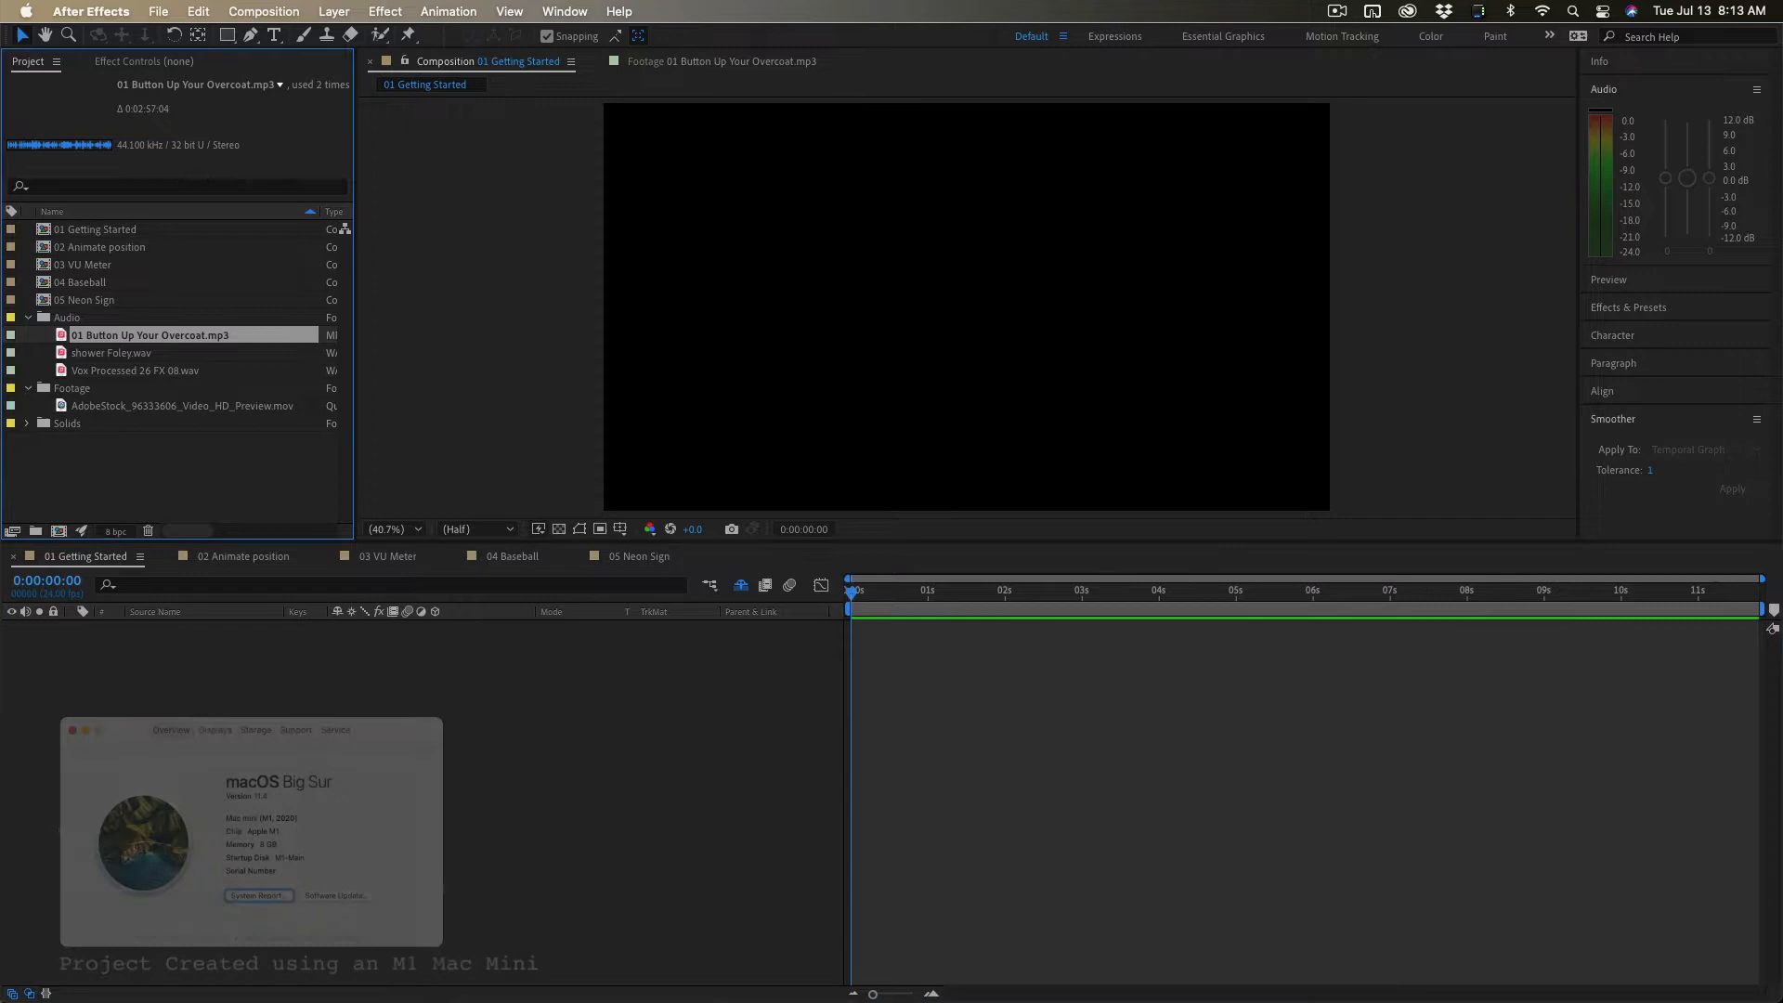
- Open Button Up Your Overcoat.mp3 in its Footage viewer and jump partway through the clip
{"action": "double_click", "coordinate": [149, 334]}
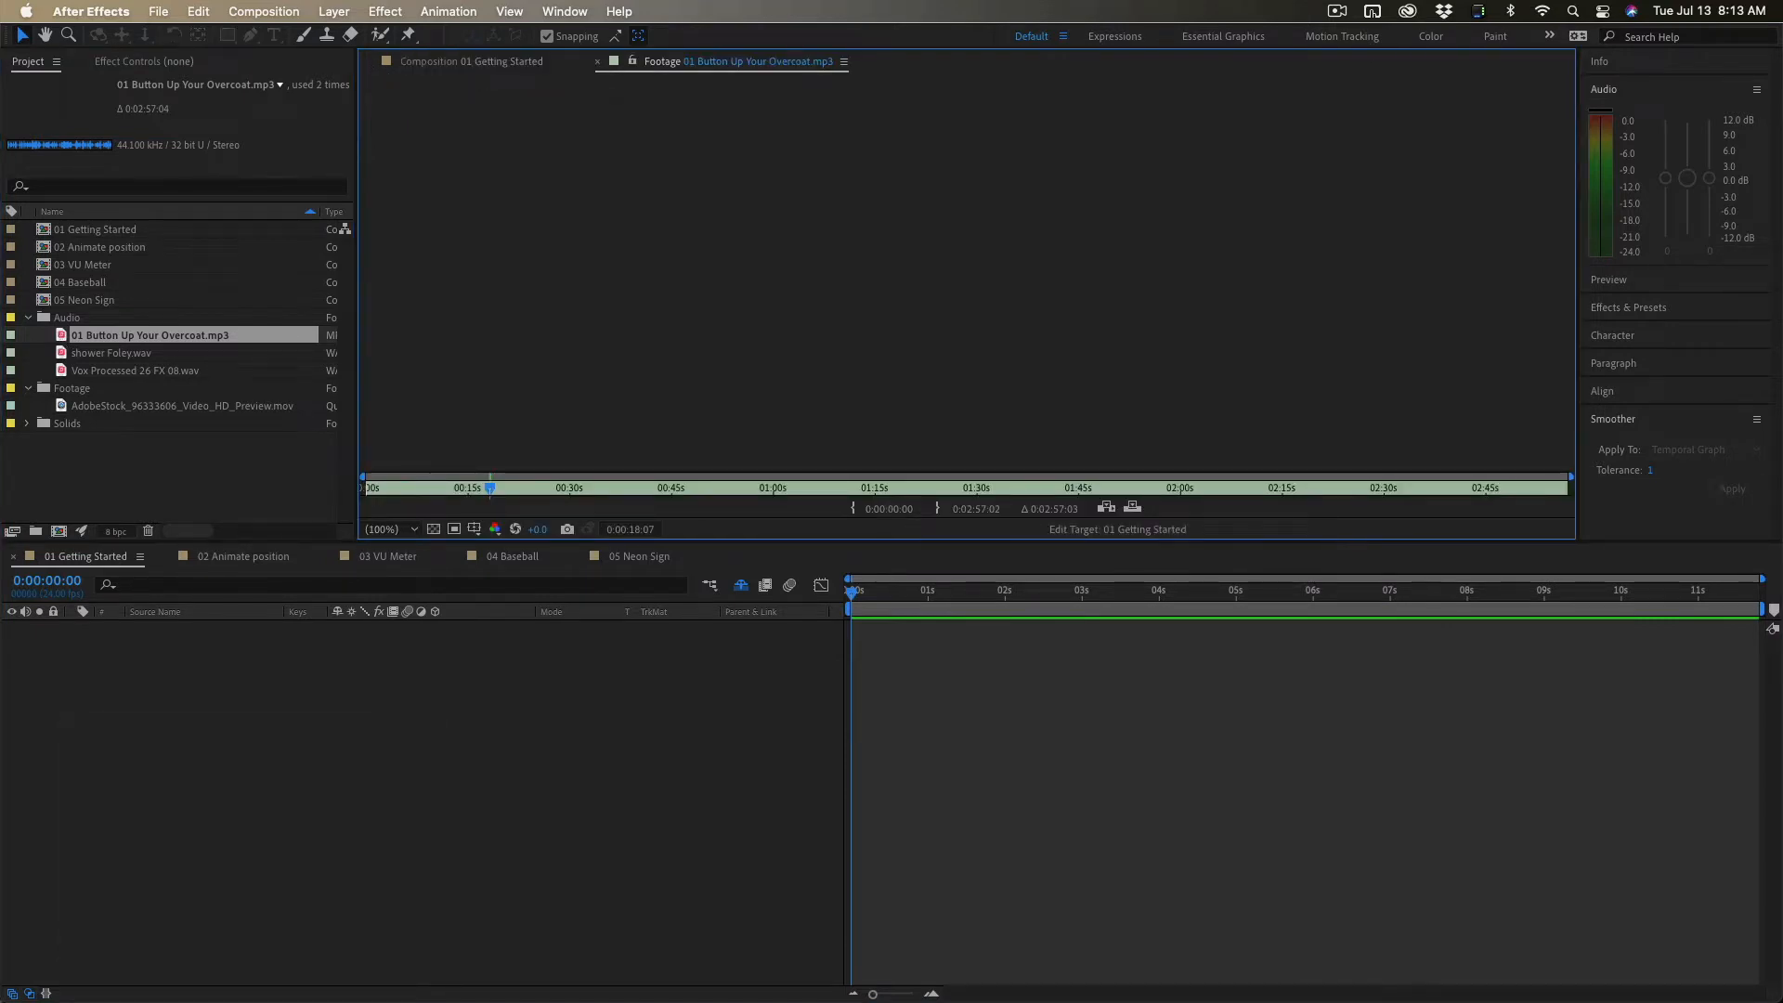
{"action": "left_click", "coordinate": [779, 486]}
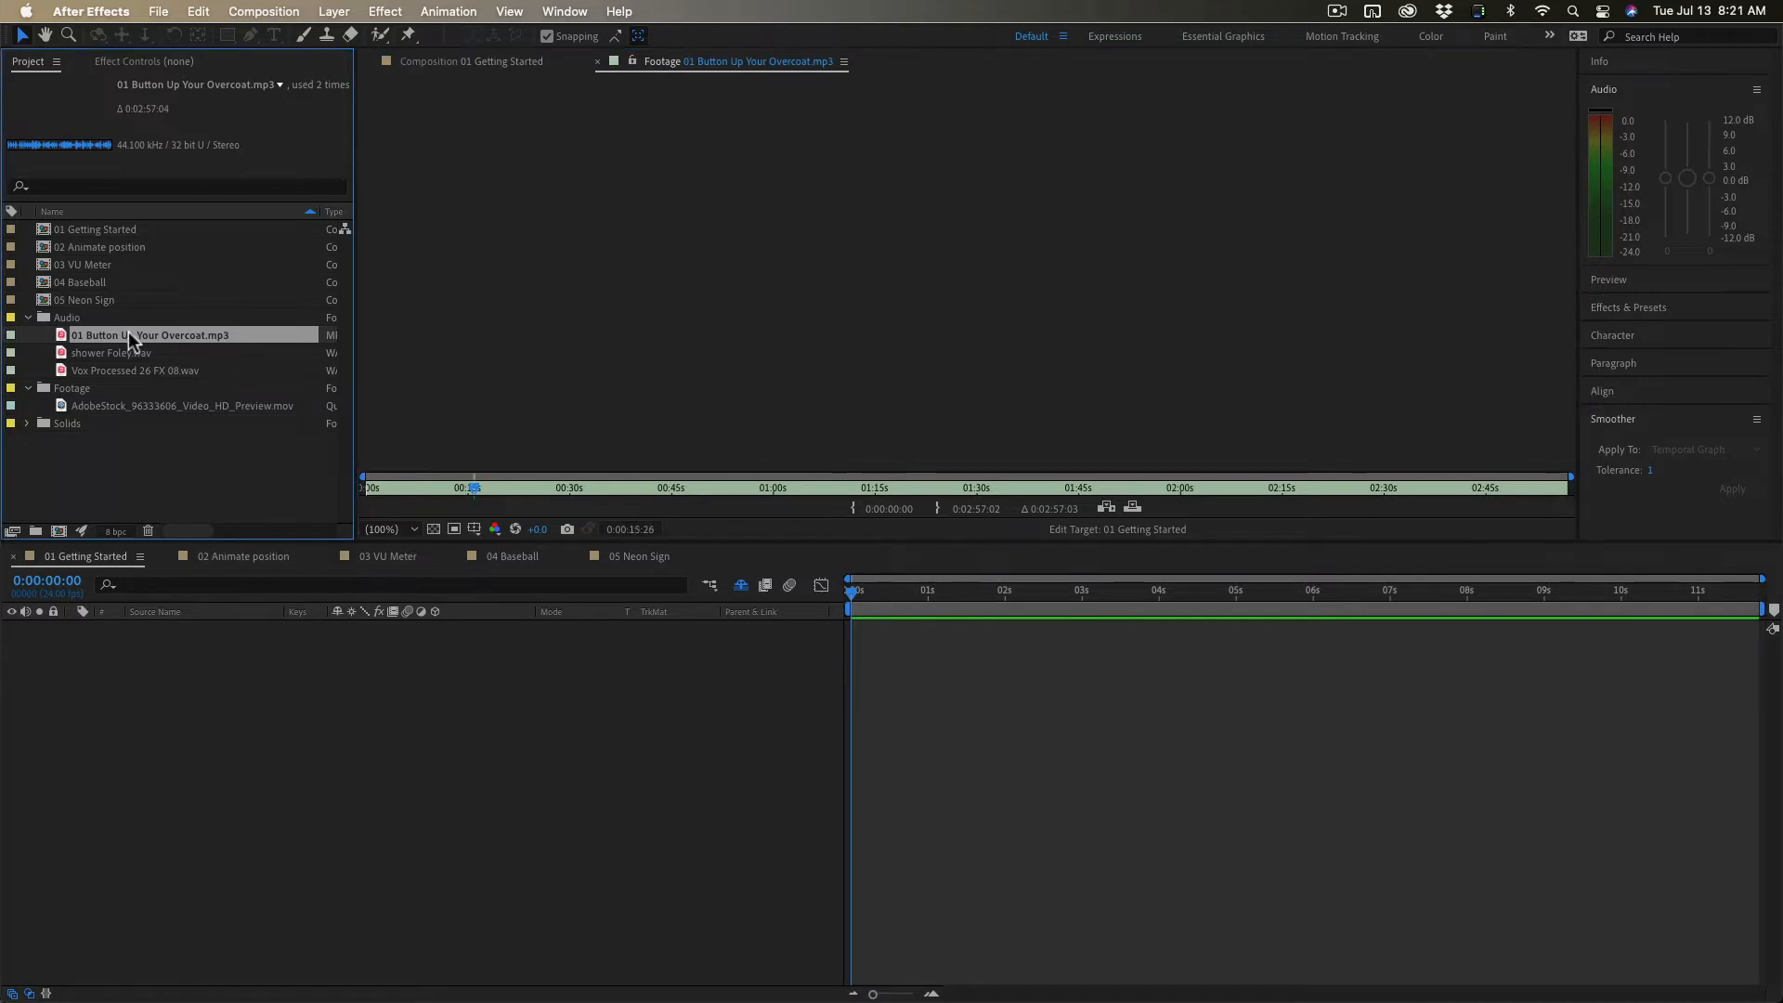
- Drop Button Up Your Overcoat.mp3 into the Getting Started timeline, exposing its waveform and audio levels
{"action": "left_click_drag", "start_coordinate": [148, 334], "coordinate": [256, 705]}
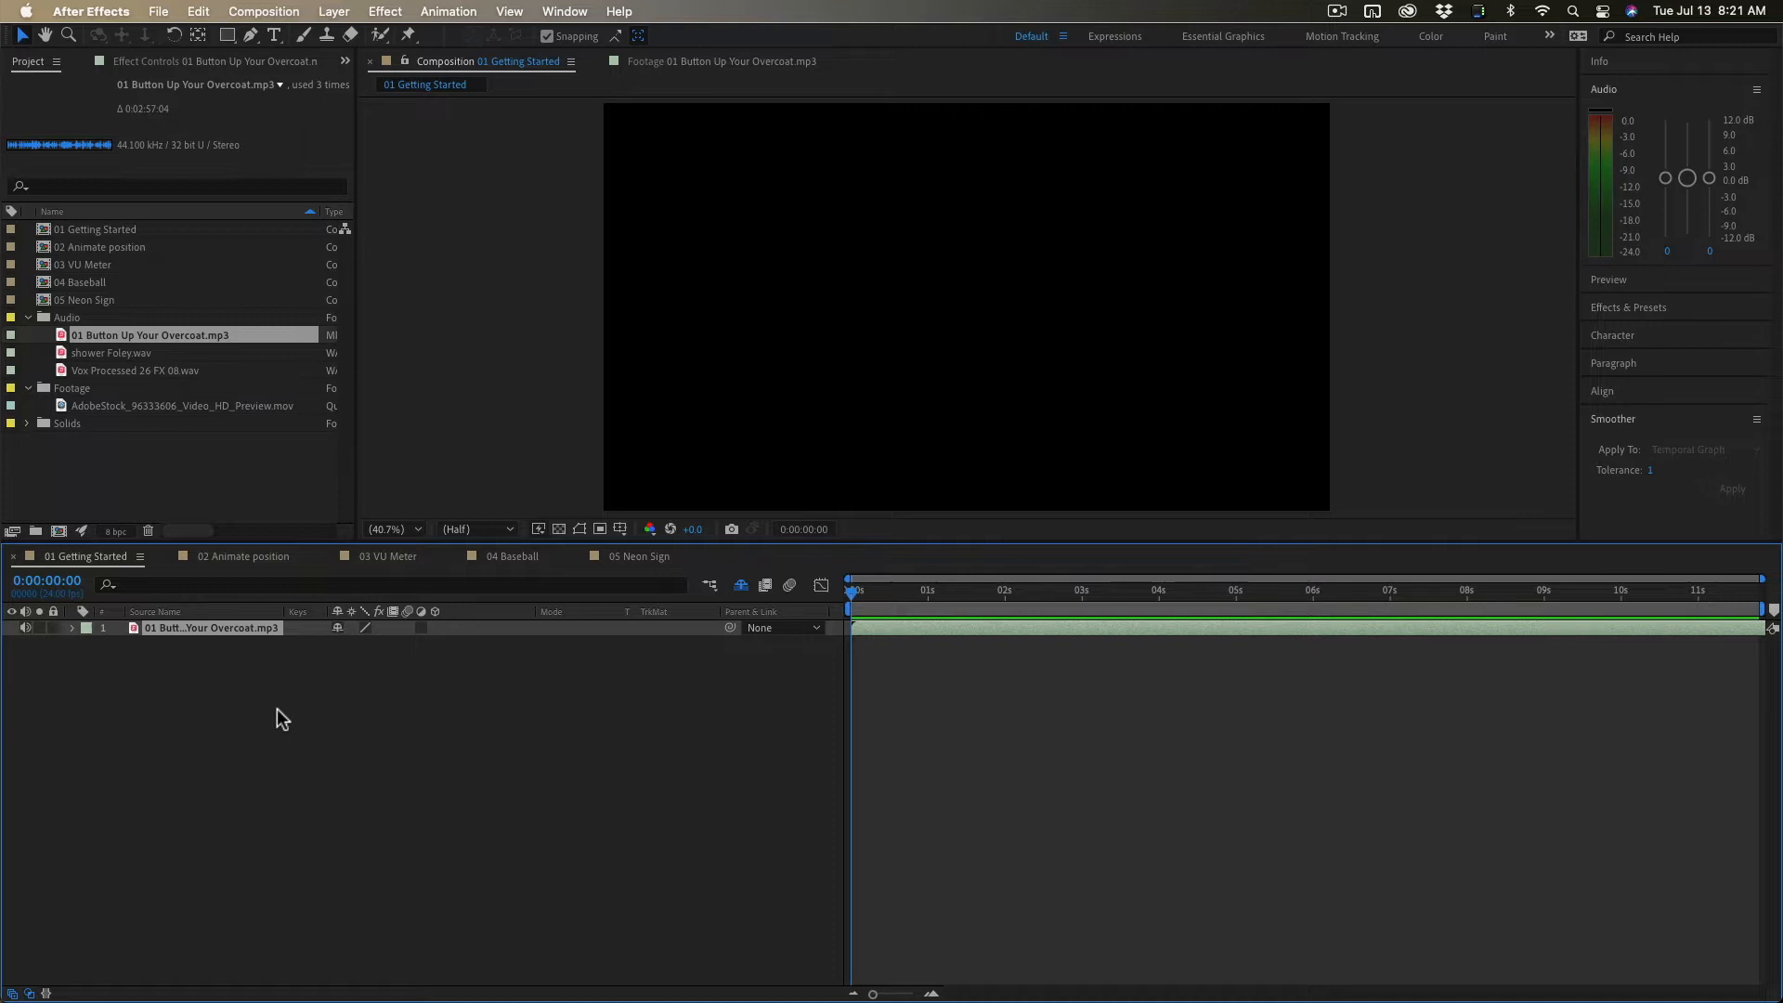
{"action": "left_click", "coordinate": [72, 627]}
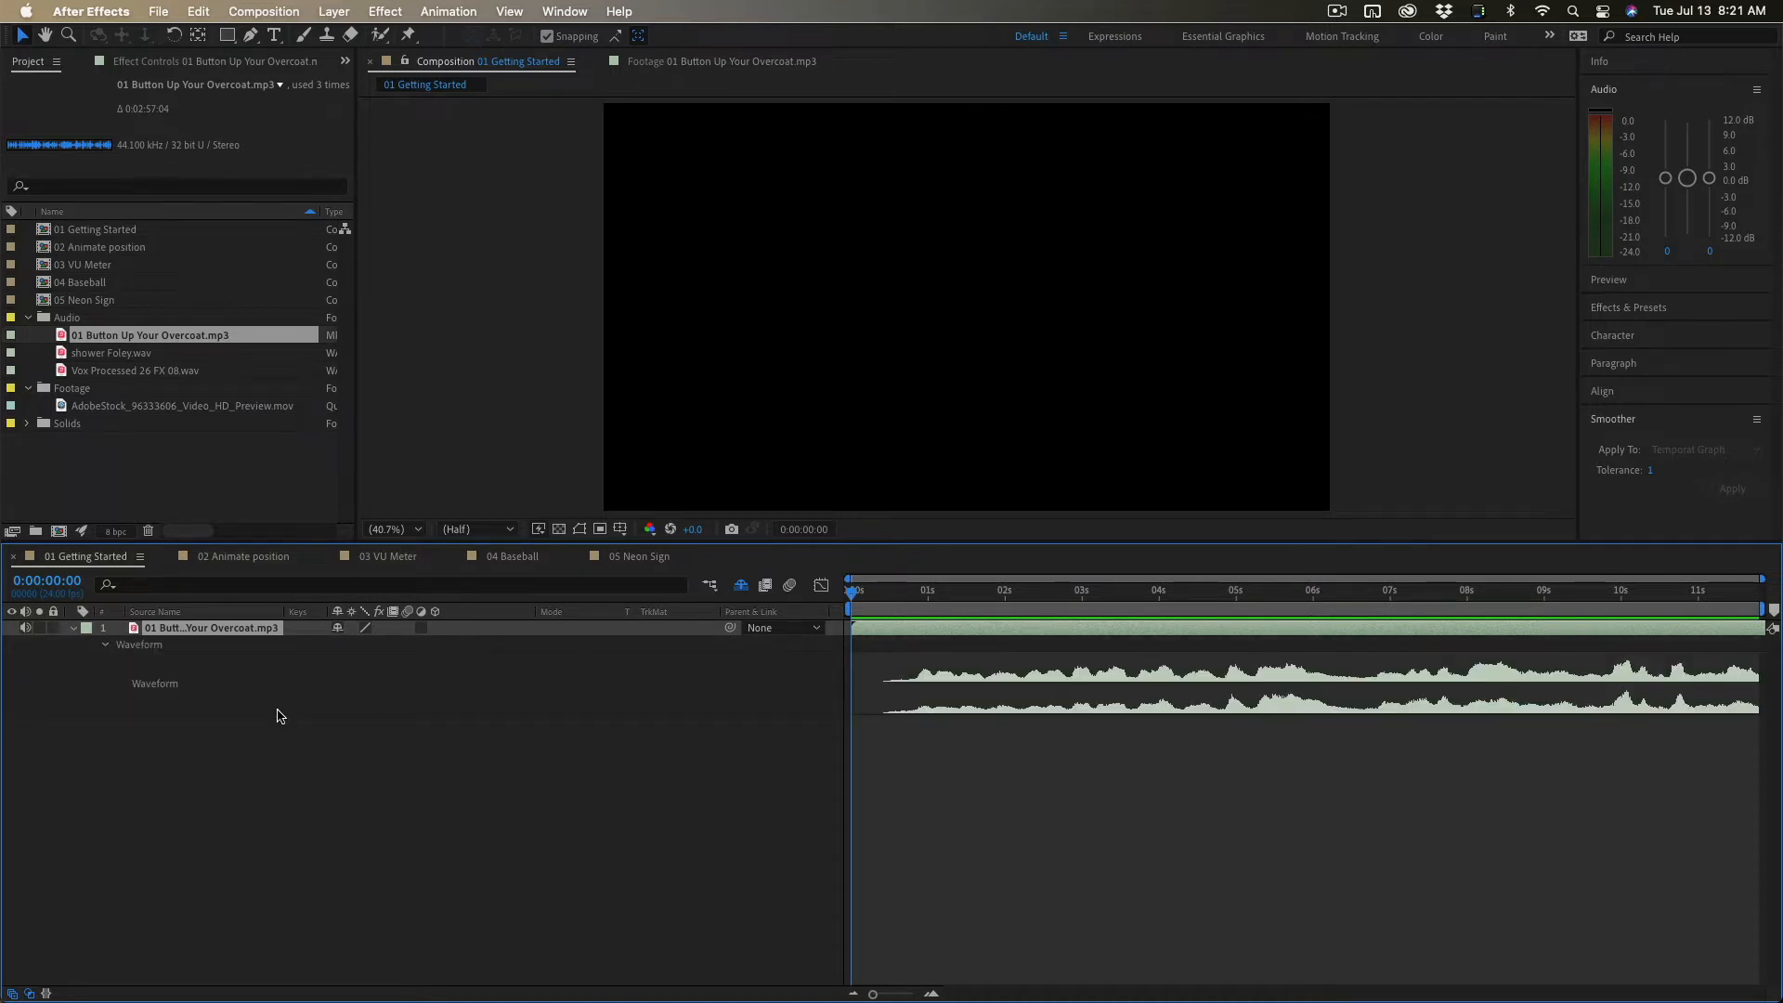
{"action": "mouse_move", "coordinate": [1036, 716]}
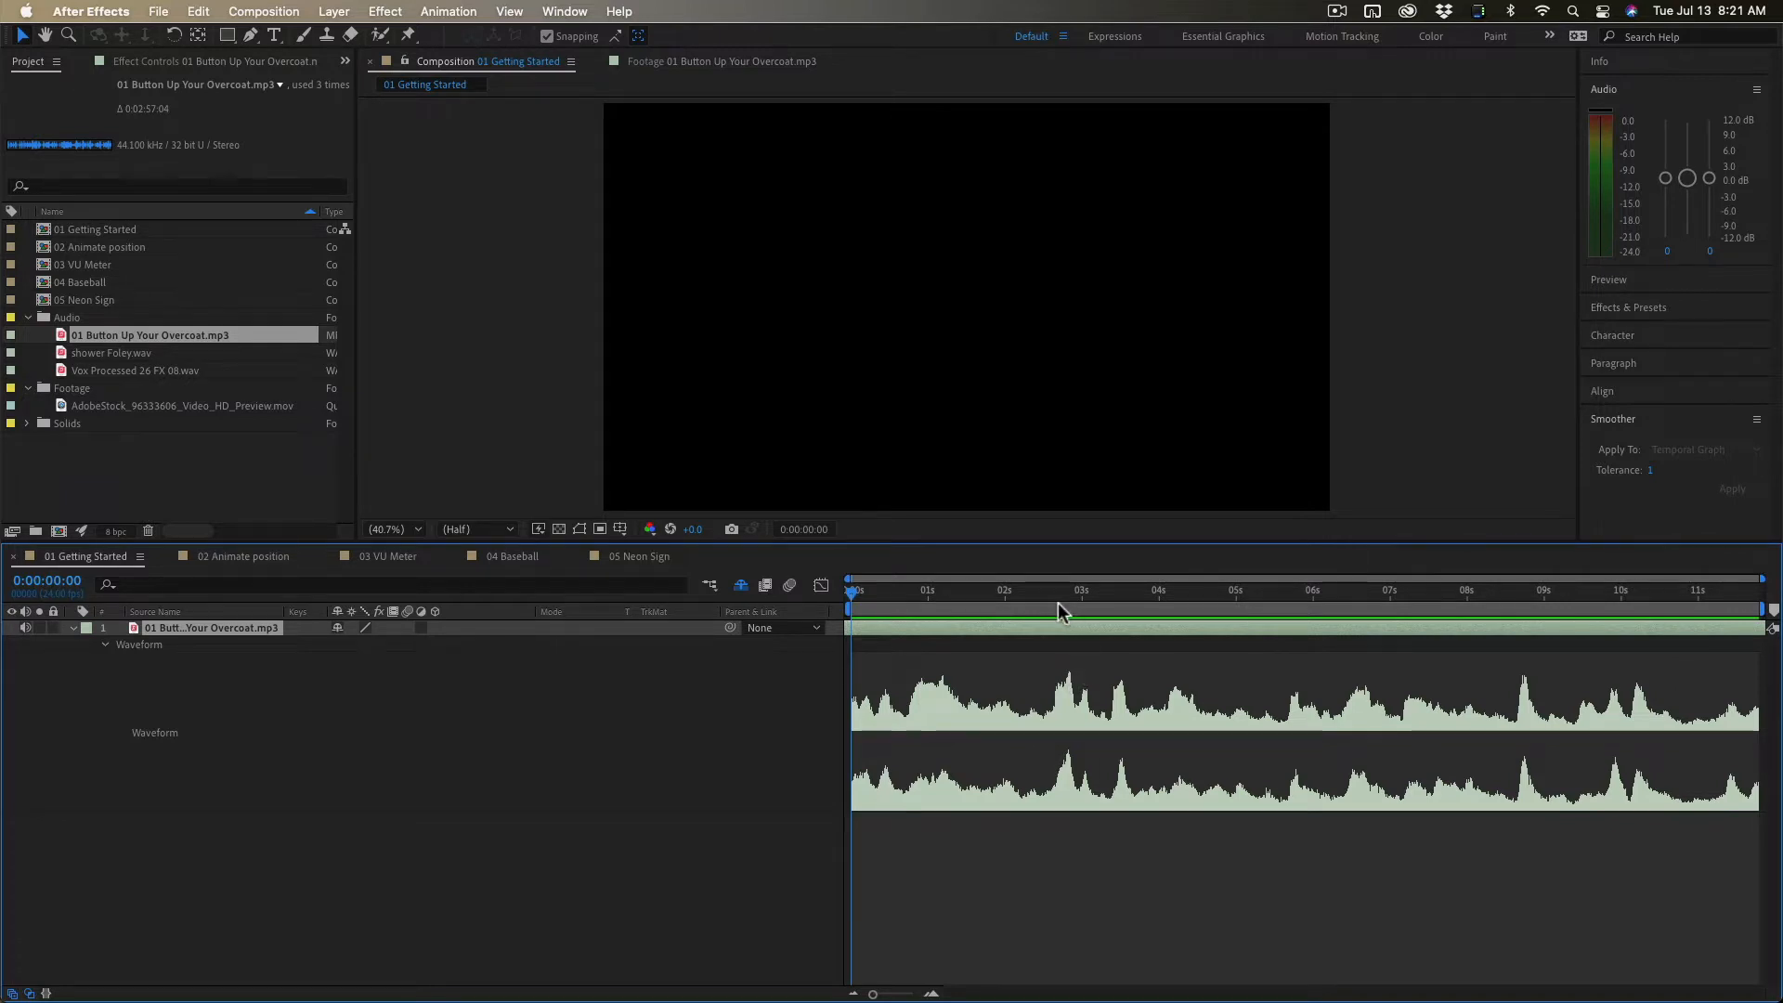
{"action": "left_click", "coordinate": [1063, 591]}
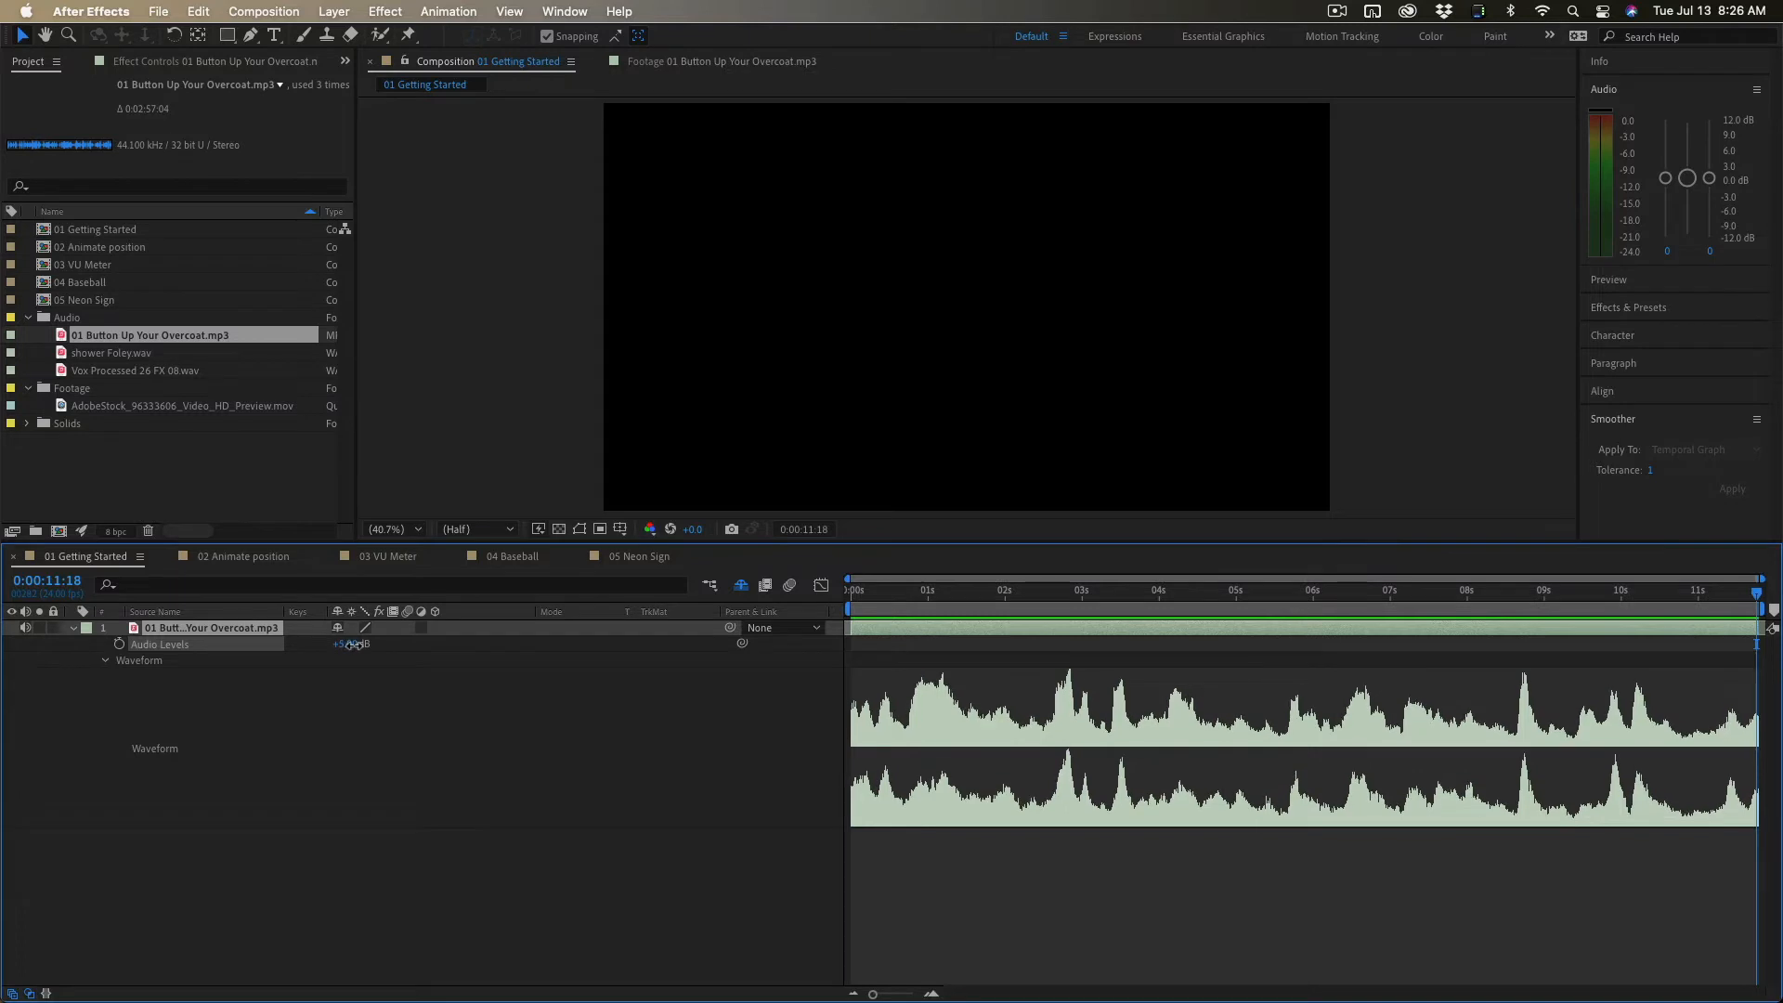
- Scrub the music layer's Audio Levels to +3.90 dB and set the time near 3 seconds
{"action": "left_click_drag", "start_coordinate": [353, 643], "coordinate": [358, 637]}
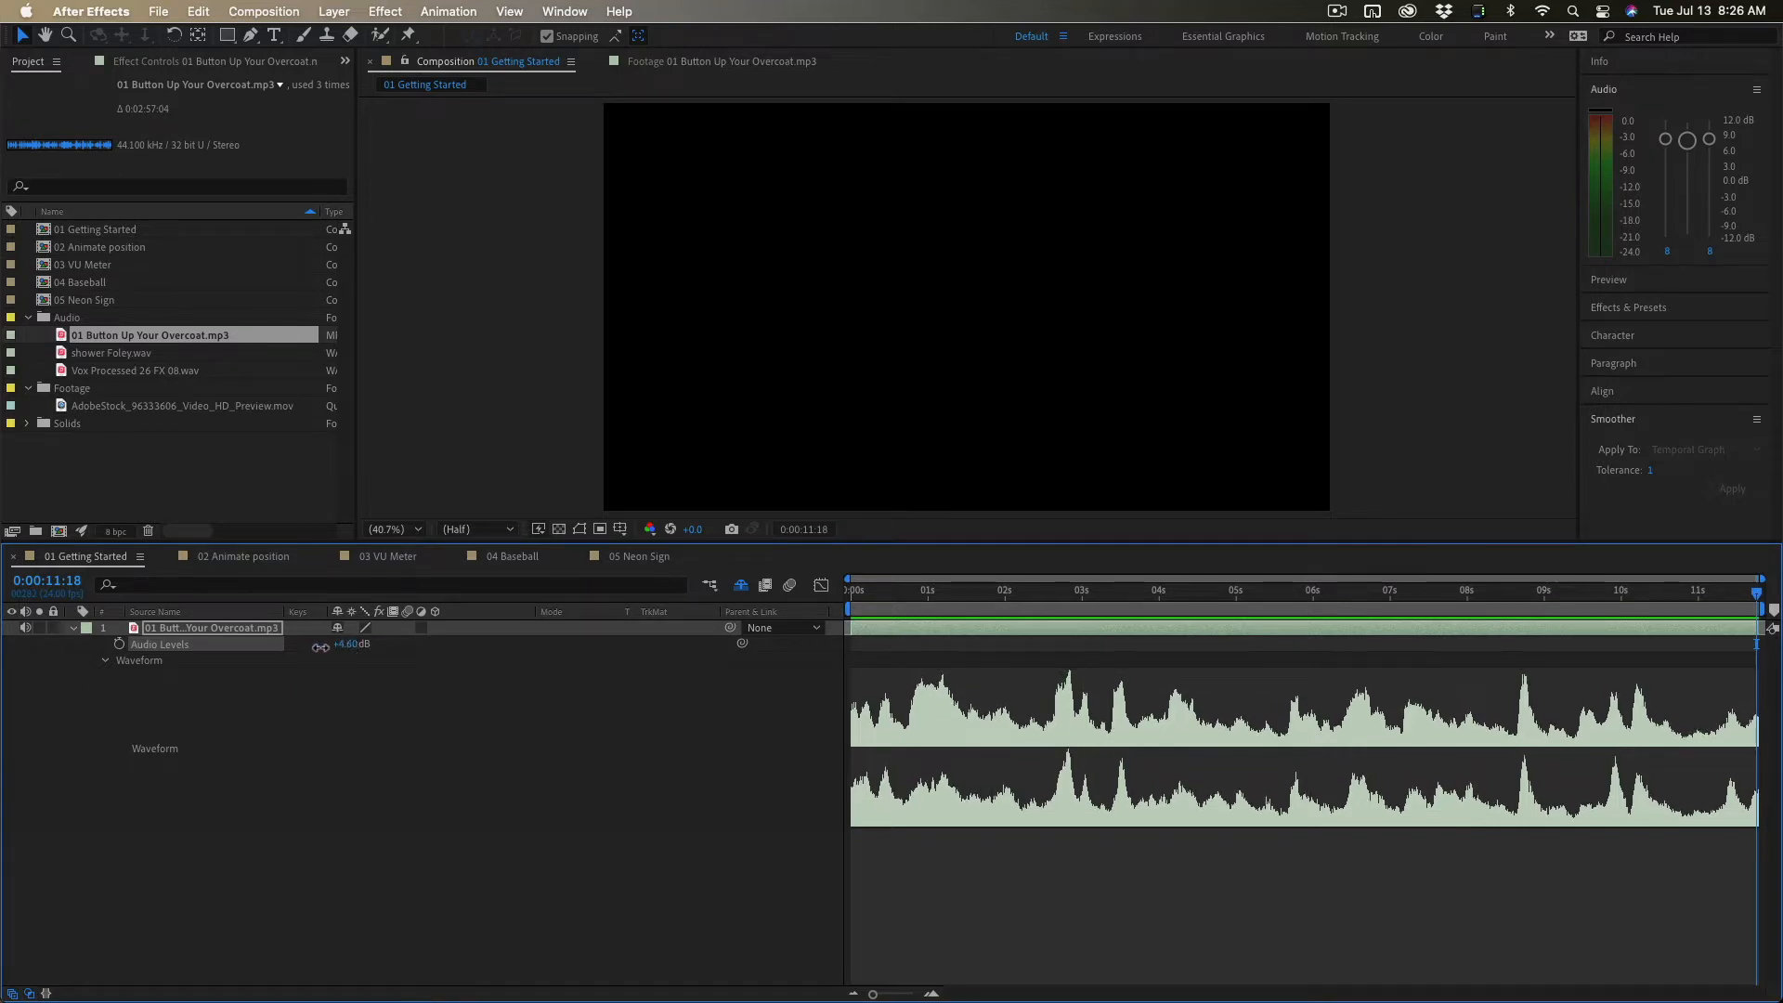
{"action": "left_click_drag", "start_coordinate": [347, 643], "coordinate": [335, 650]}
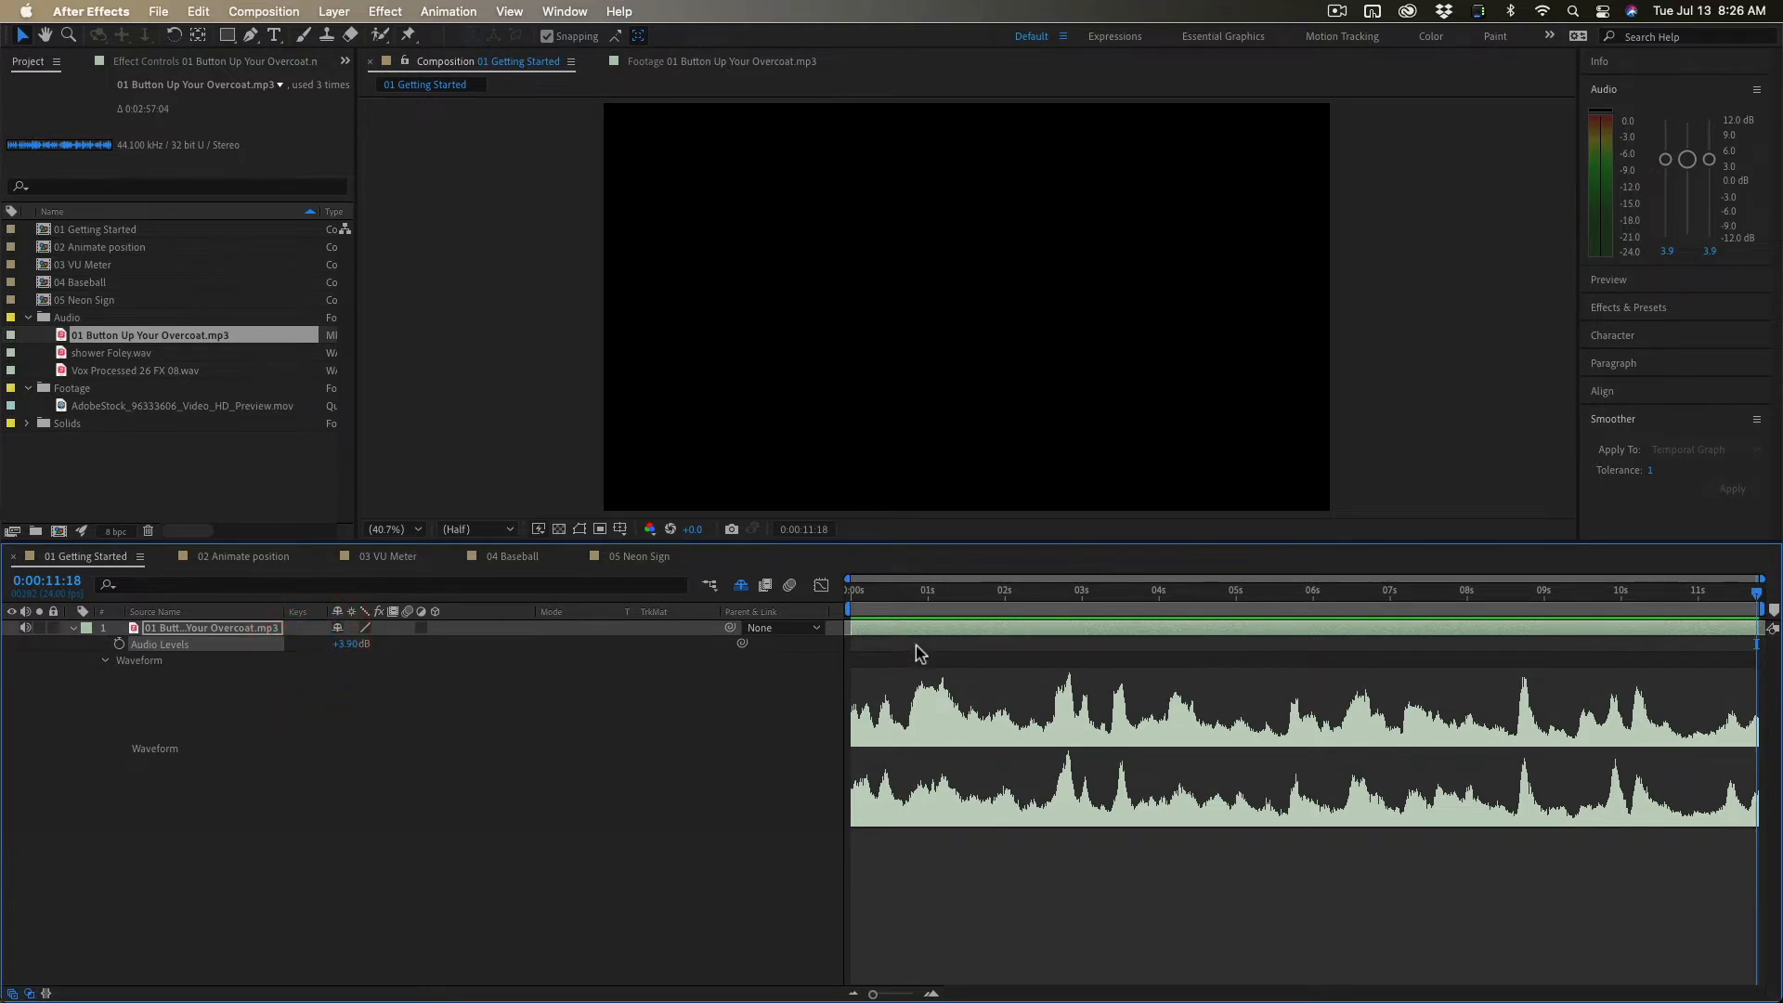
{"action": "mouse_move", "coordinate": [1067, 602]}
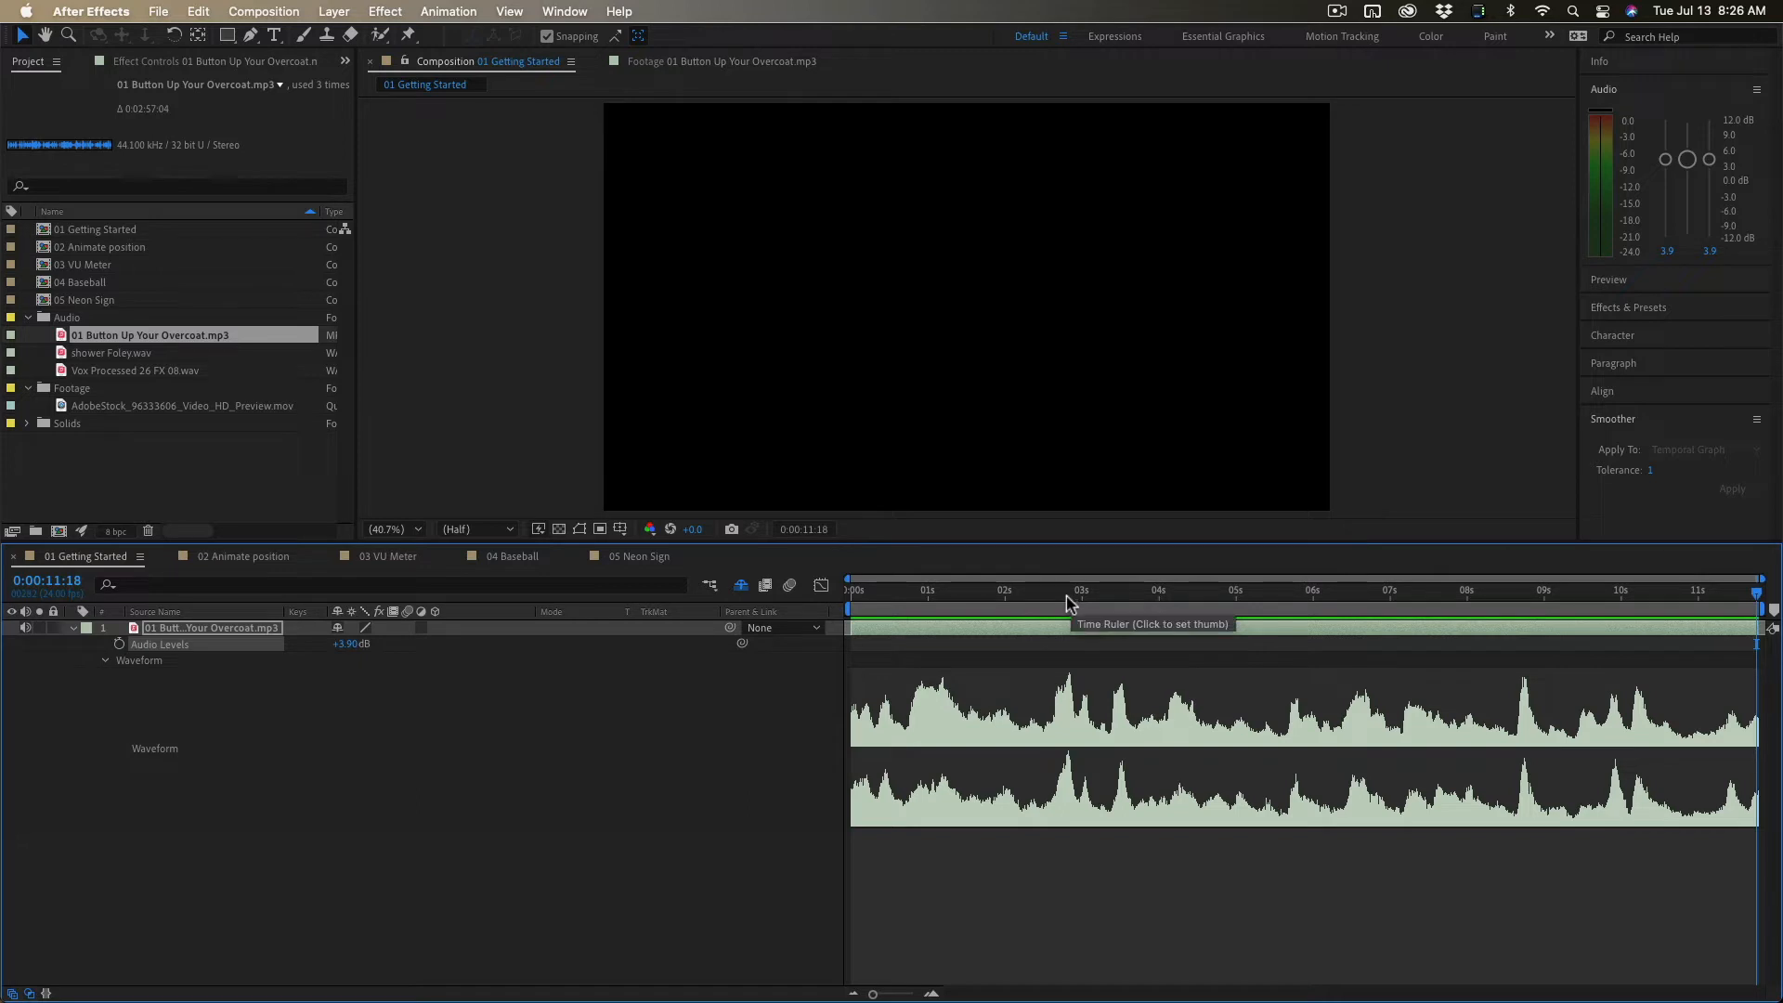
{"action": "left_click", "coordinate": [1058, 589]}
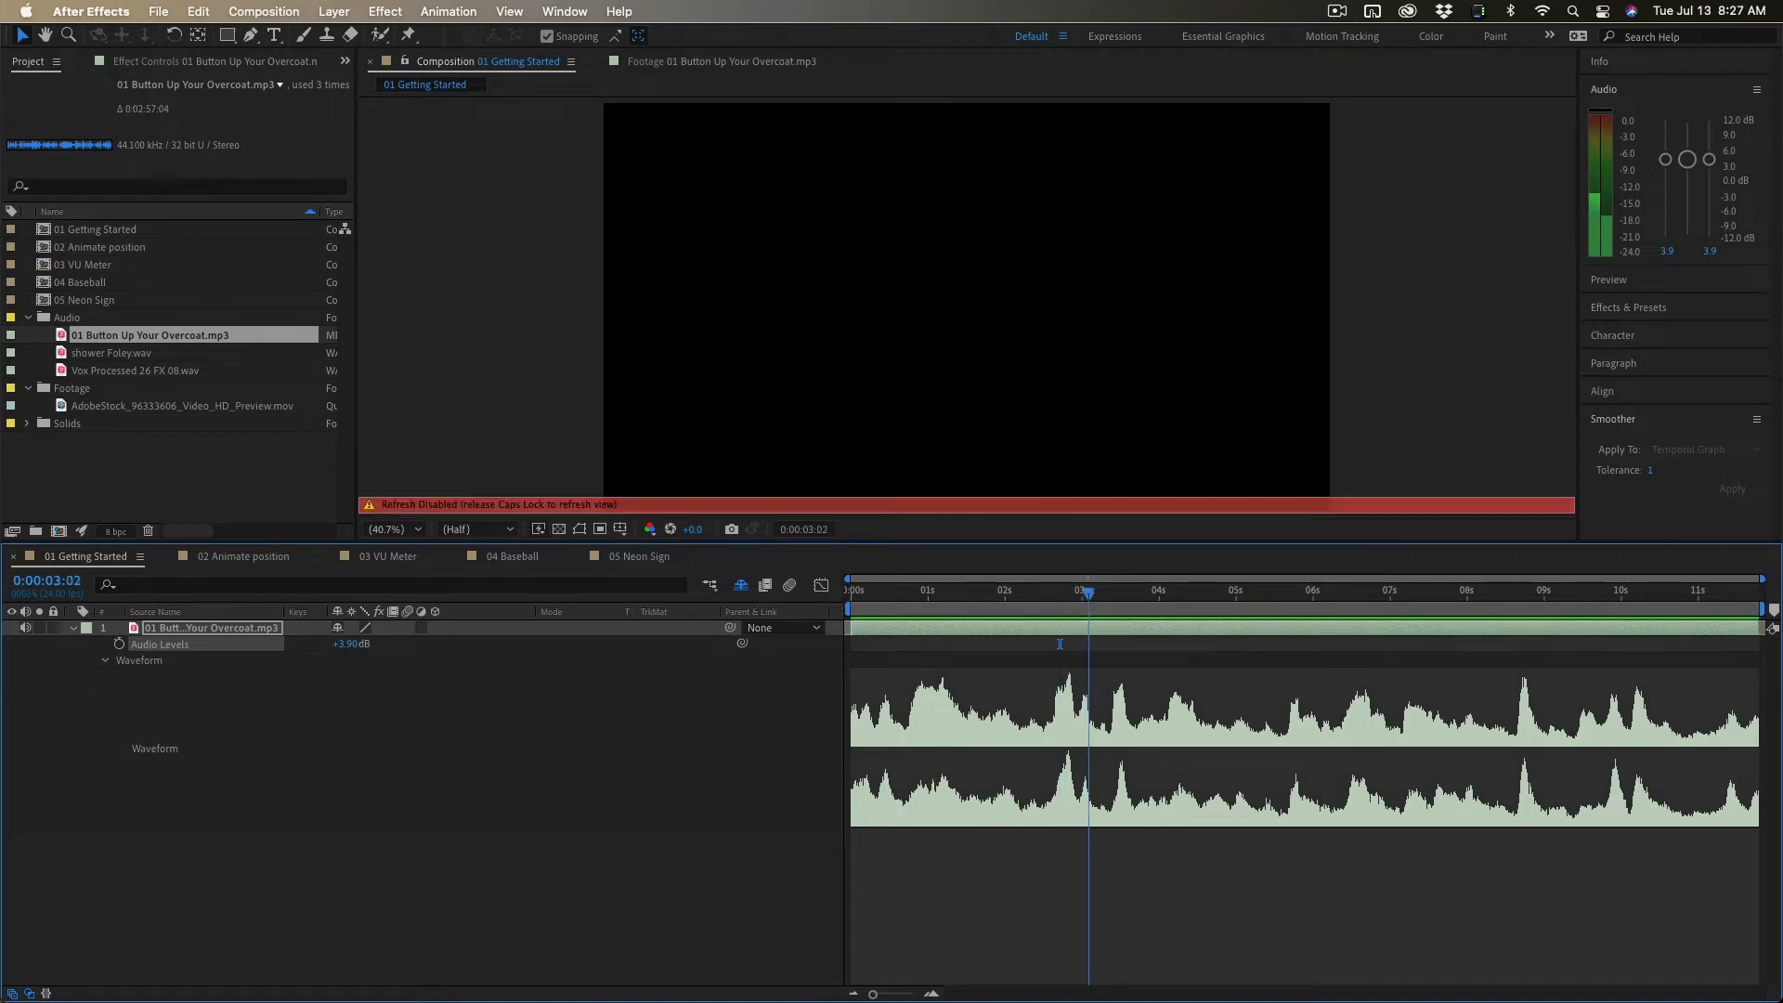
{"action": "left_click", "coordinate": [1057, 590]}
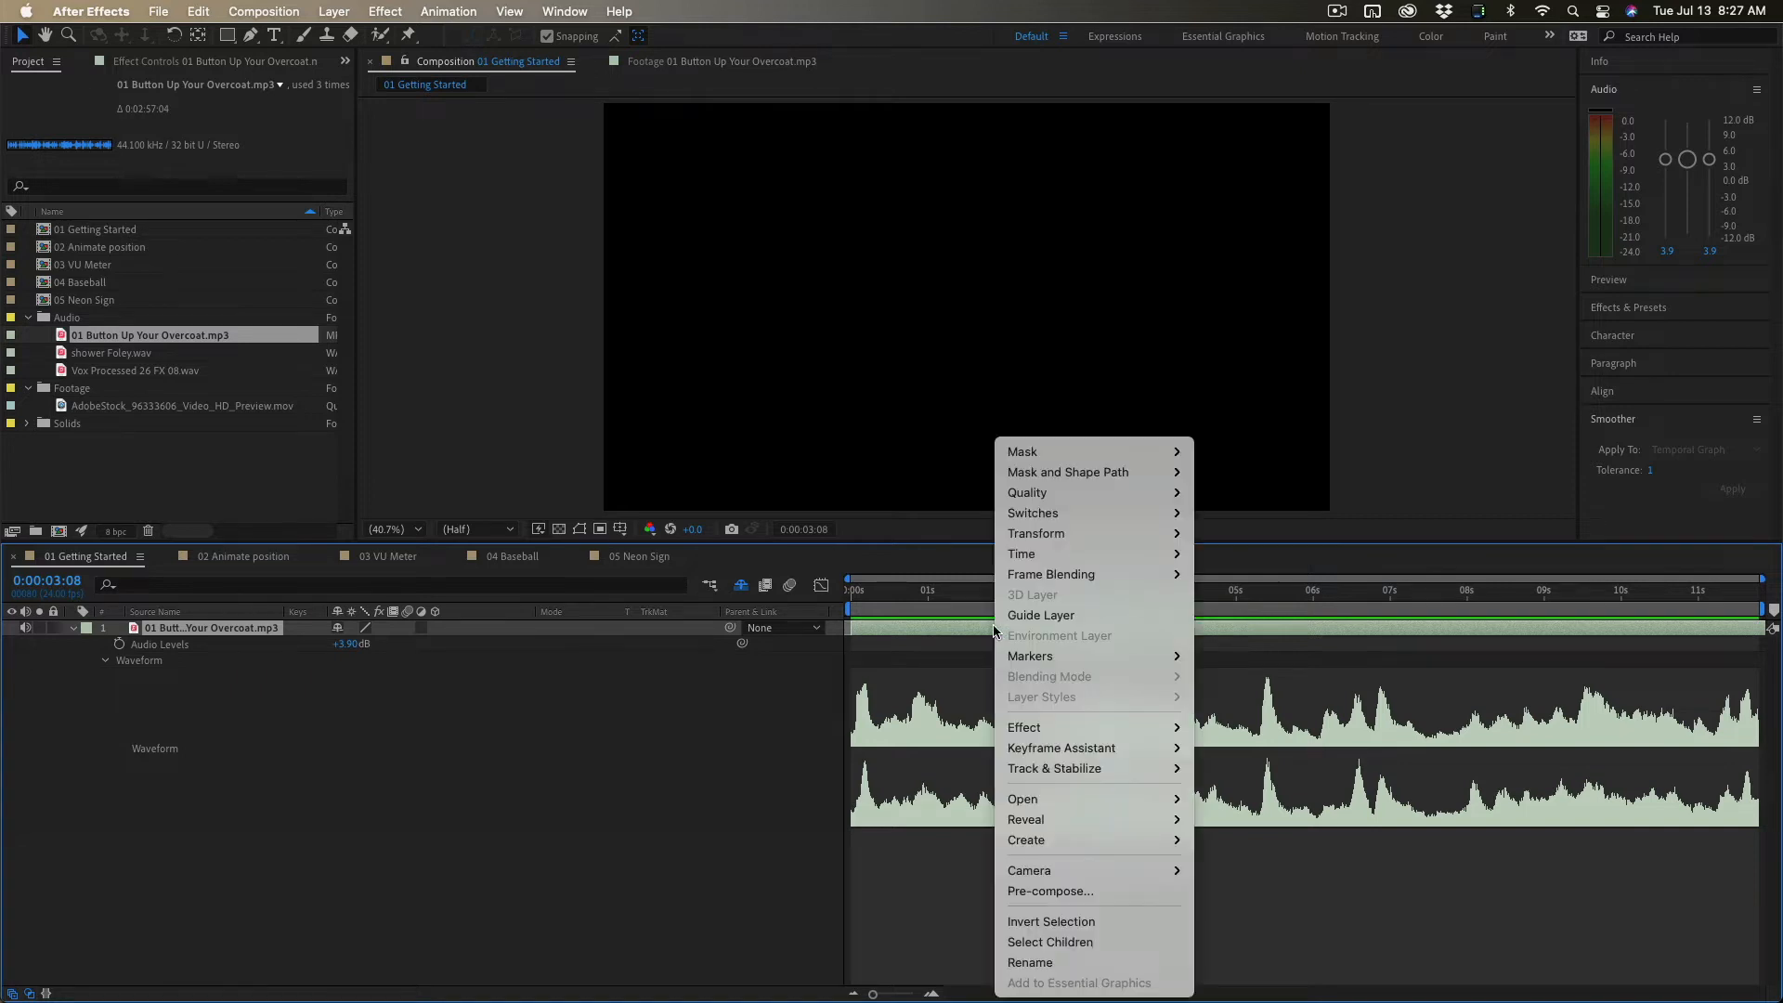
{"action": "mouse_move", "coordinate": [1060, 746]}
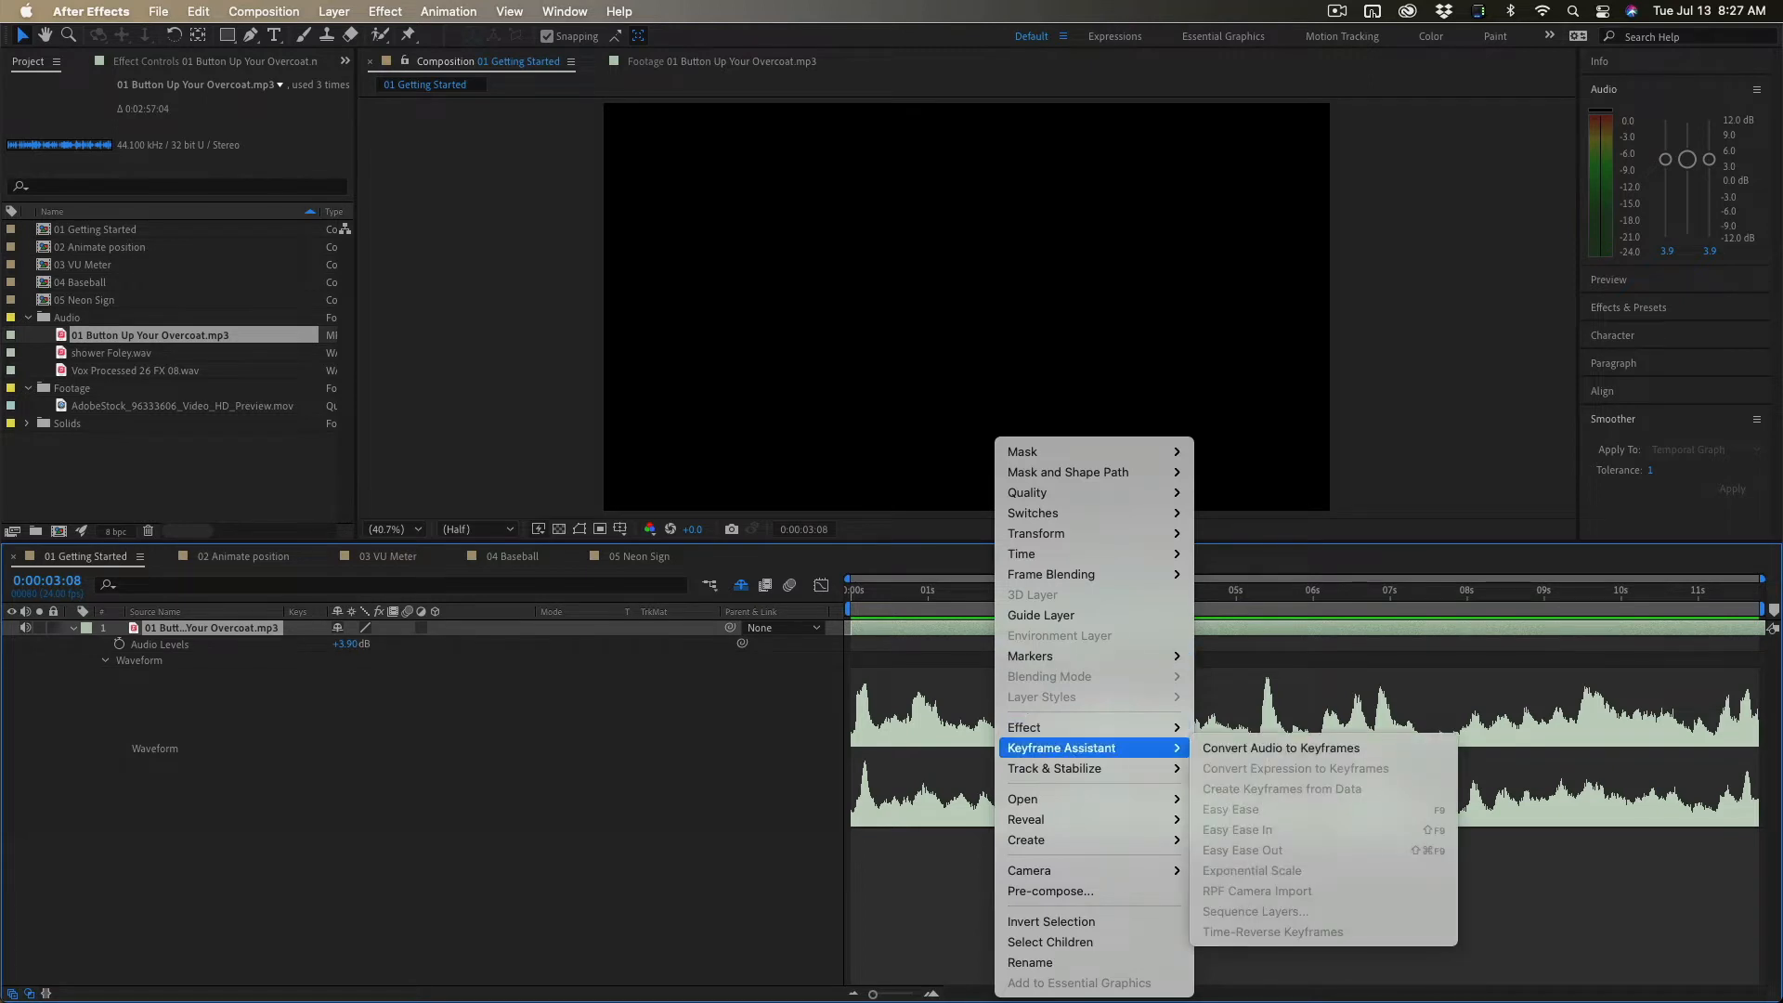
{"action": "mouse_move", "coordinate": [1280, 748]}
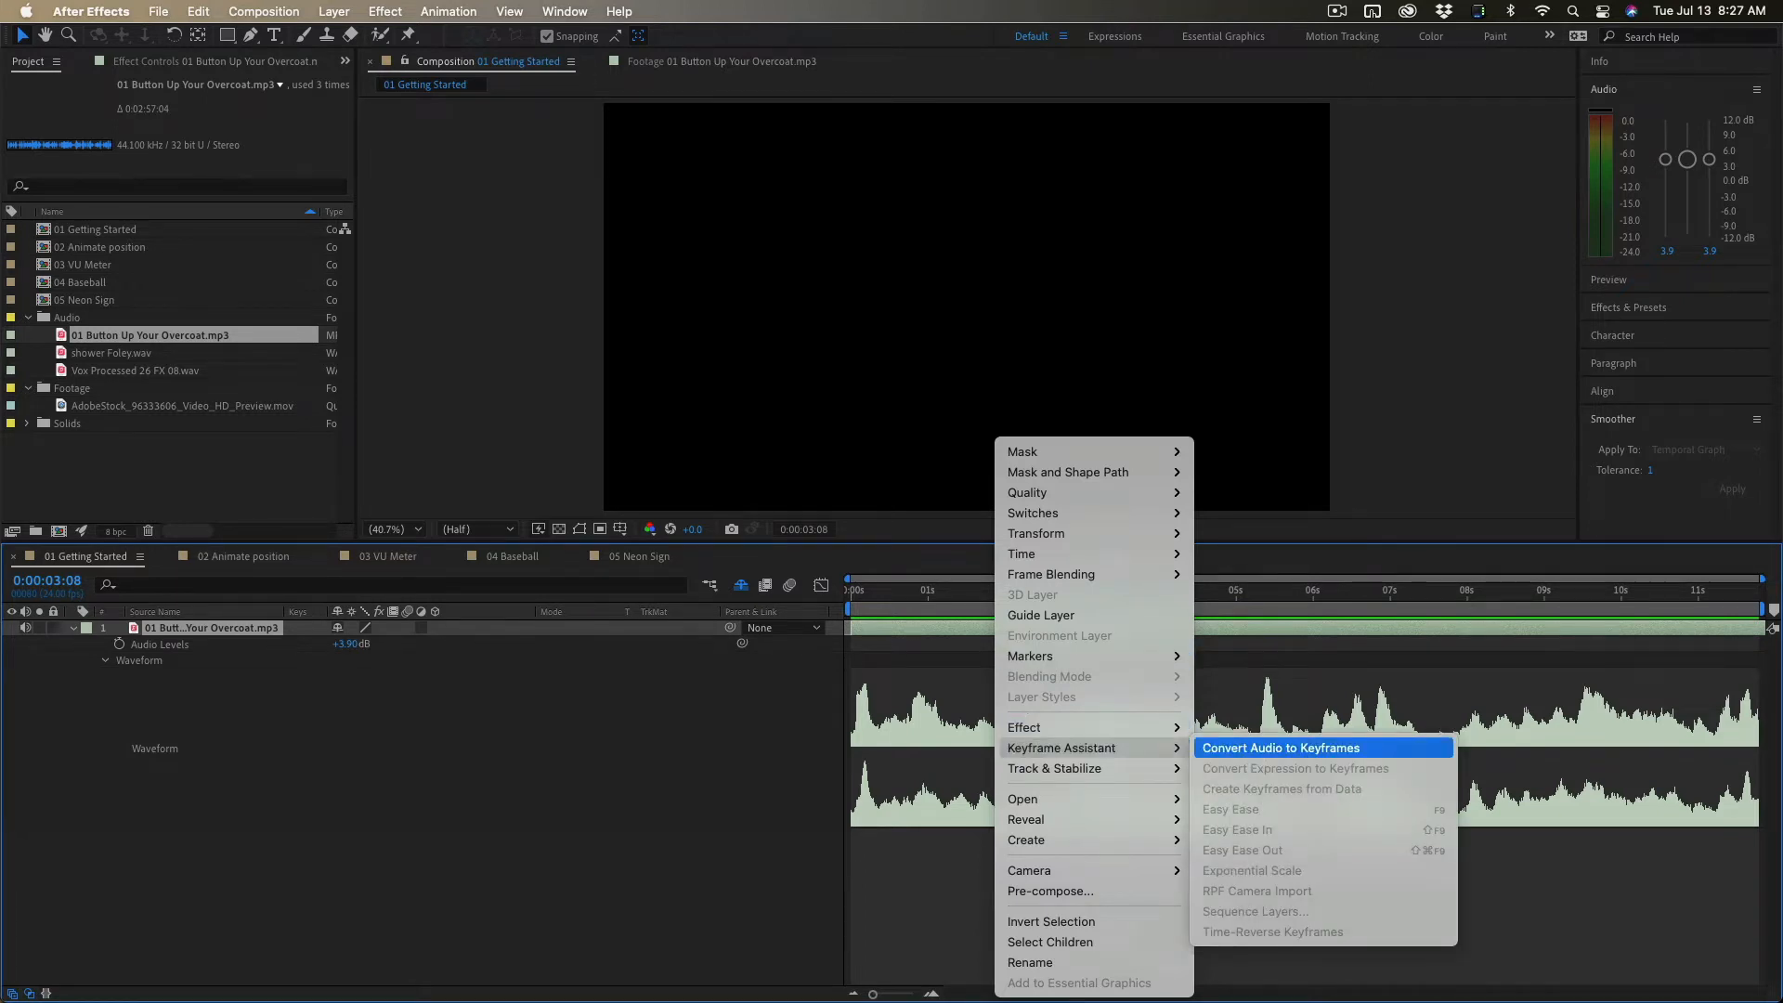
- Dismiss the layer options and run Keyframe Assistant's Convert Audio to Keyframes on the music
{"action": "left_click", "coordinate": [1280, 746]}
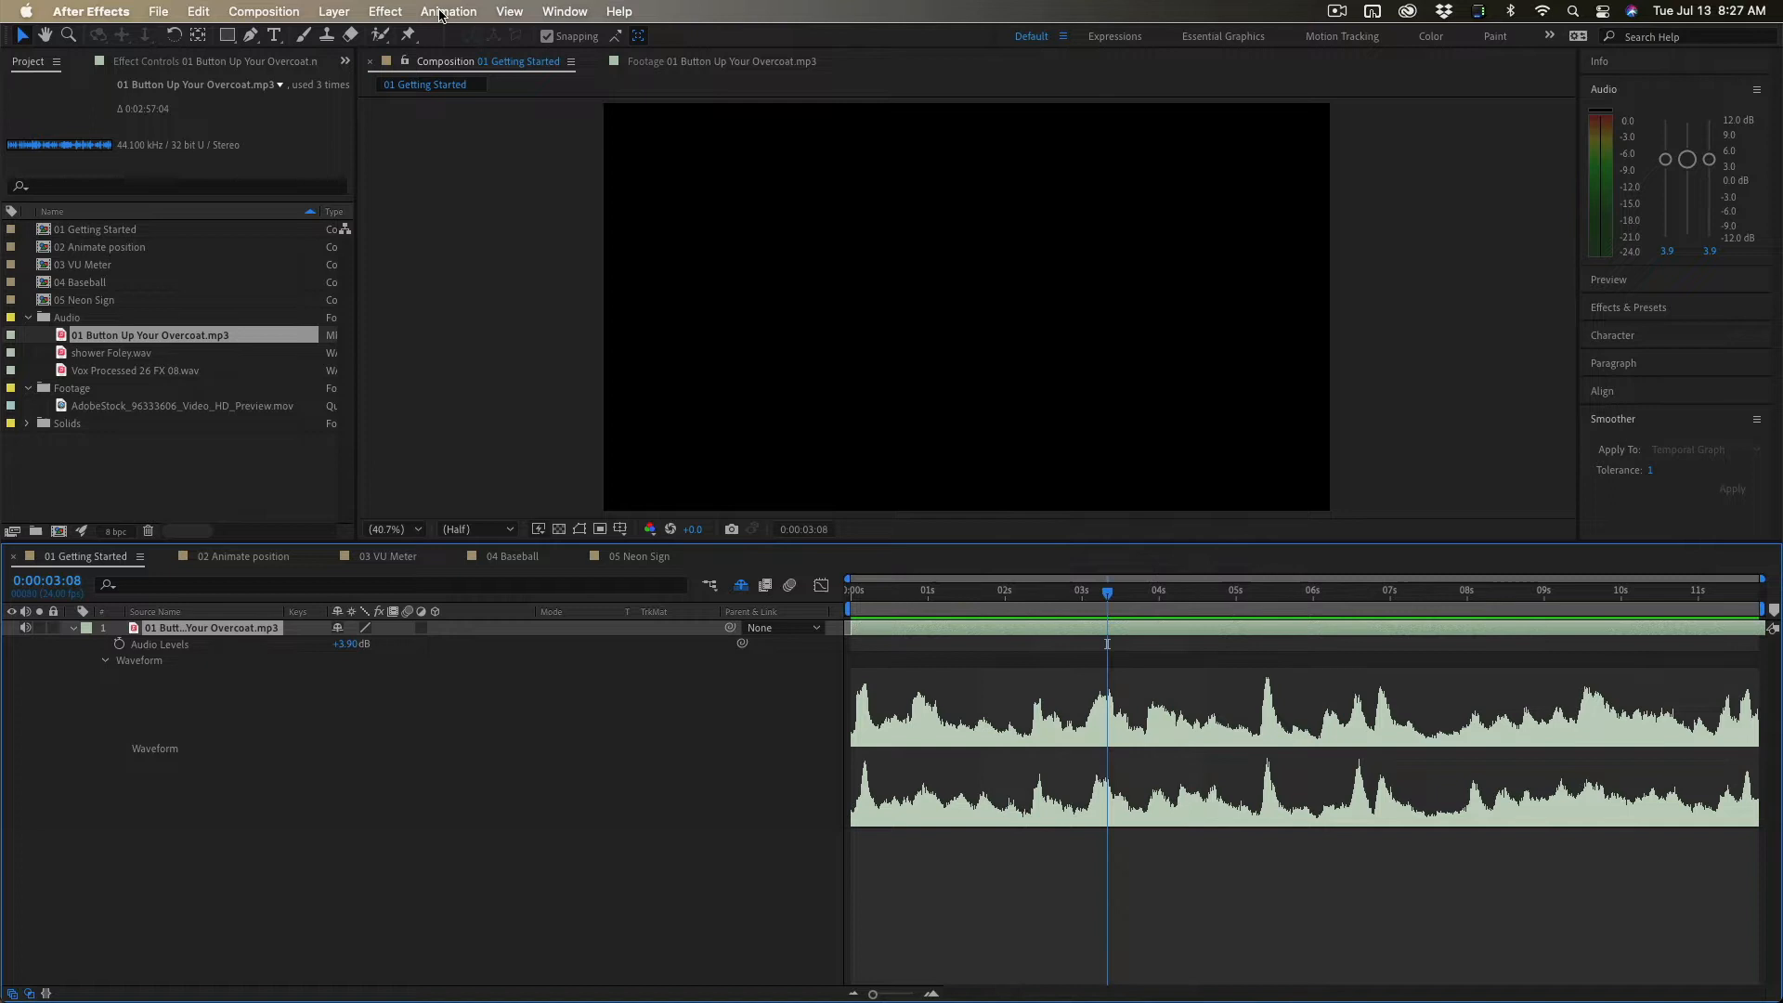
{"action": "left_click", "coordinate": [447, 11]}
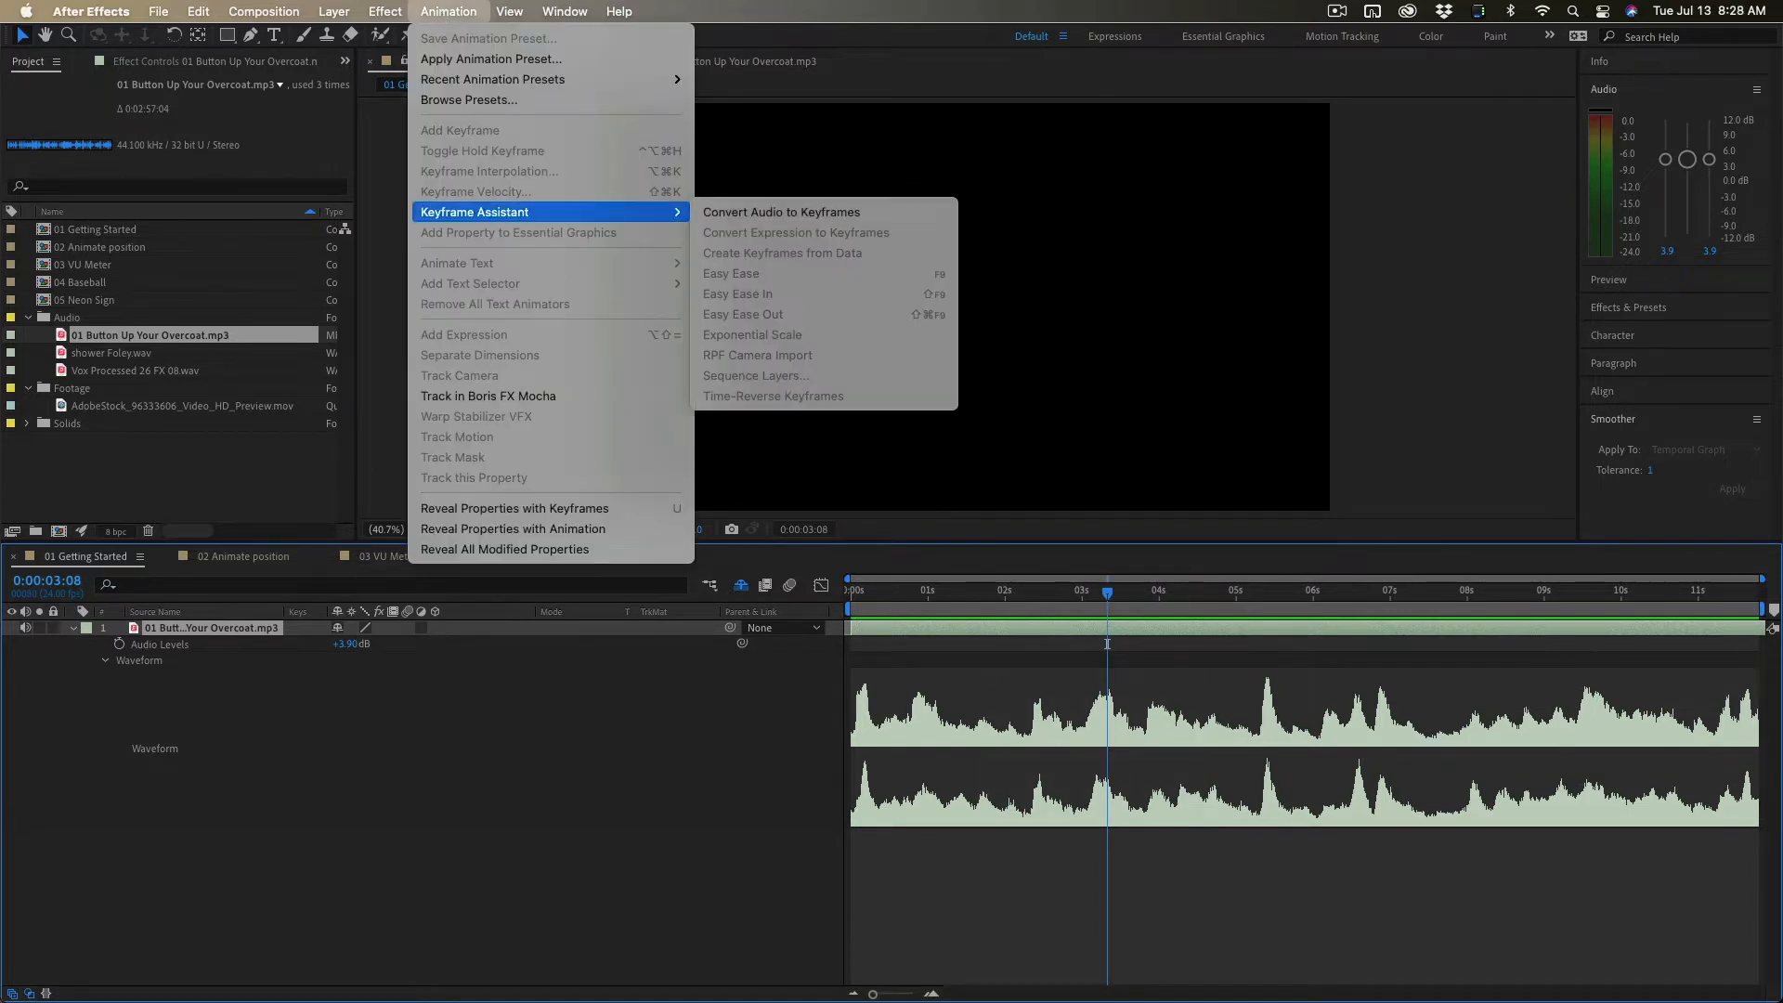
{"action": "mouse_move", "coordinate": [792, 211]}
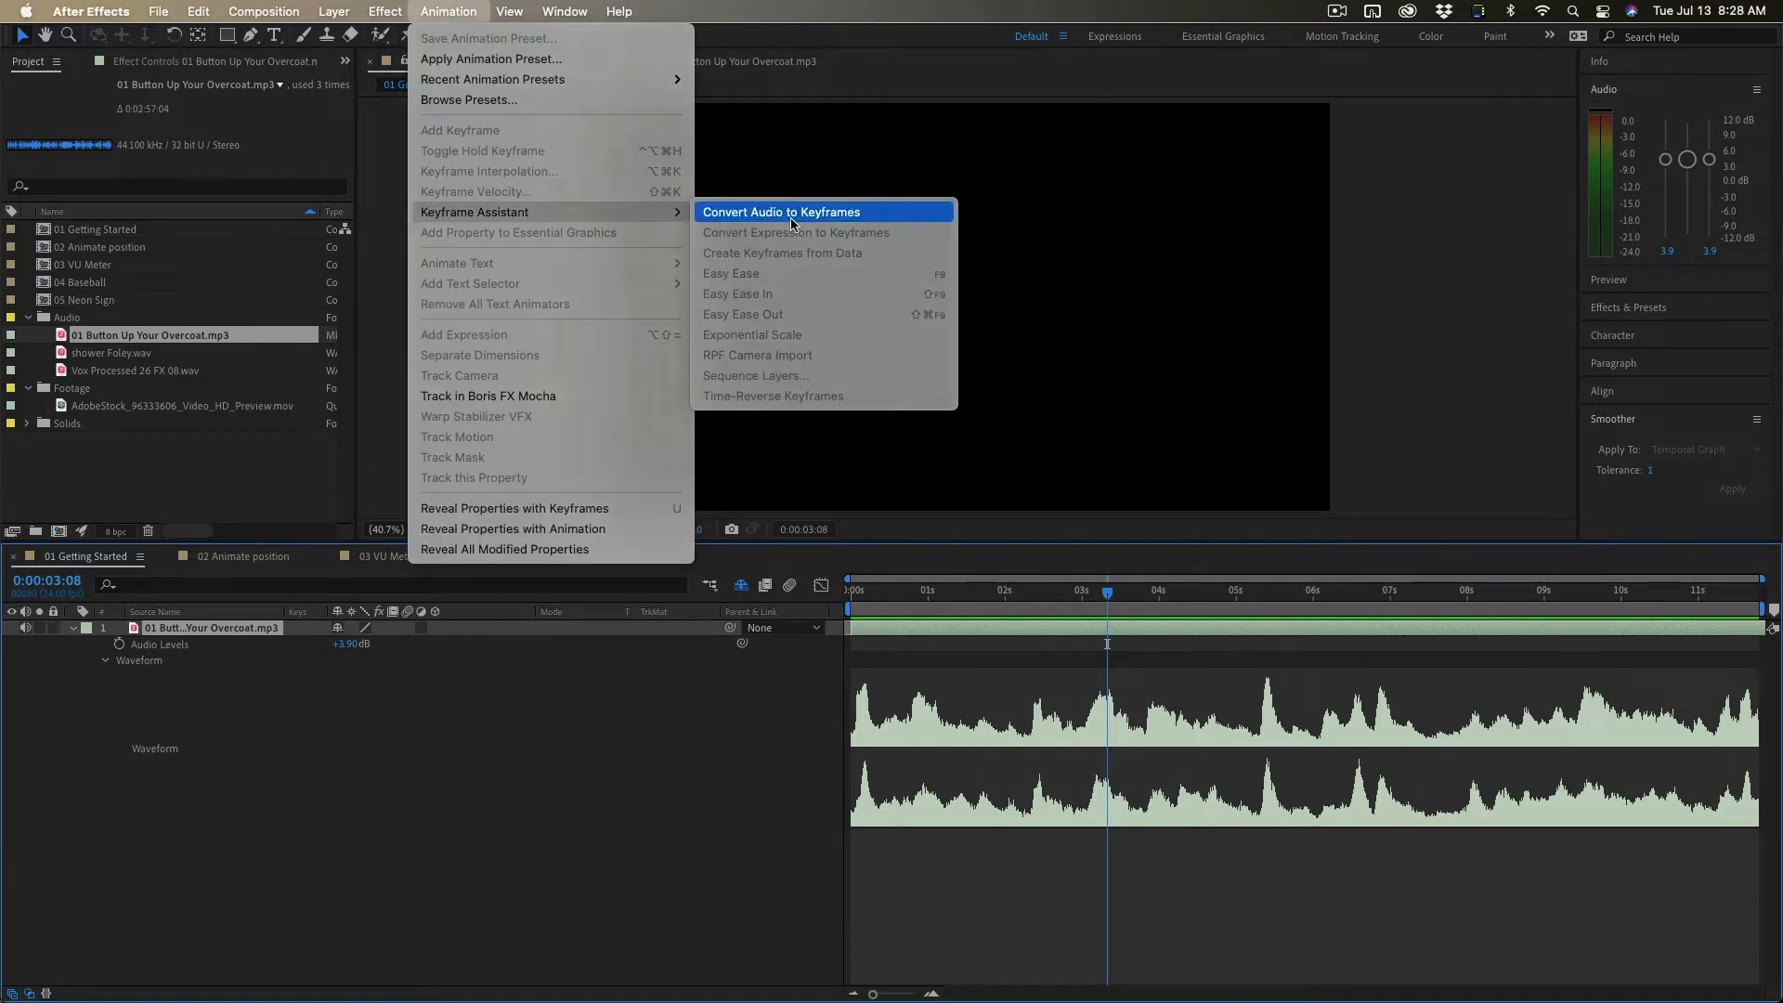
{"action": "left_click", "coordinate": [780, 212]}
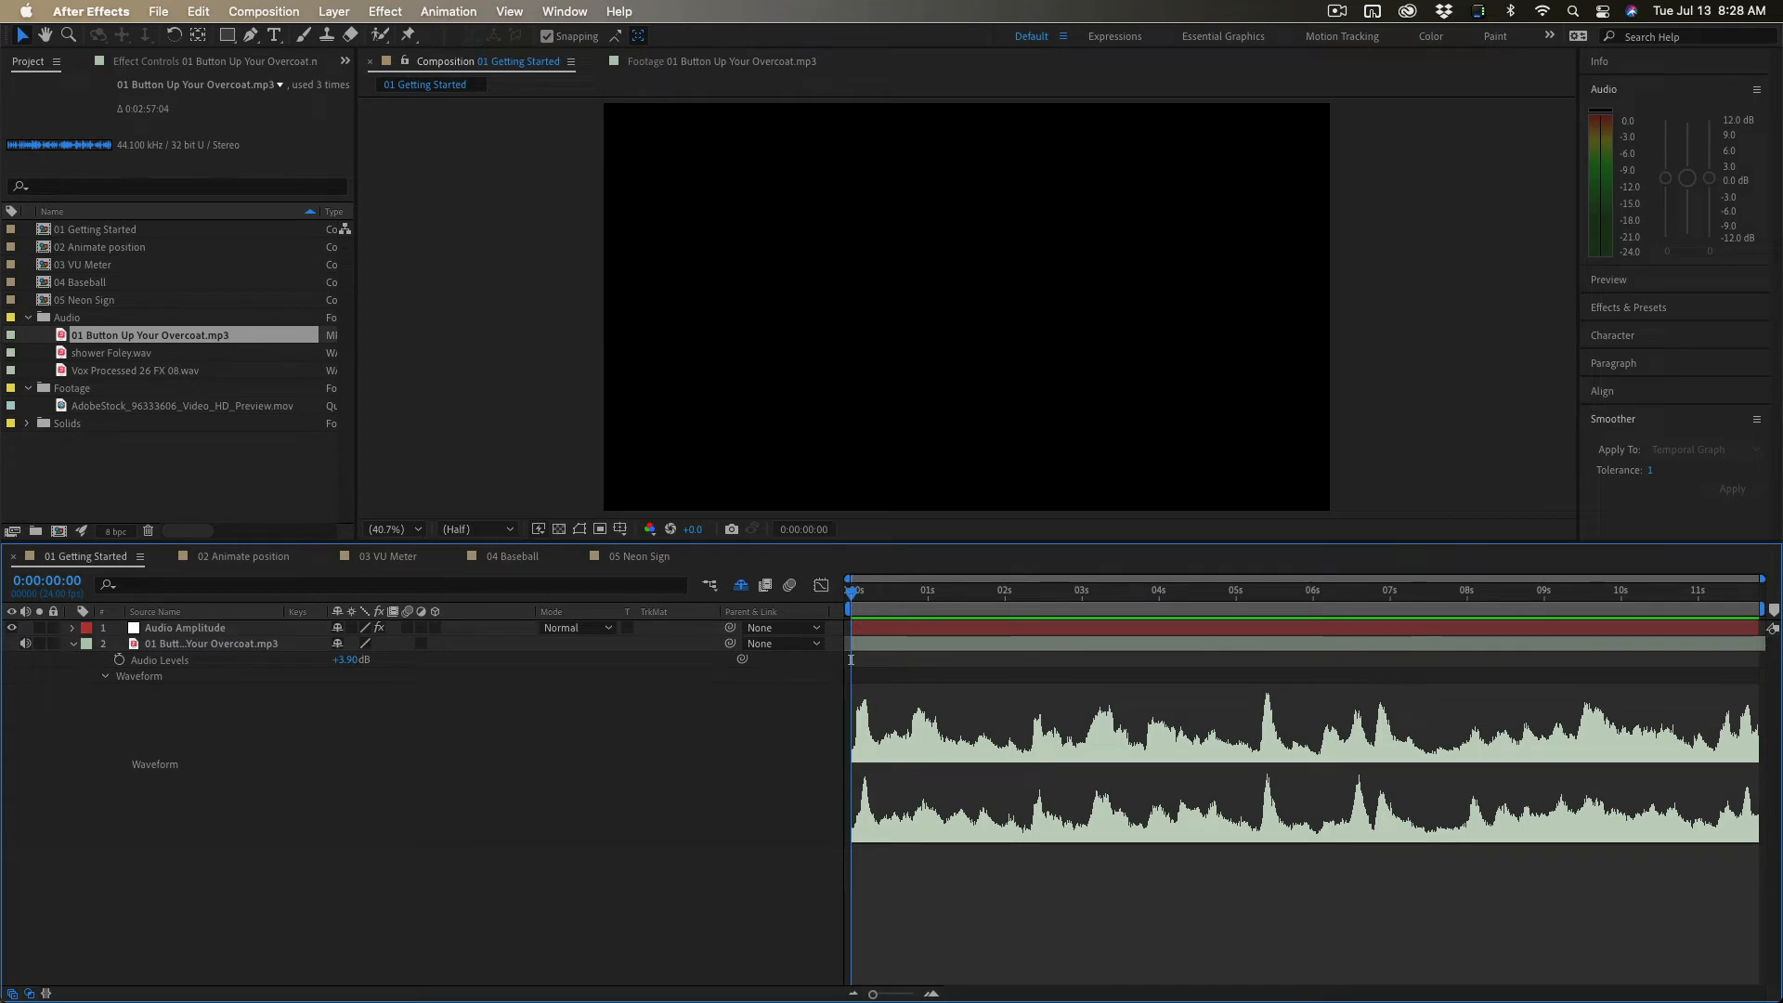
- Select the Audio Amplitude layer and reveal its keyframed channel sliders with U
{"action": "left_click", "coordinate": [184, 627]}
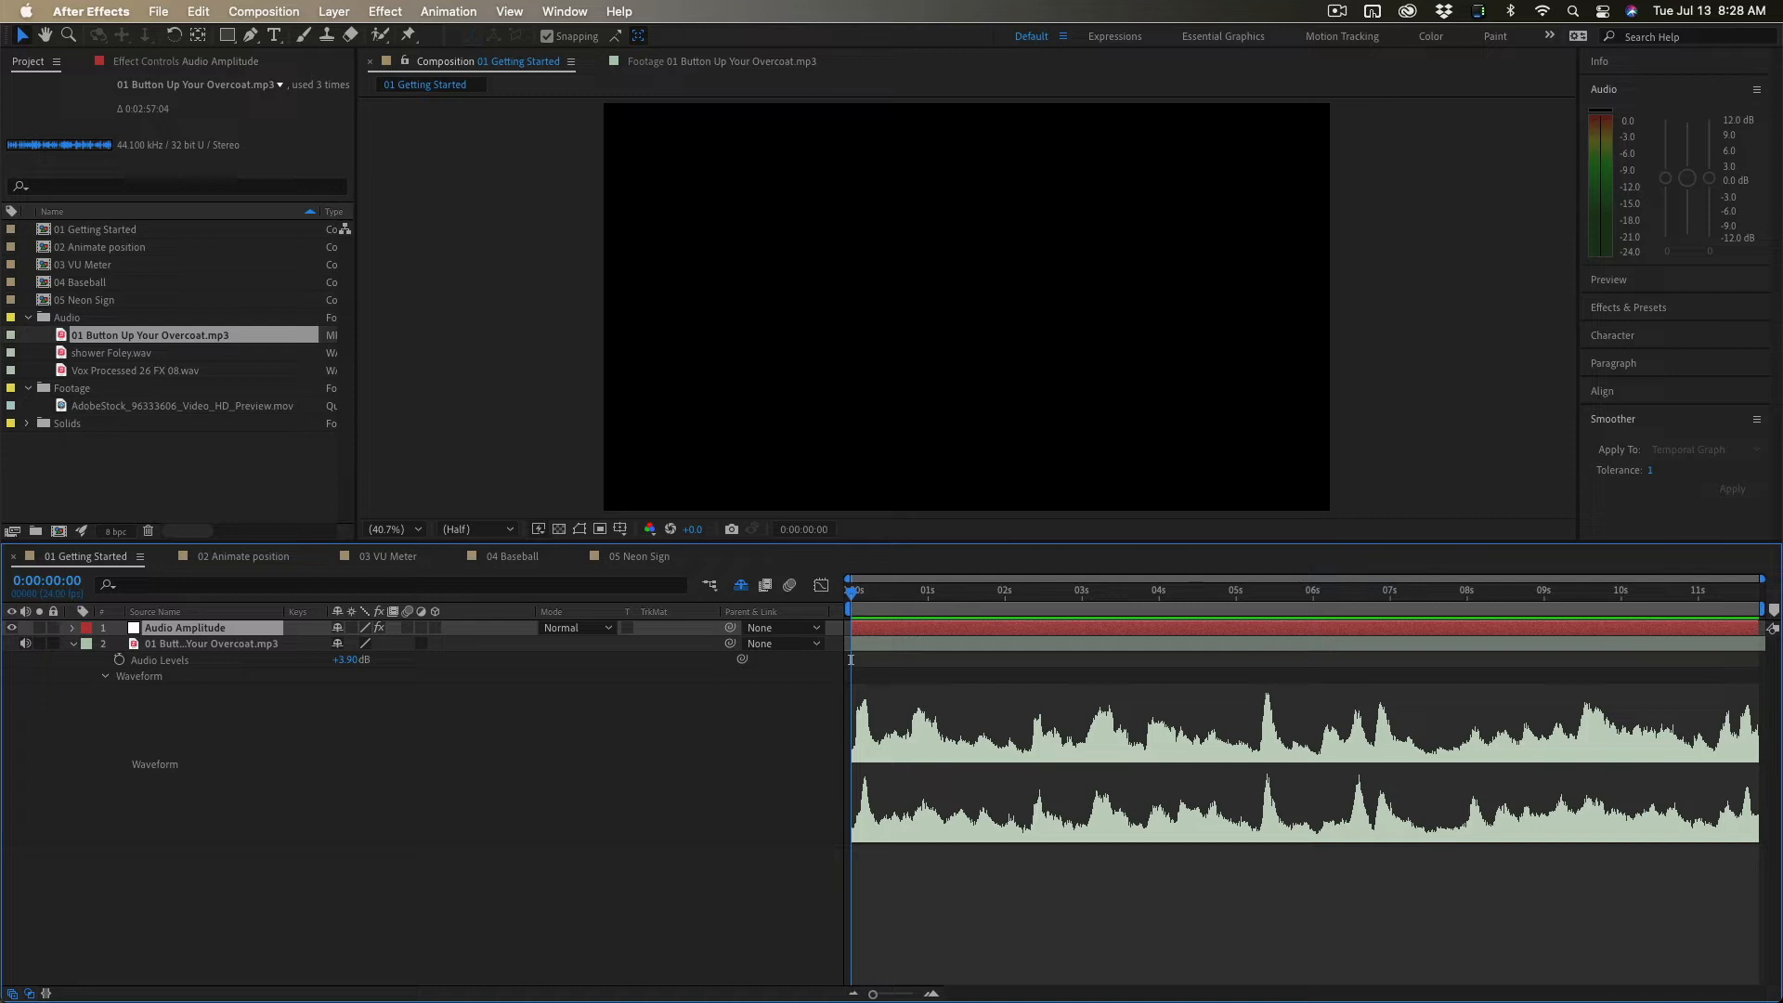
{"action": "key", "text": "u"}
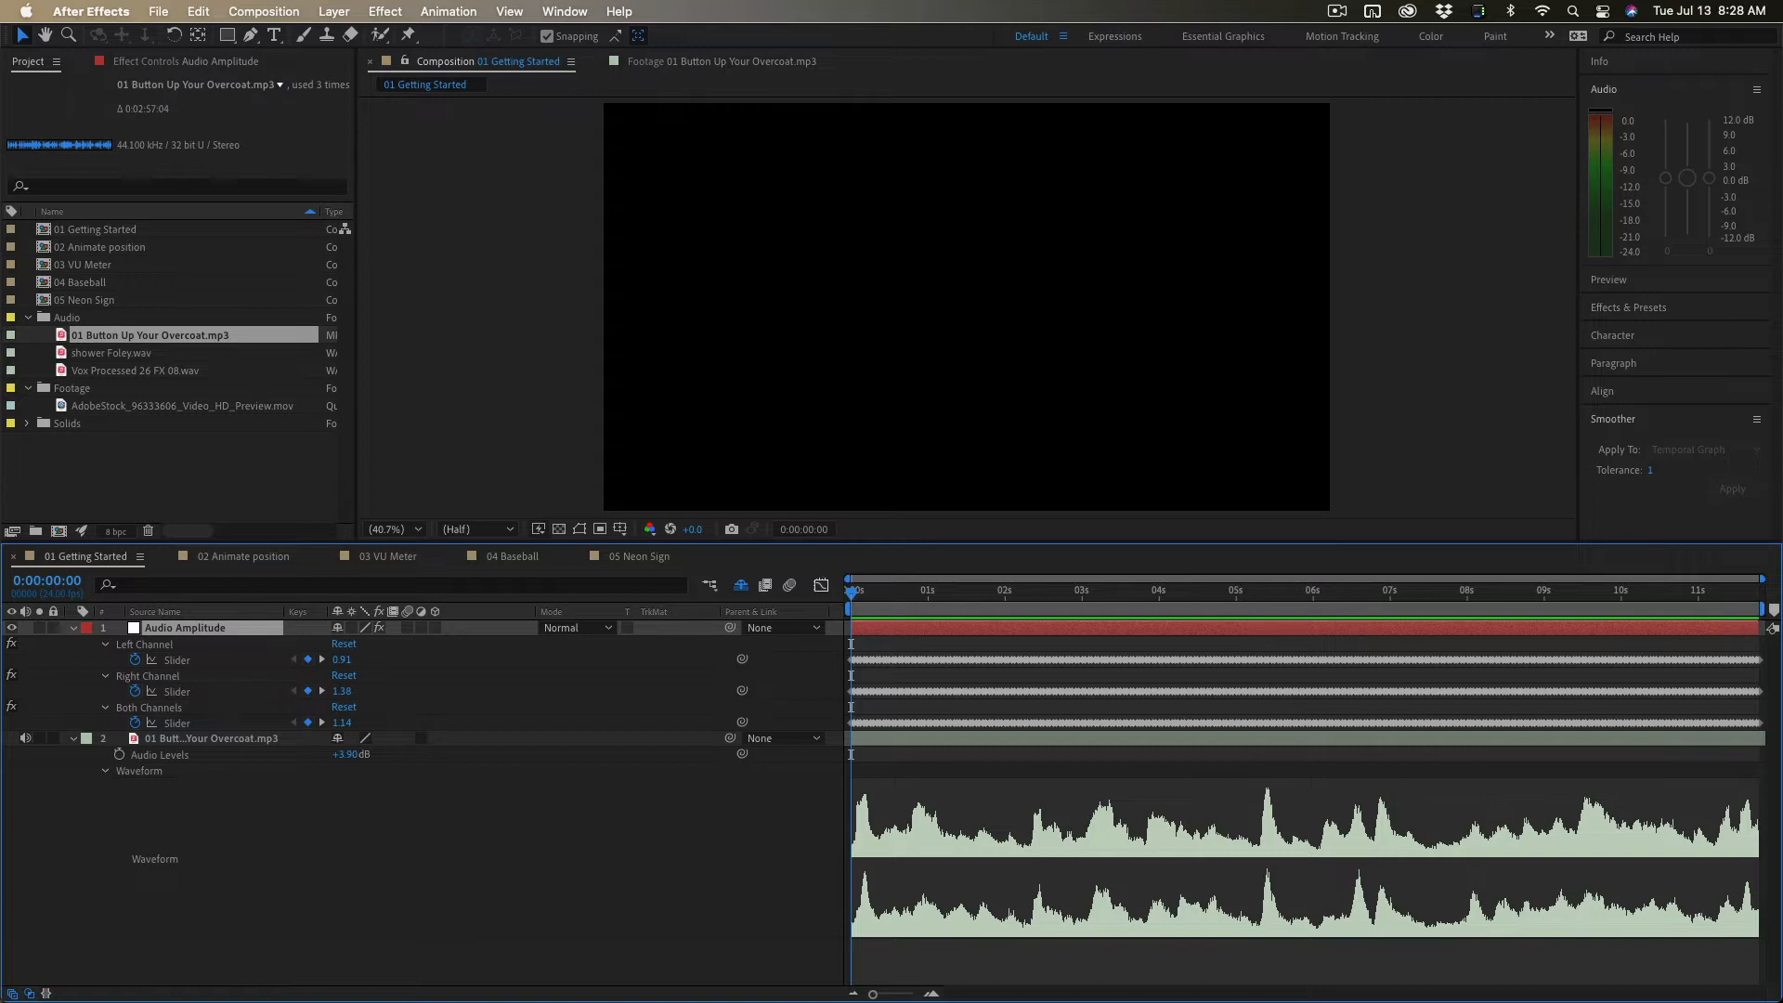
- View the Both Channels slider as a value graph, then switch to the 02 Animate position comp
{"action": "left_click", "coordinate": [821, 586]}
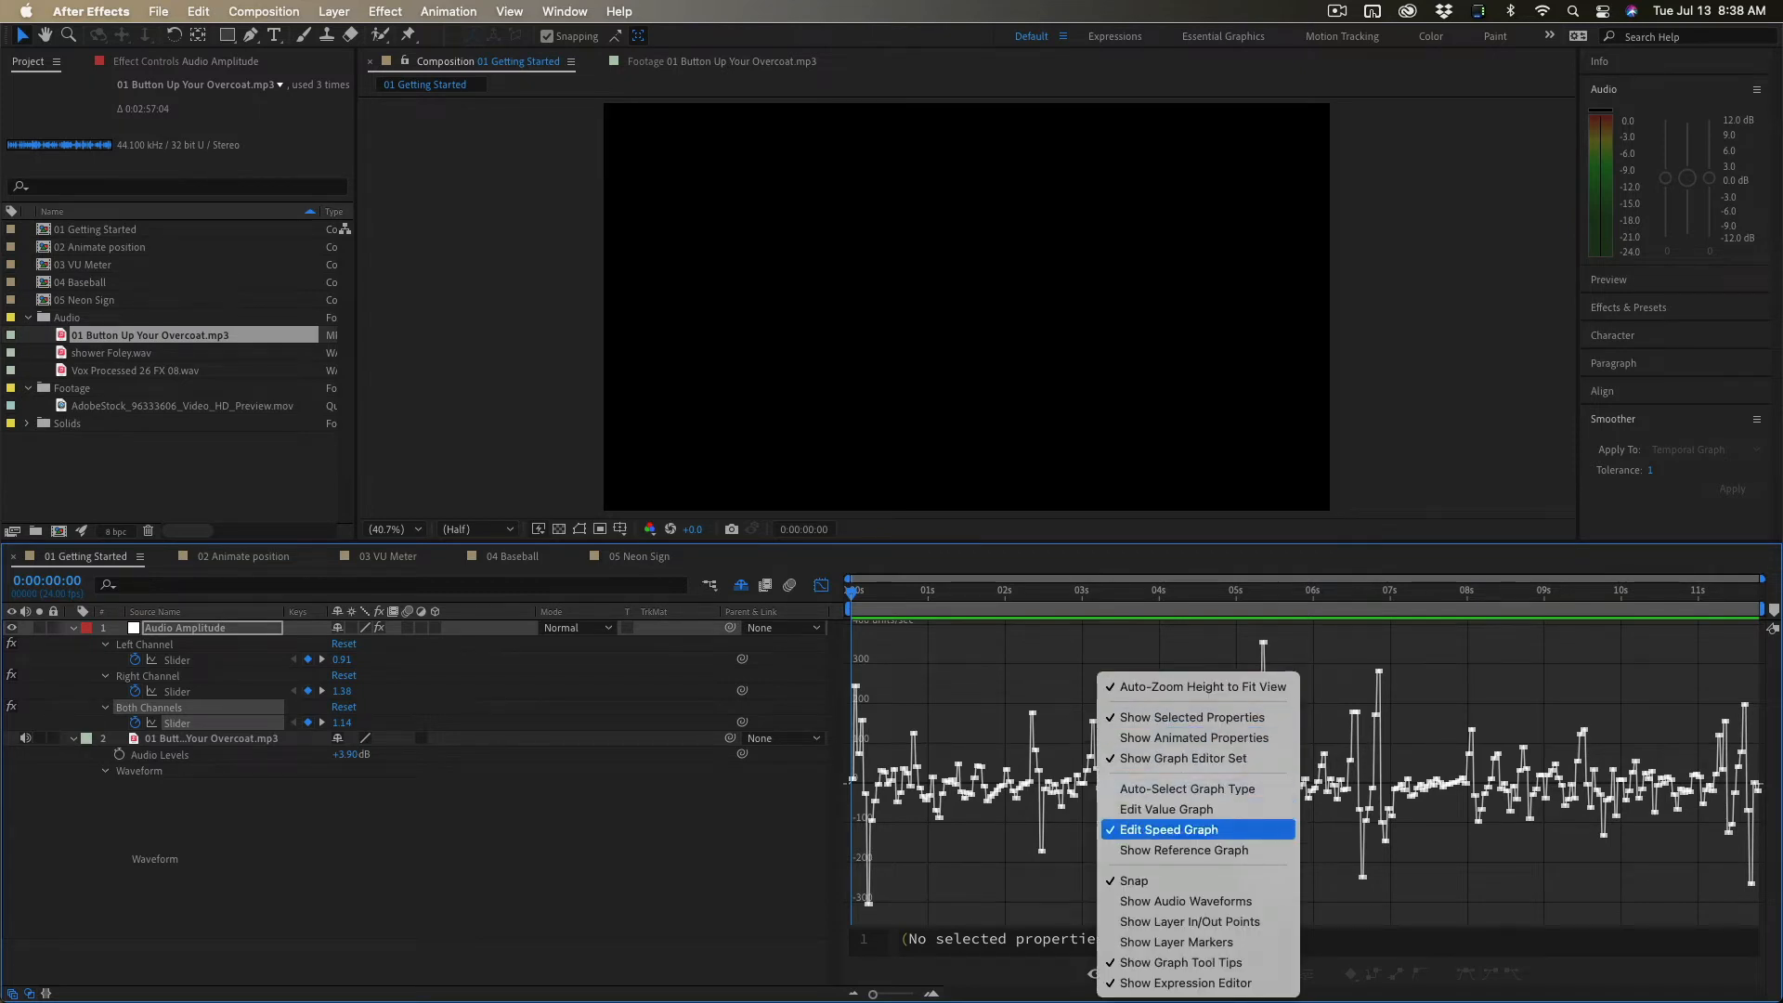
{"action": "mouse_move", "coordinate": [1166, 808]}
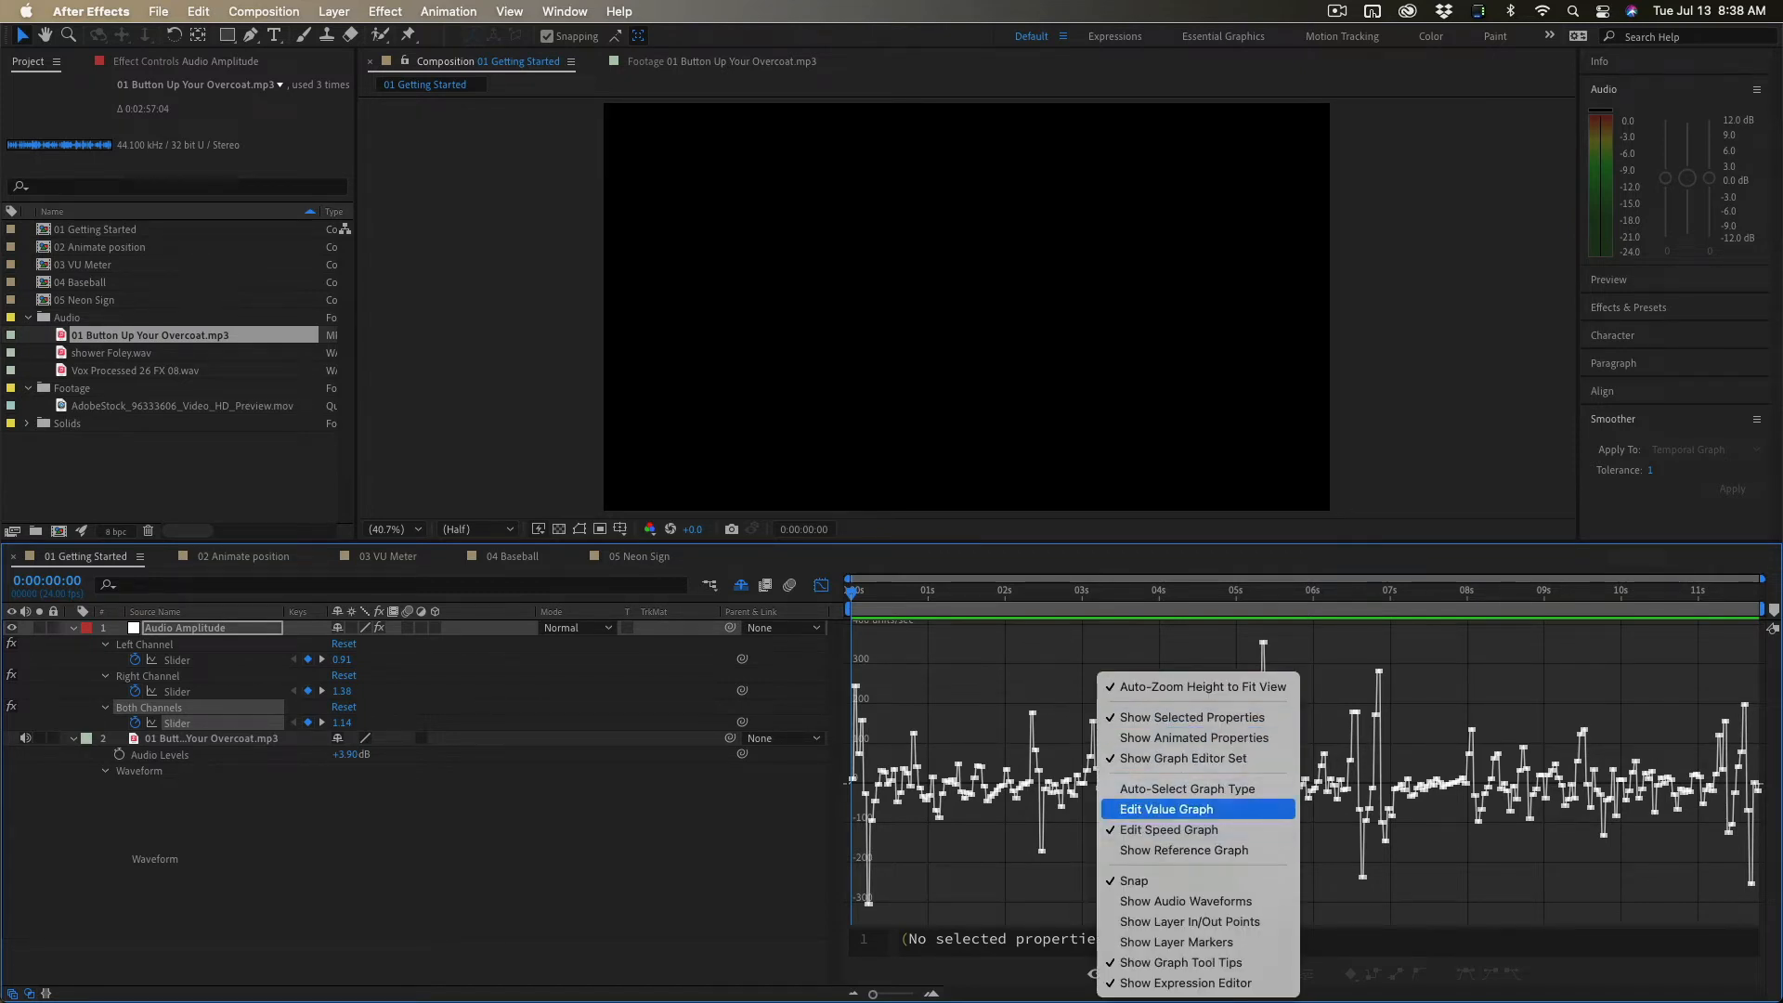
{"action": "left_click", "coordinate": [1165, 809]}
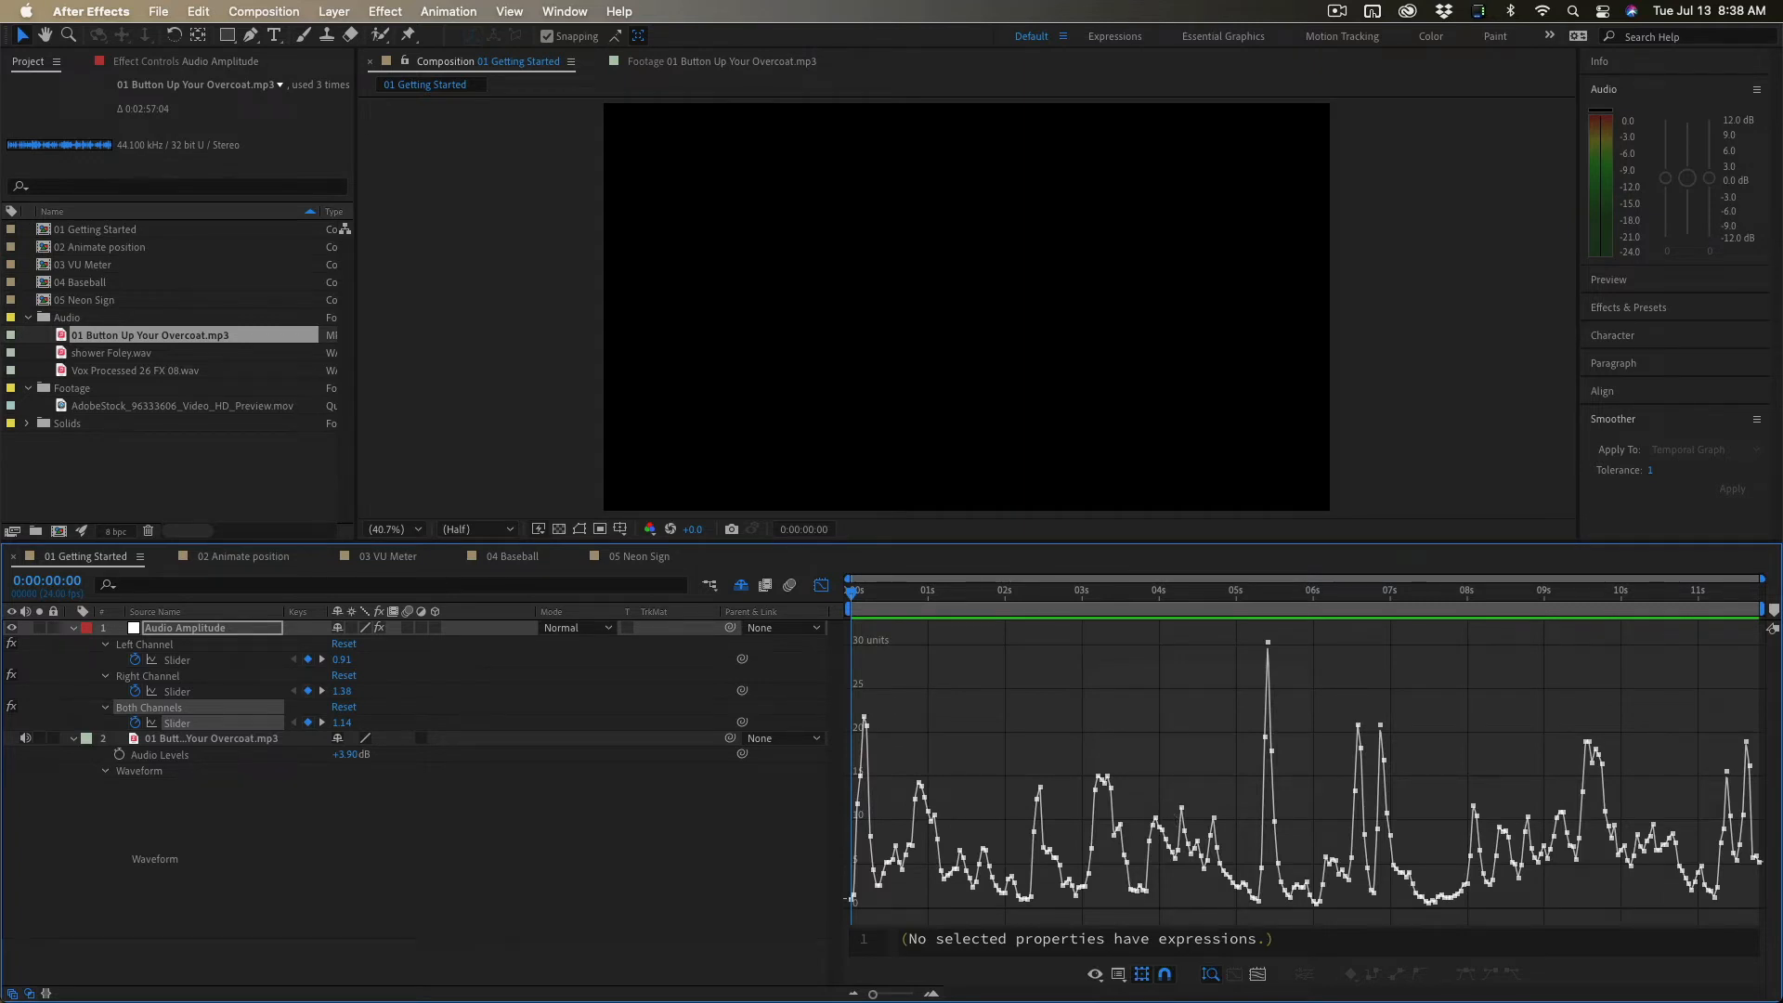
{"action": "mouse_move", "coordinate": [1266, 642]}
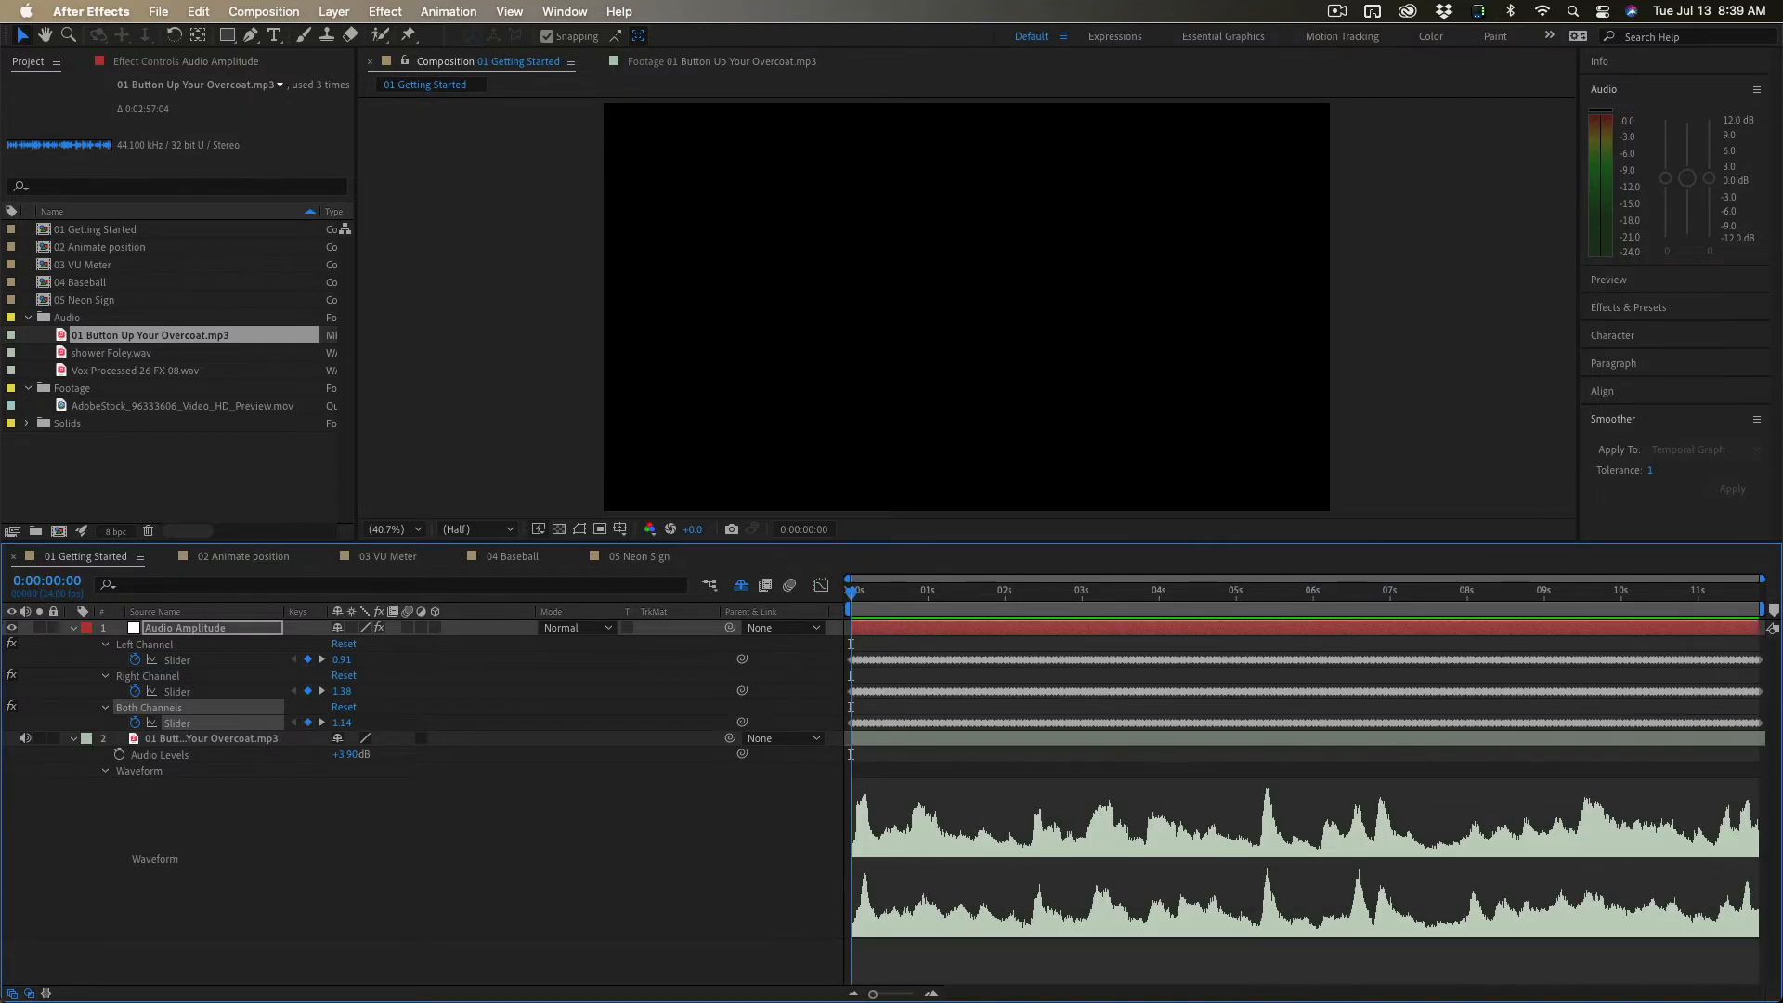
{"action": "left_click", "coordinate": [239, 556]}
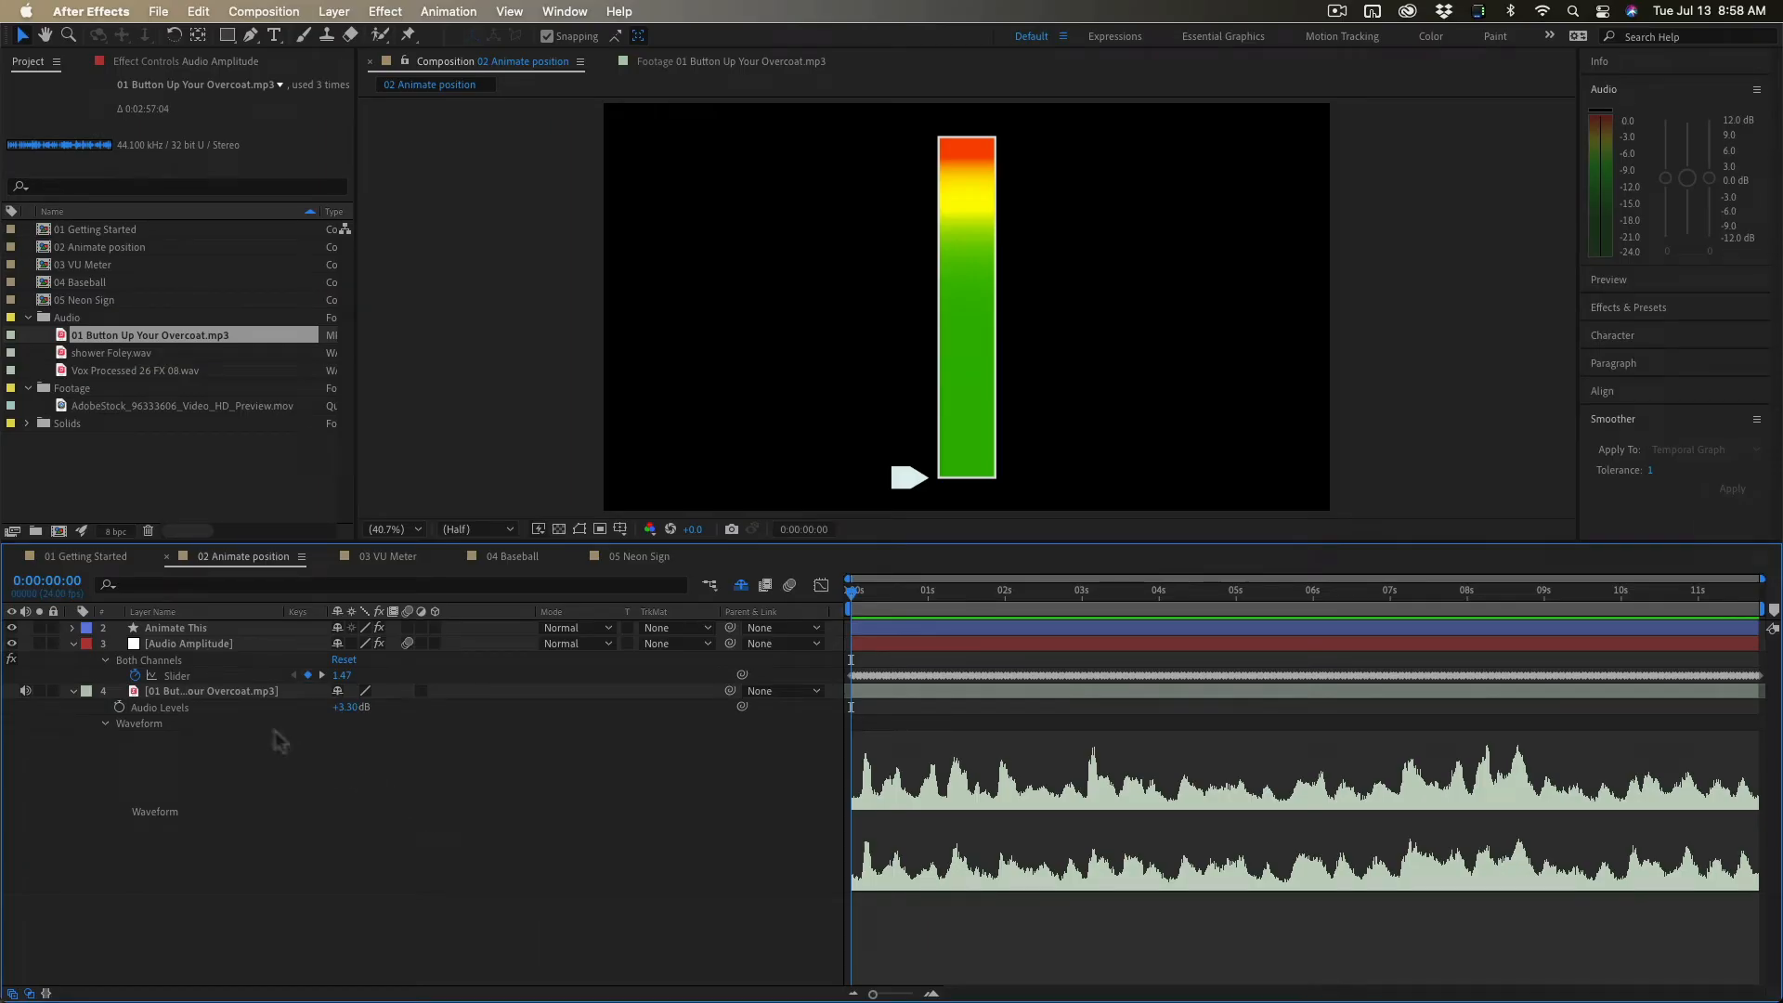
{"action": "left_click", "coordinate": [209, 691]}
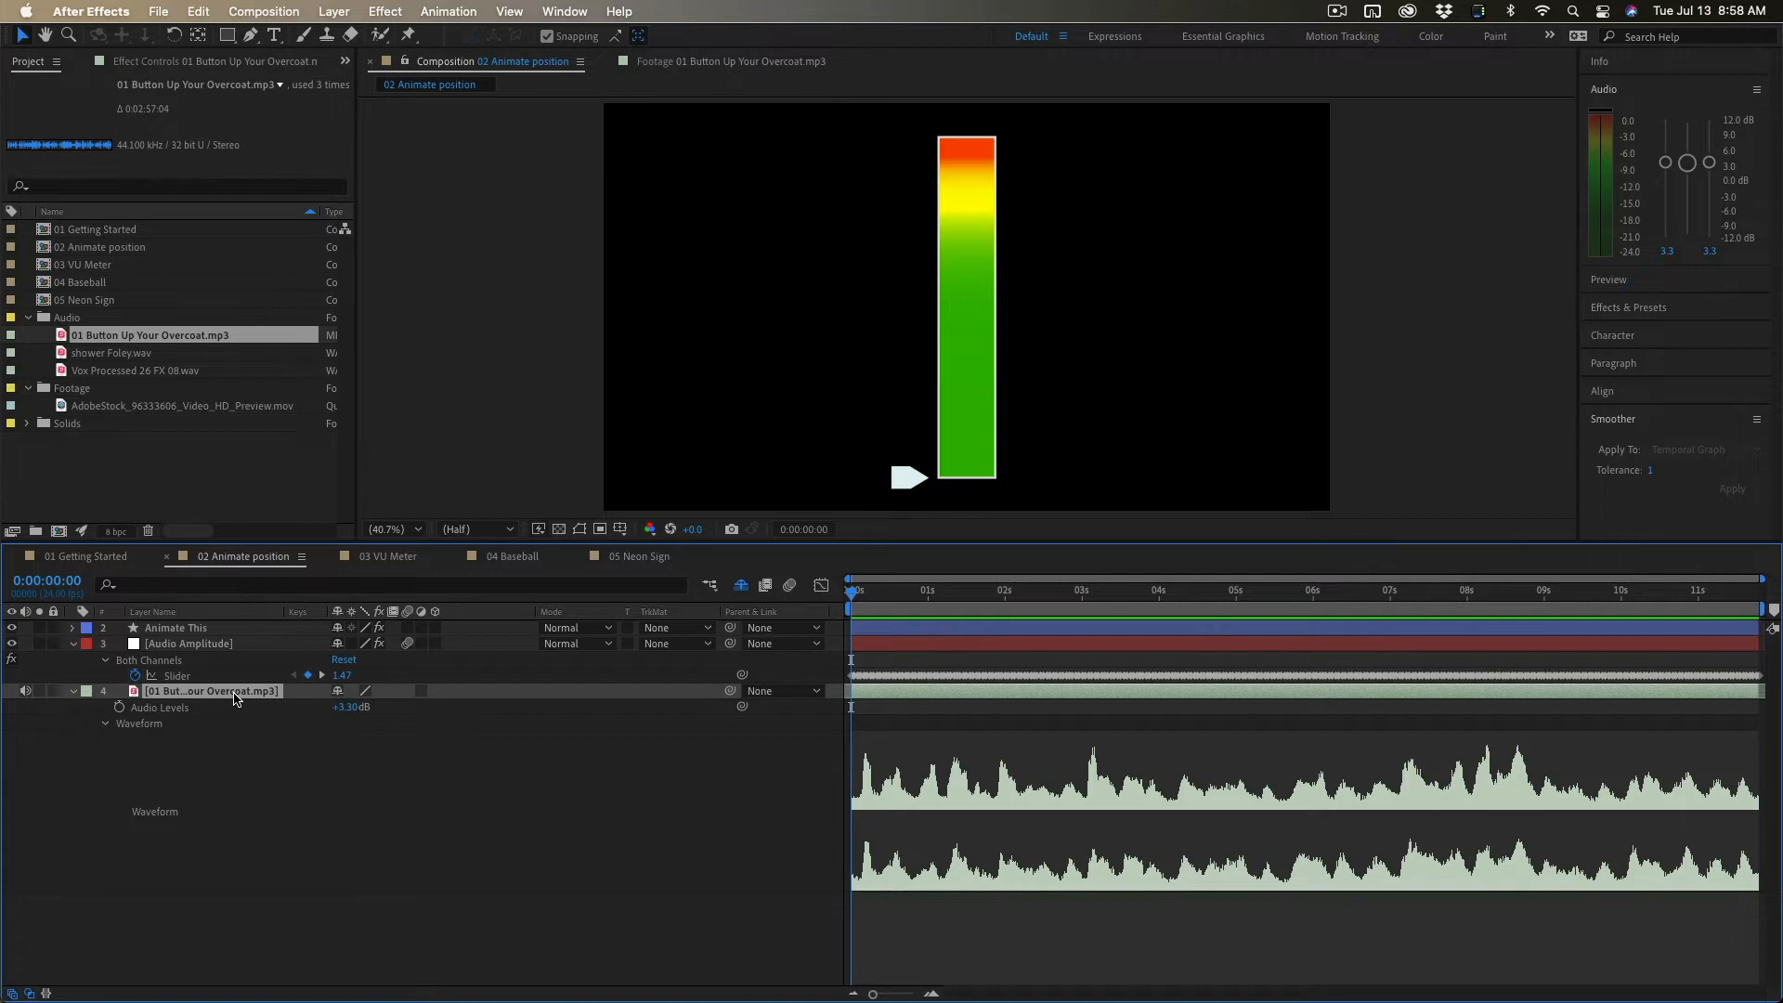
{"action": "left_click", "coordinate": [187, 642]}
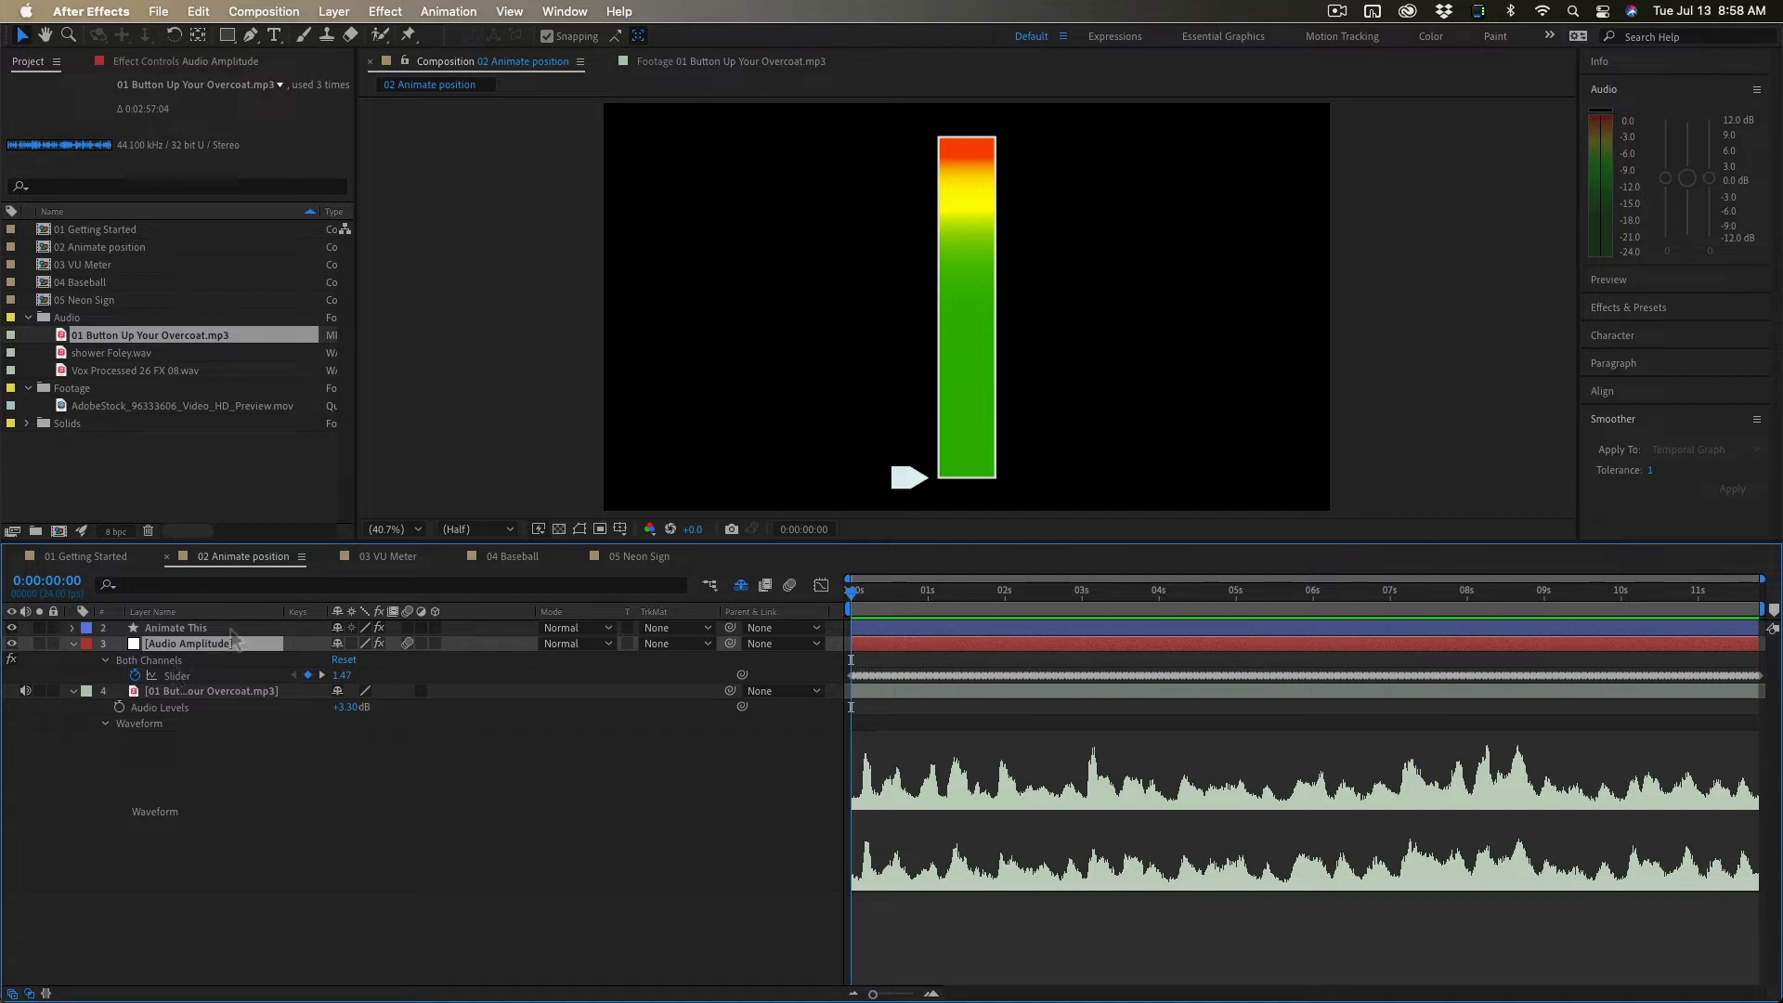
{"action": "left_click", "coordinate": [176, 627]}
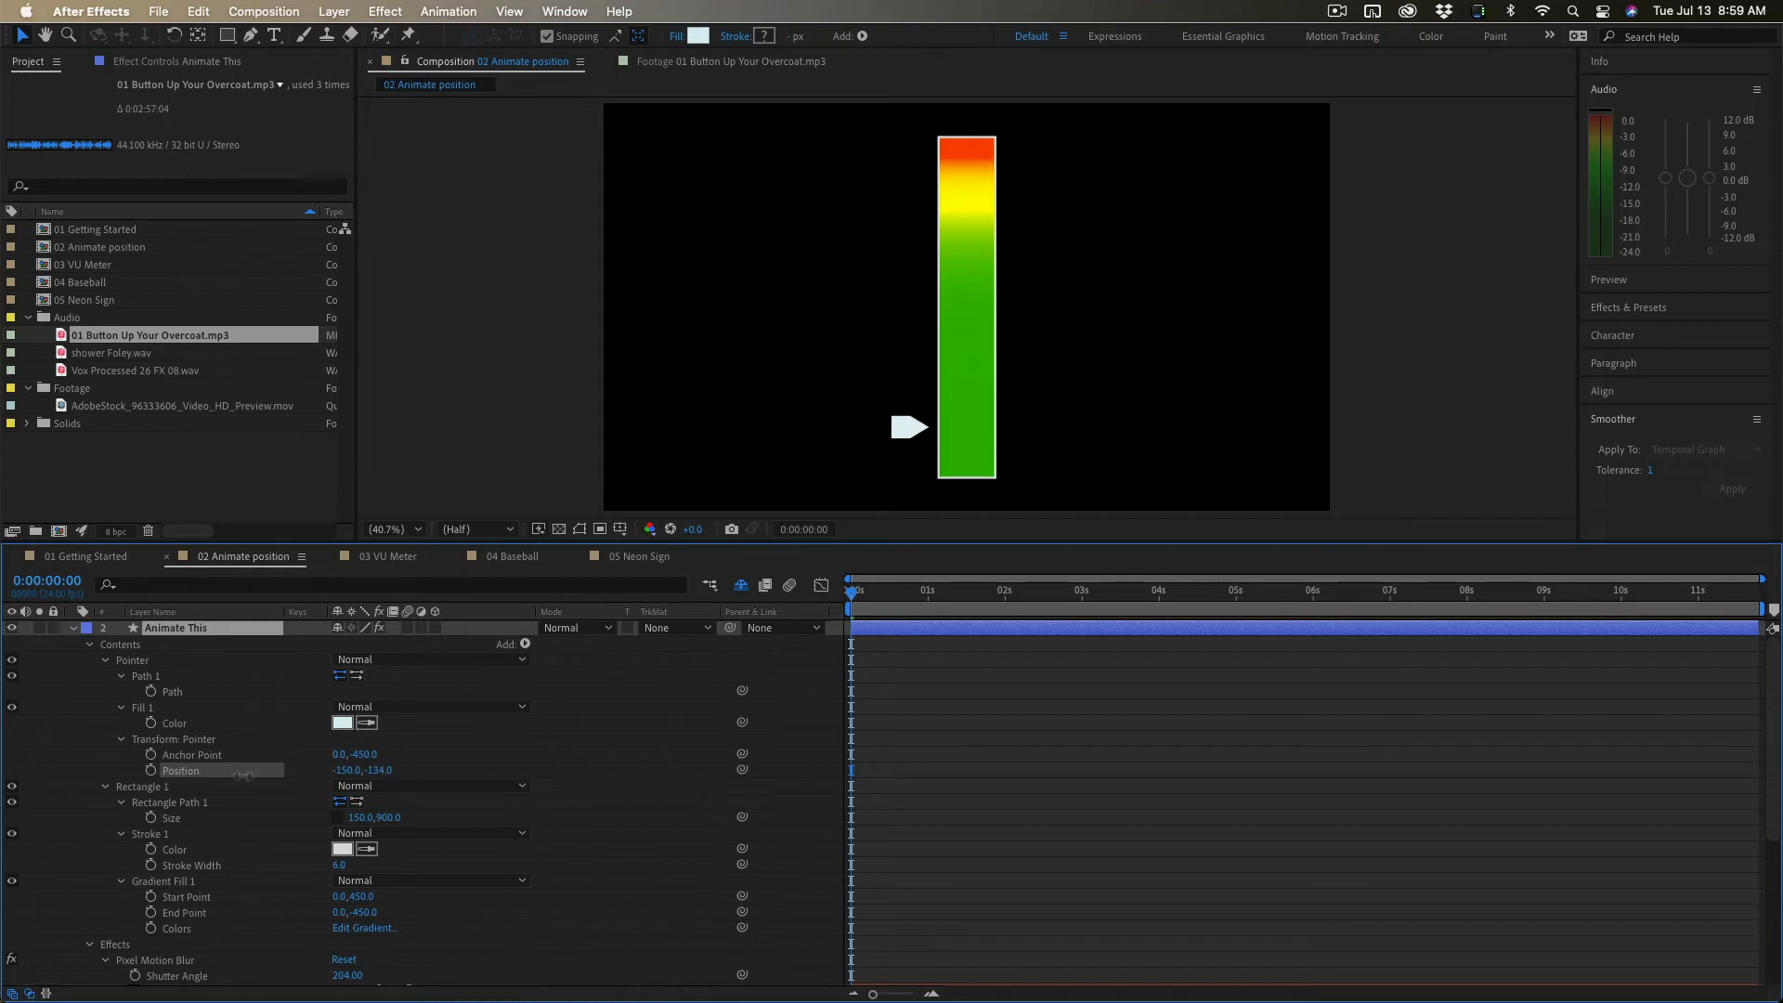
- Expand Animate This through Contents and Pointer to its Transform Position property
{"action": "double_click", "coordinate": [177, 628]}
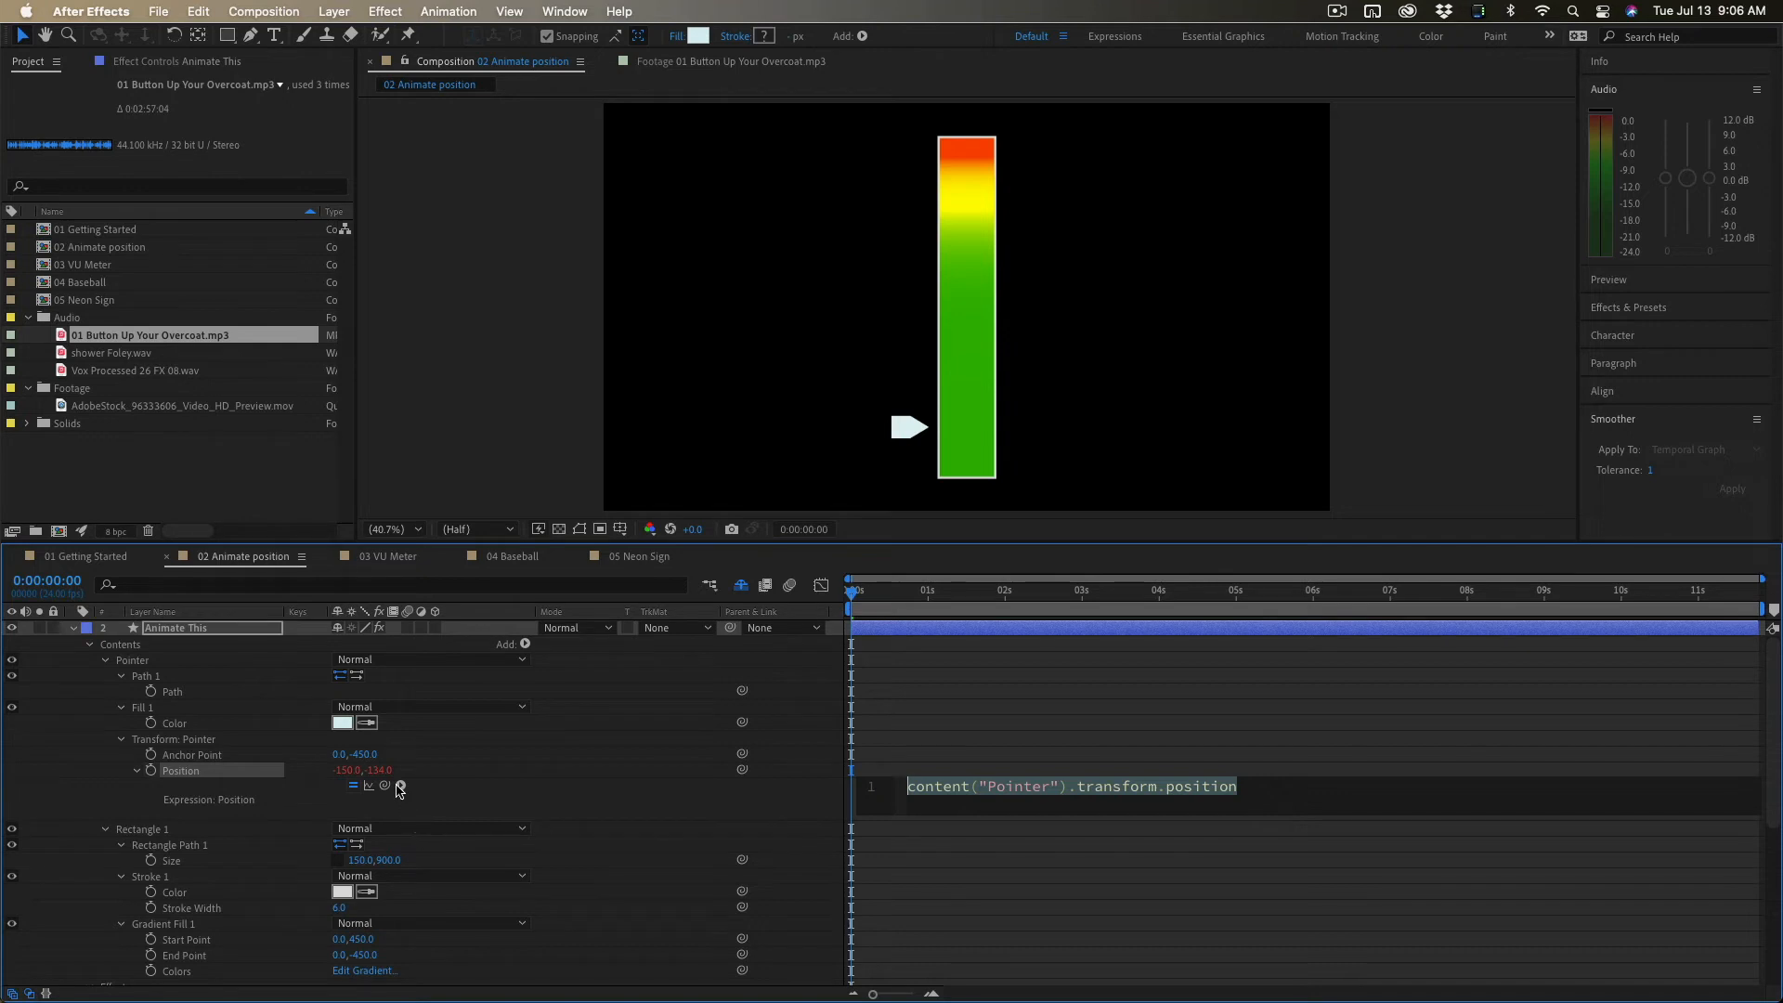
{"action": "mouse_move", "coordinate": [398, 785]}
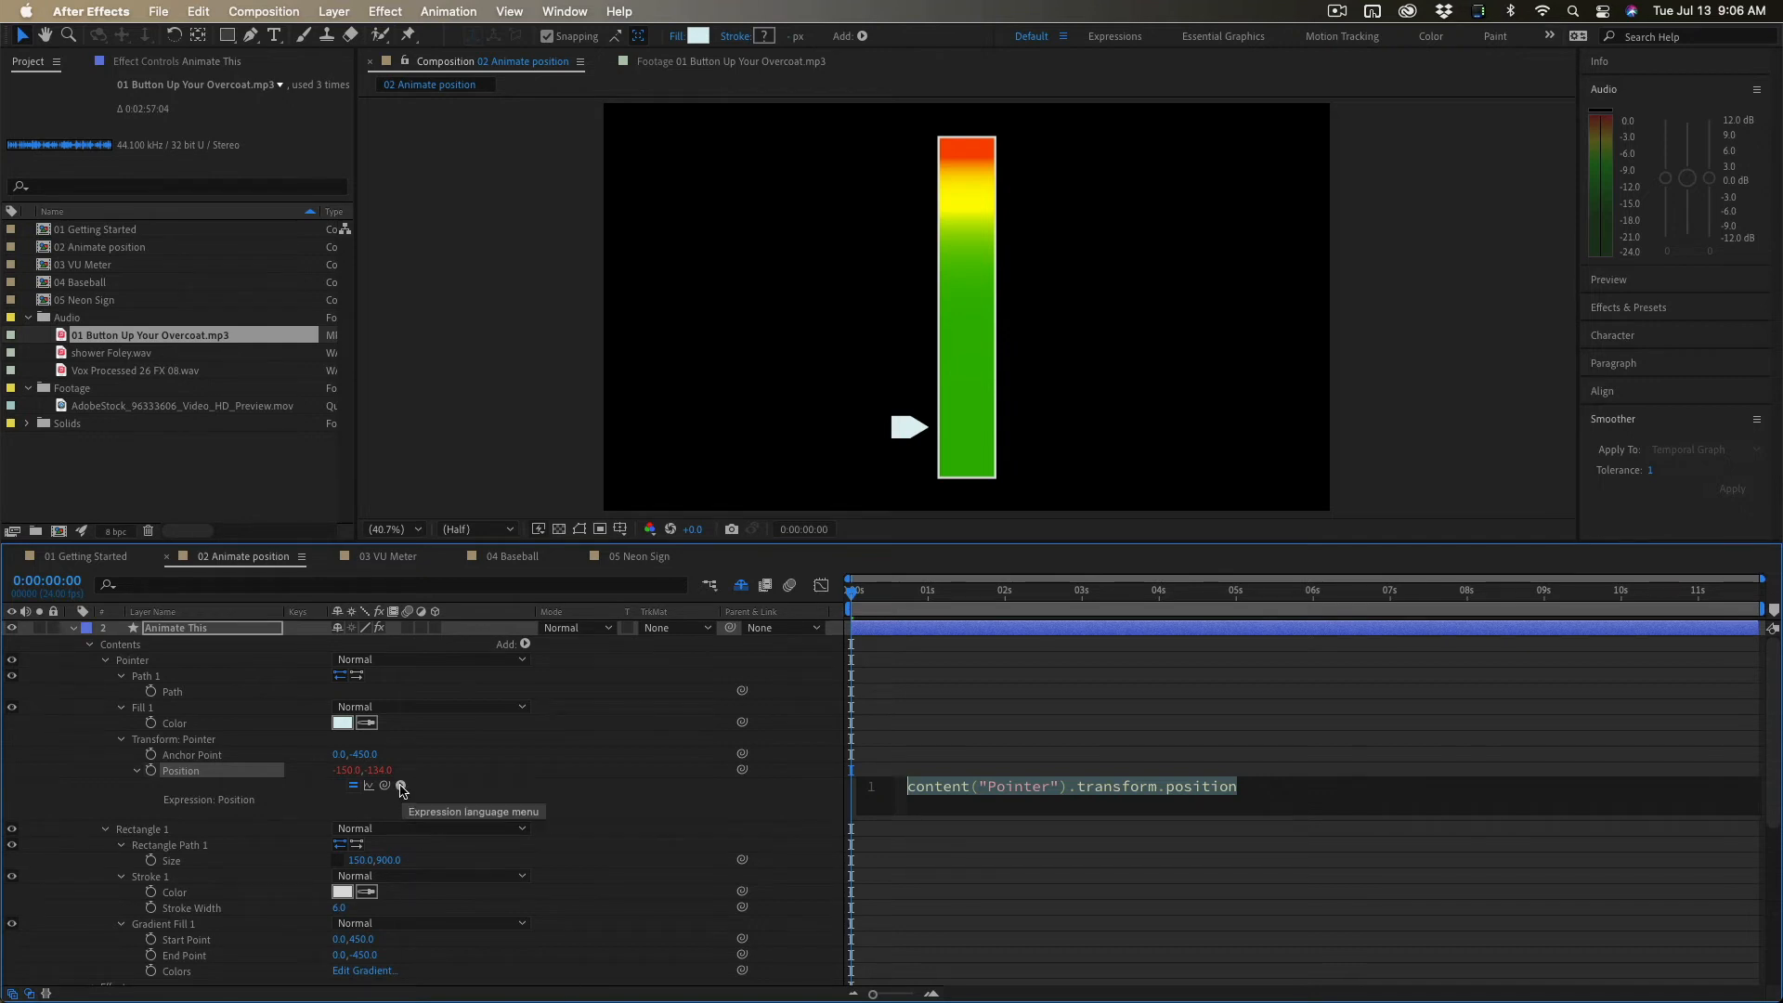
- Insert linear(t, tMin, tMax, value1, value2) from the expression language menu into Position
{"action": "left_click", "coordinate": [400, 785]}
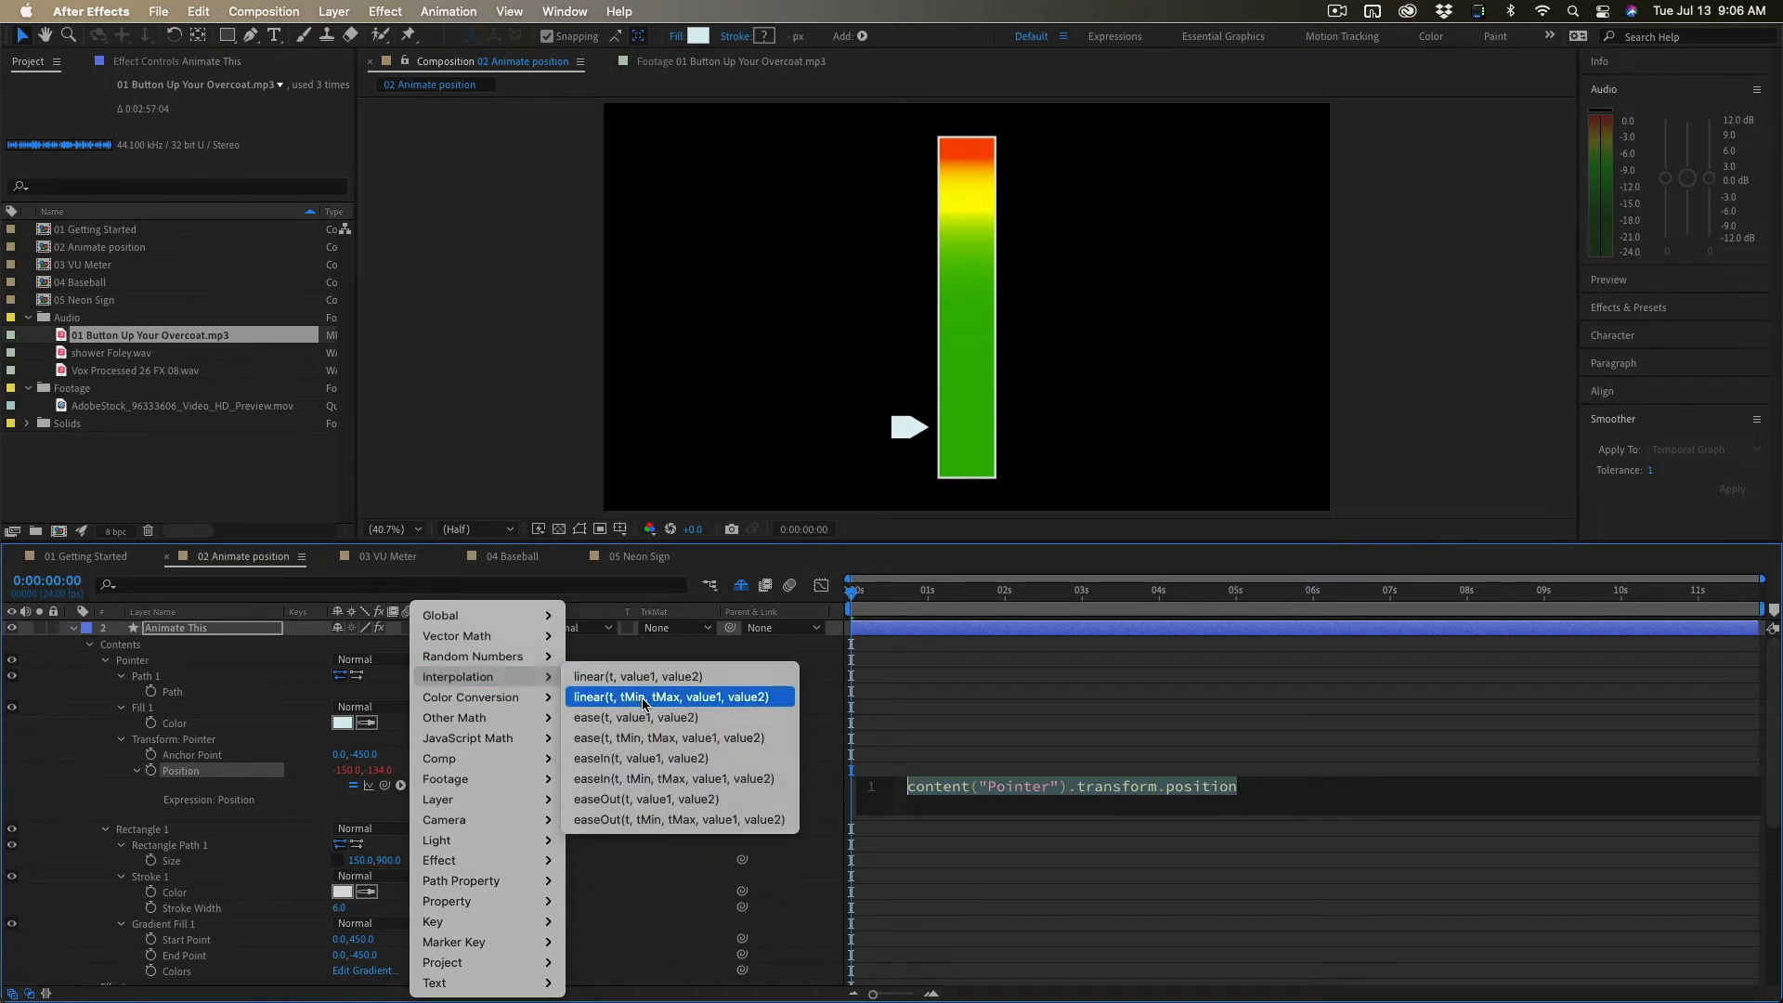
{"action": "left_click", "coordinate": [675, 695]}
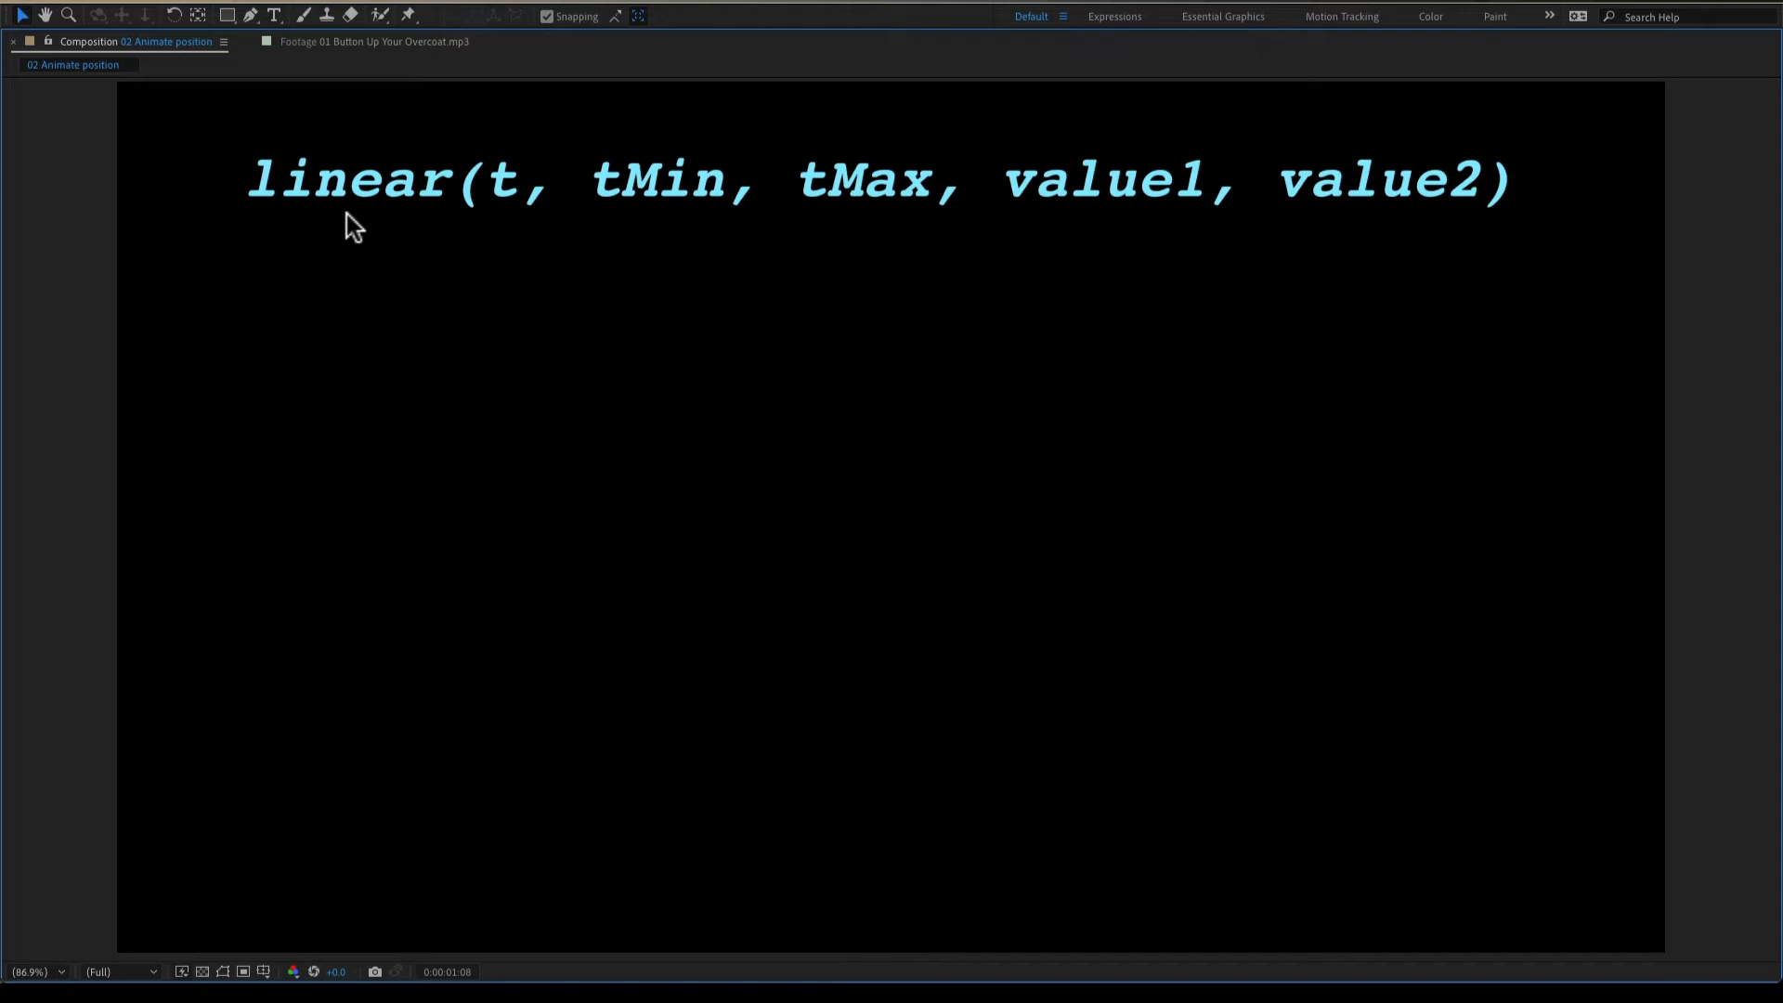
{"action": "mouse_move", "coordinate": [511, 234]}
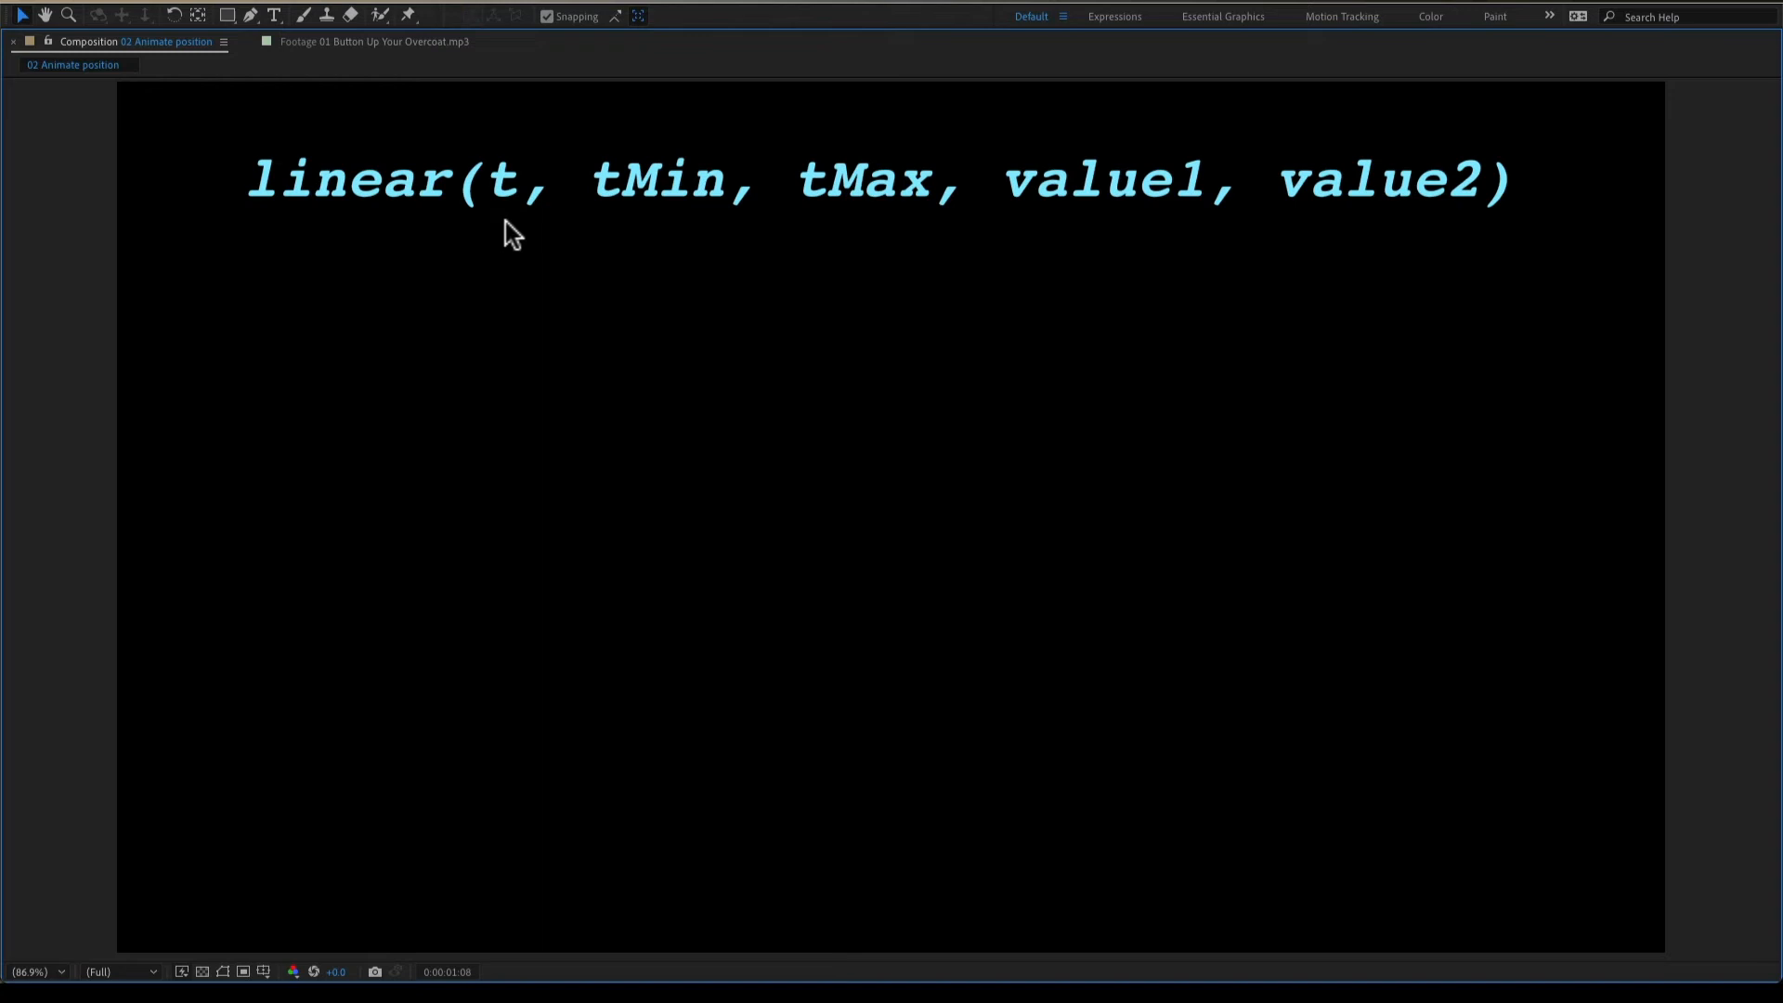
{"action": "mouse_move", "coordinate": [664, 233]}
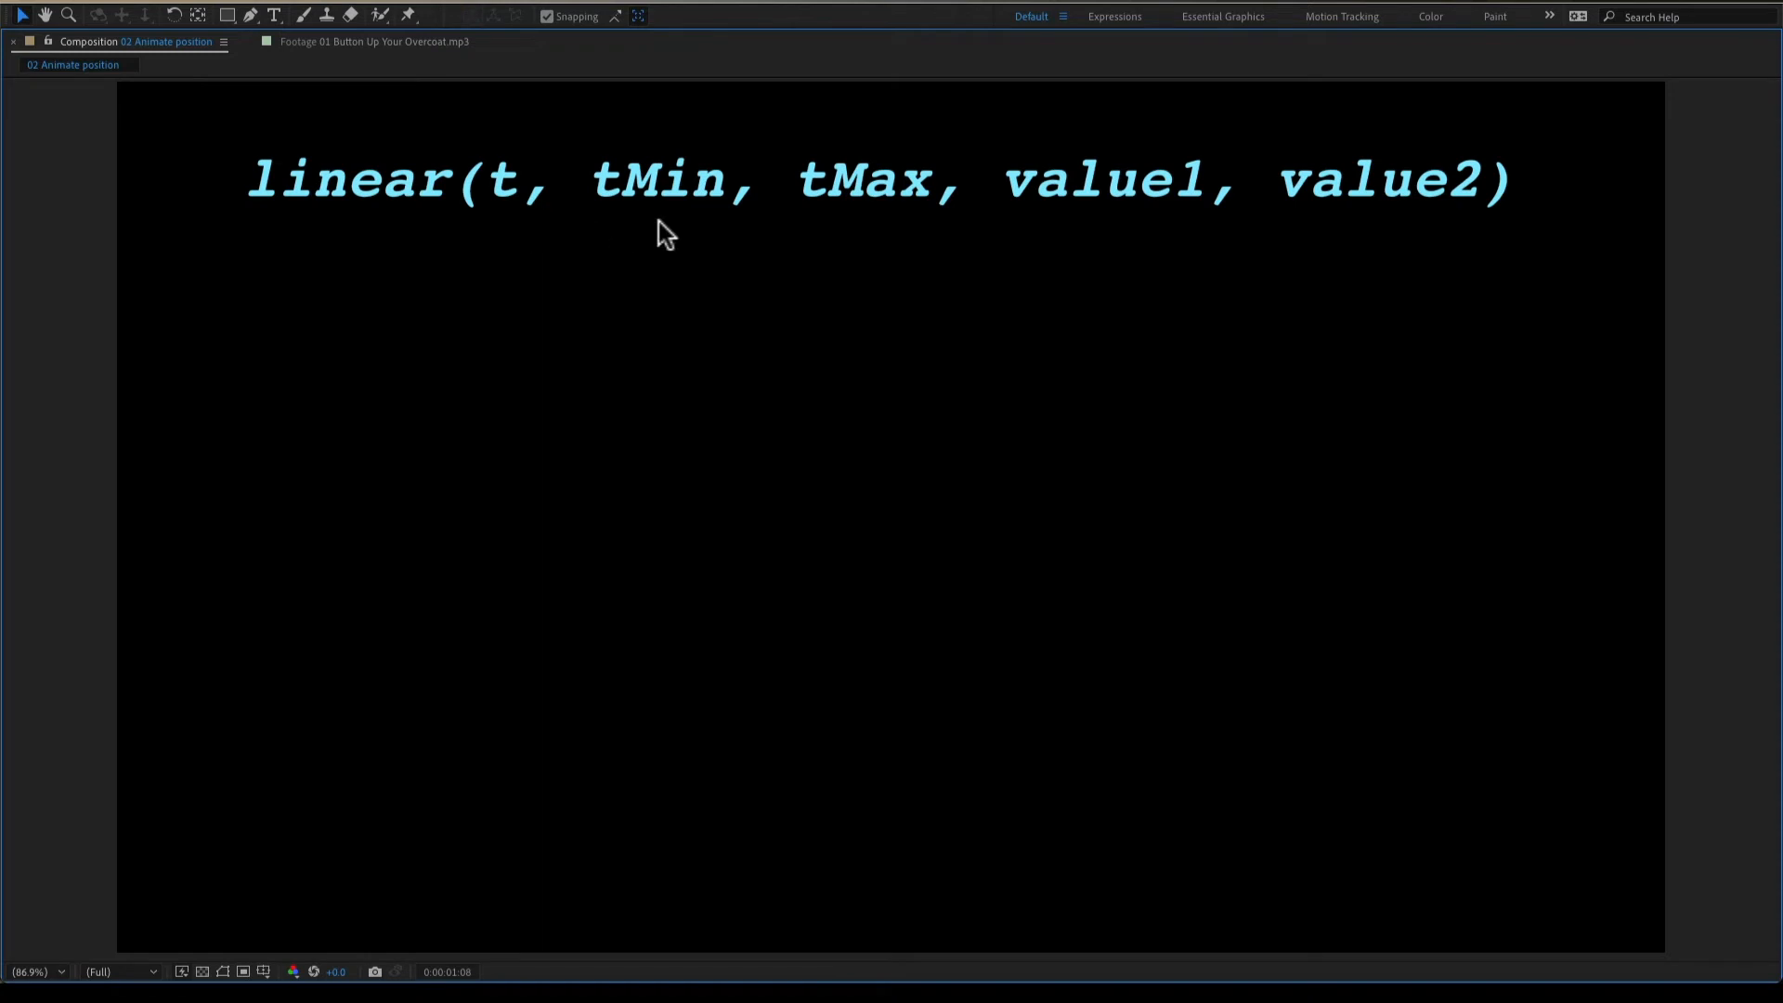
{"action": "mouse_move", "coordinate": [756, 233]}
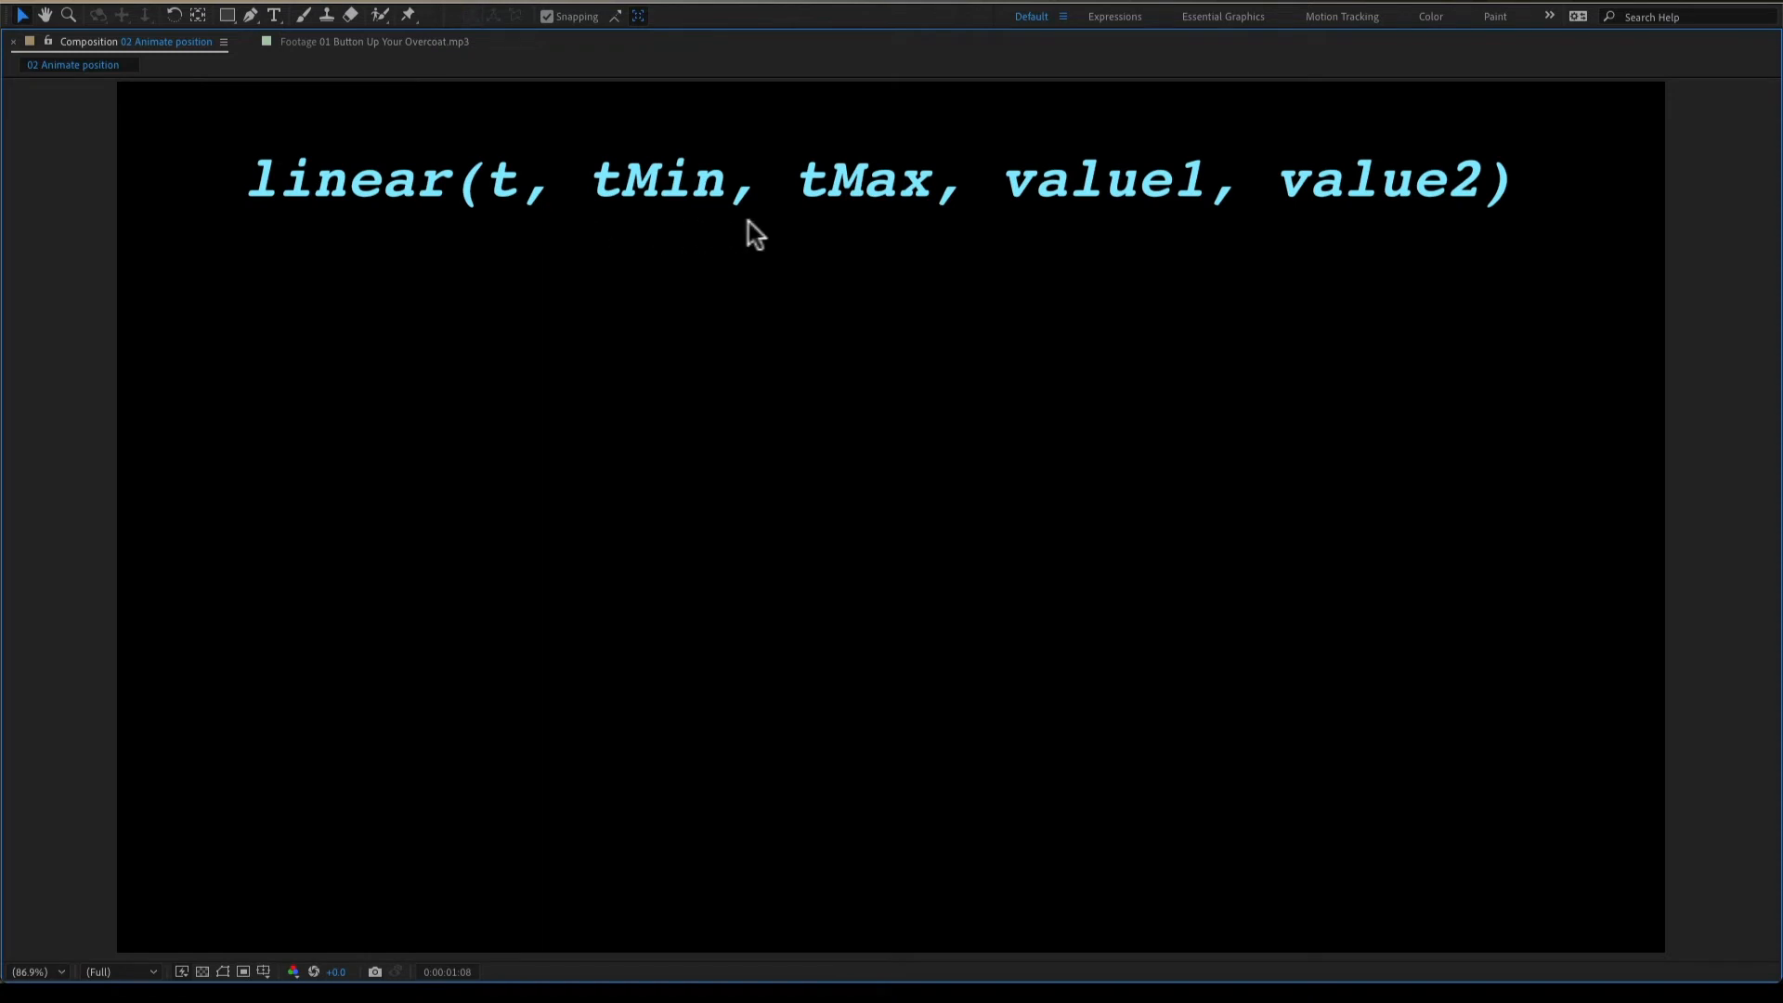
{"action": "mouse_move", "coordinate": [885, 237]}
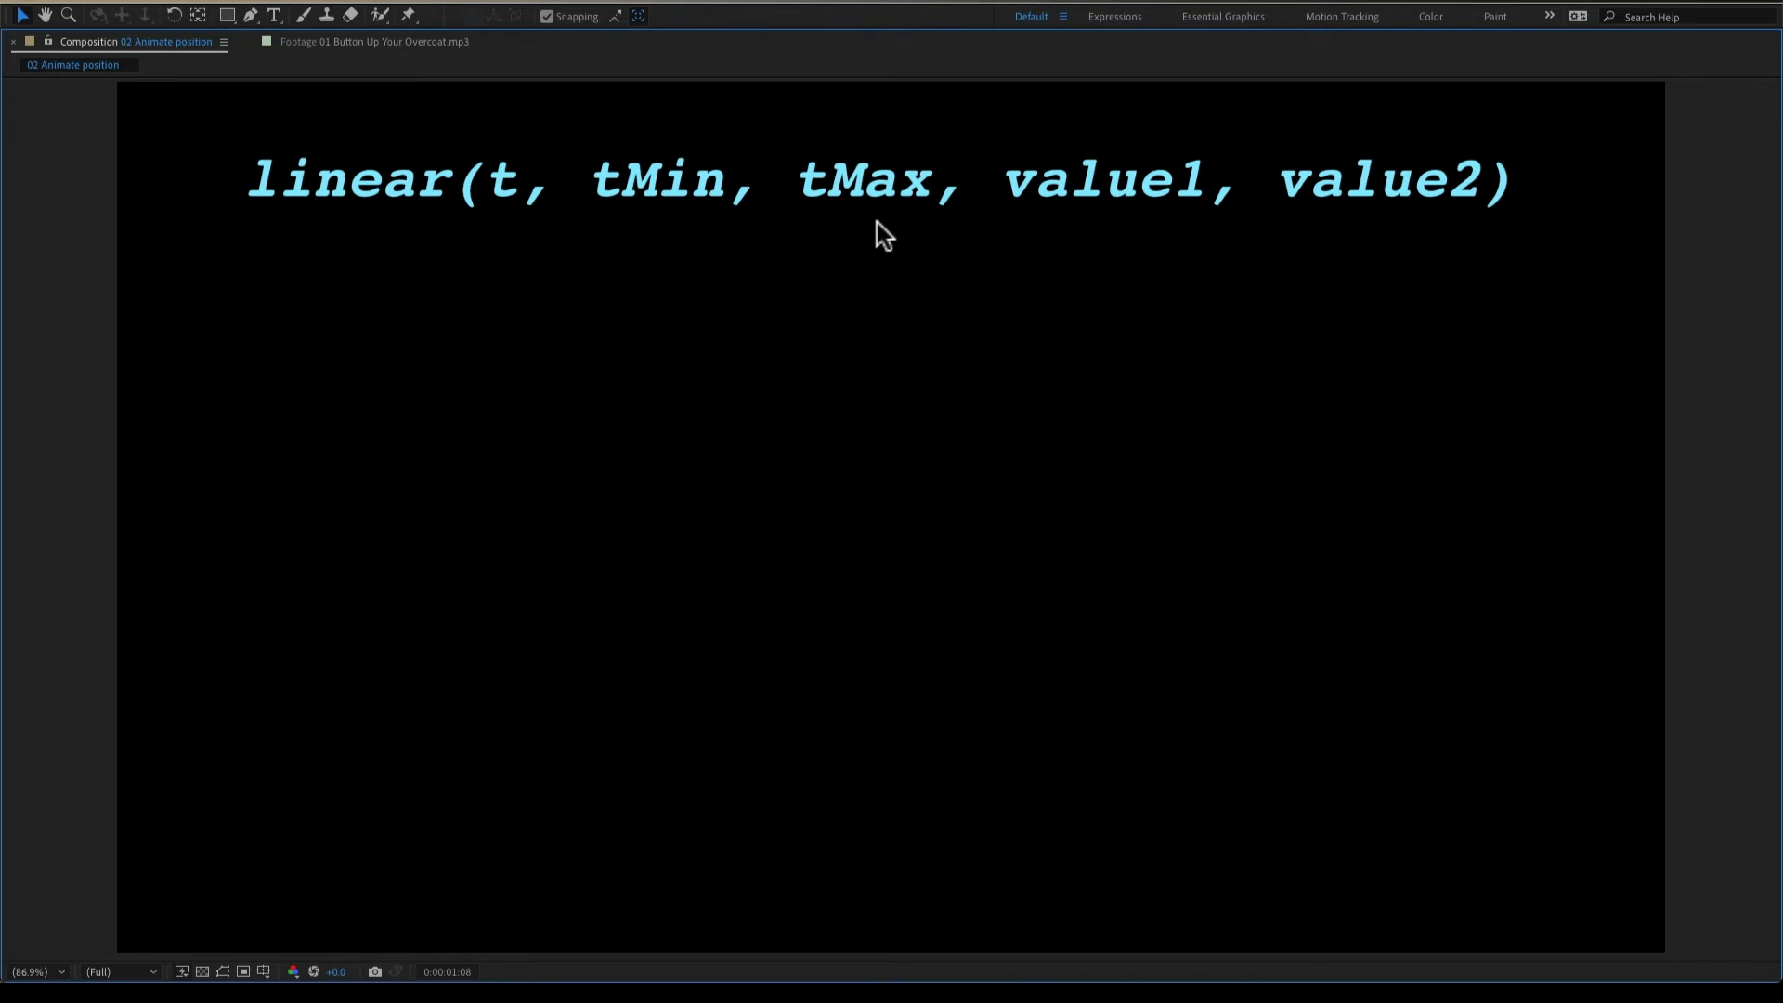
{"action": "mouse_move", "coordinate": [1144, 235]}
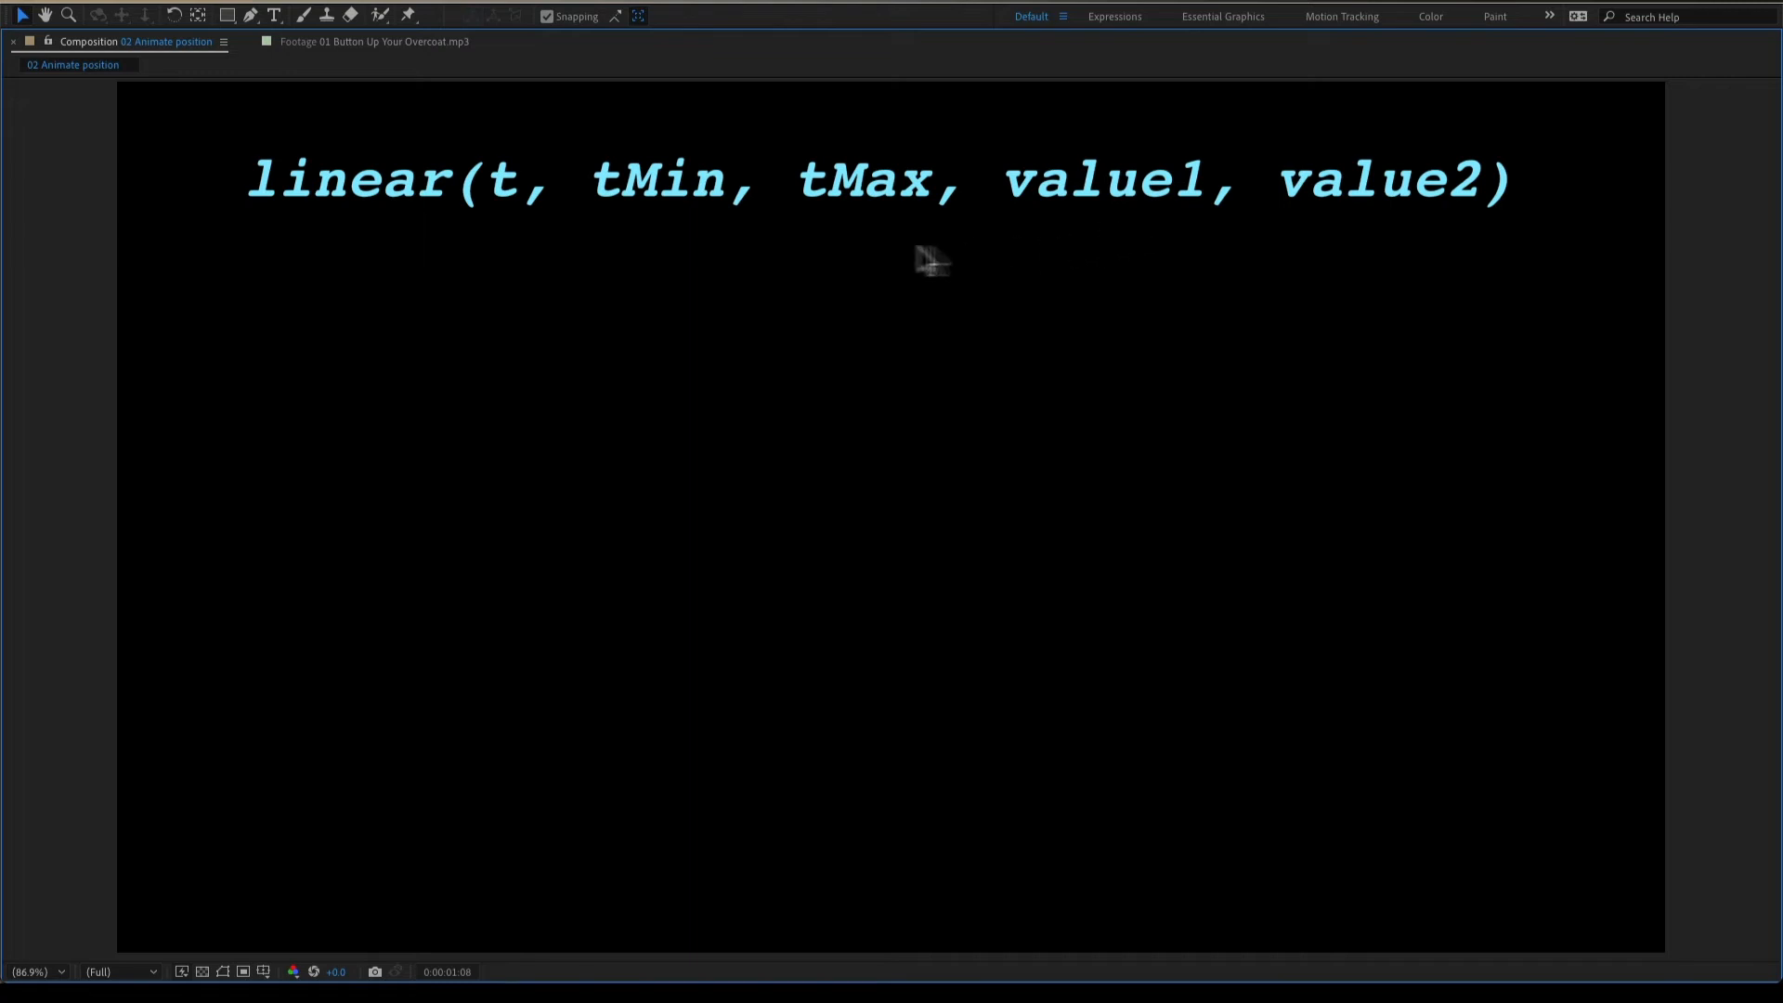
{"action": "mouse_move", "coordinate": [1333, 225]}
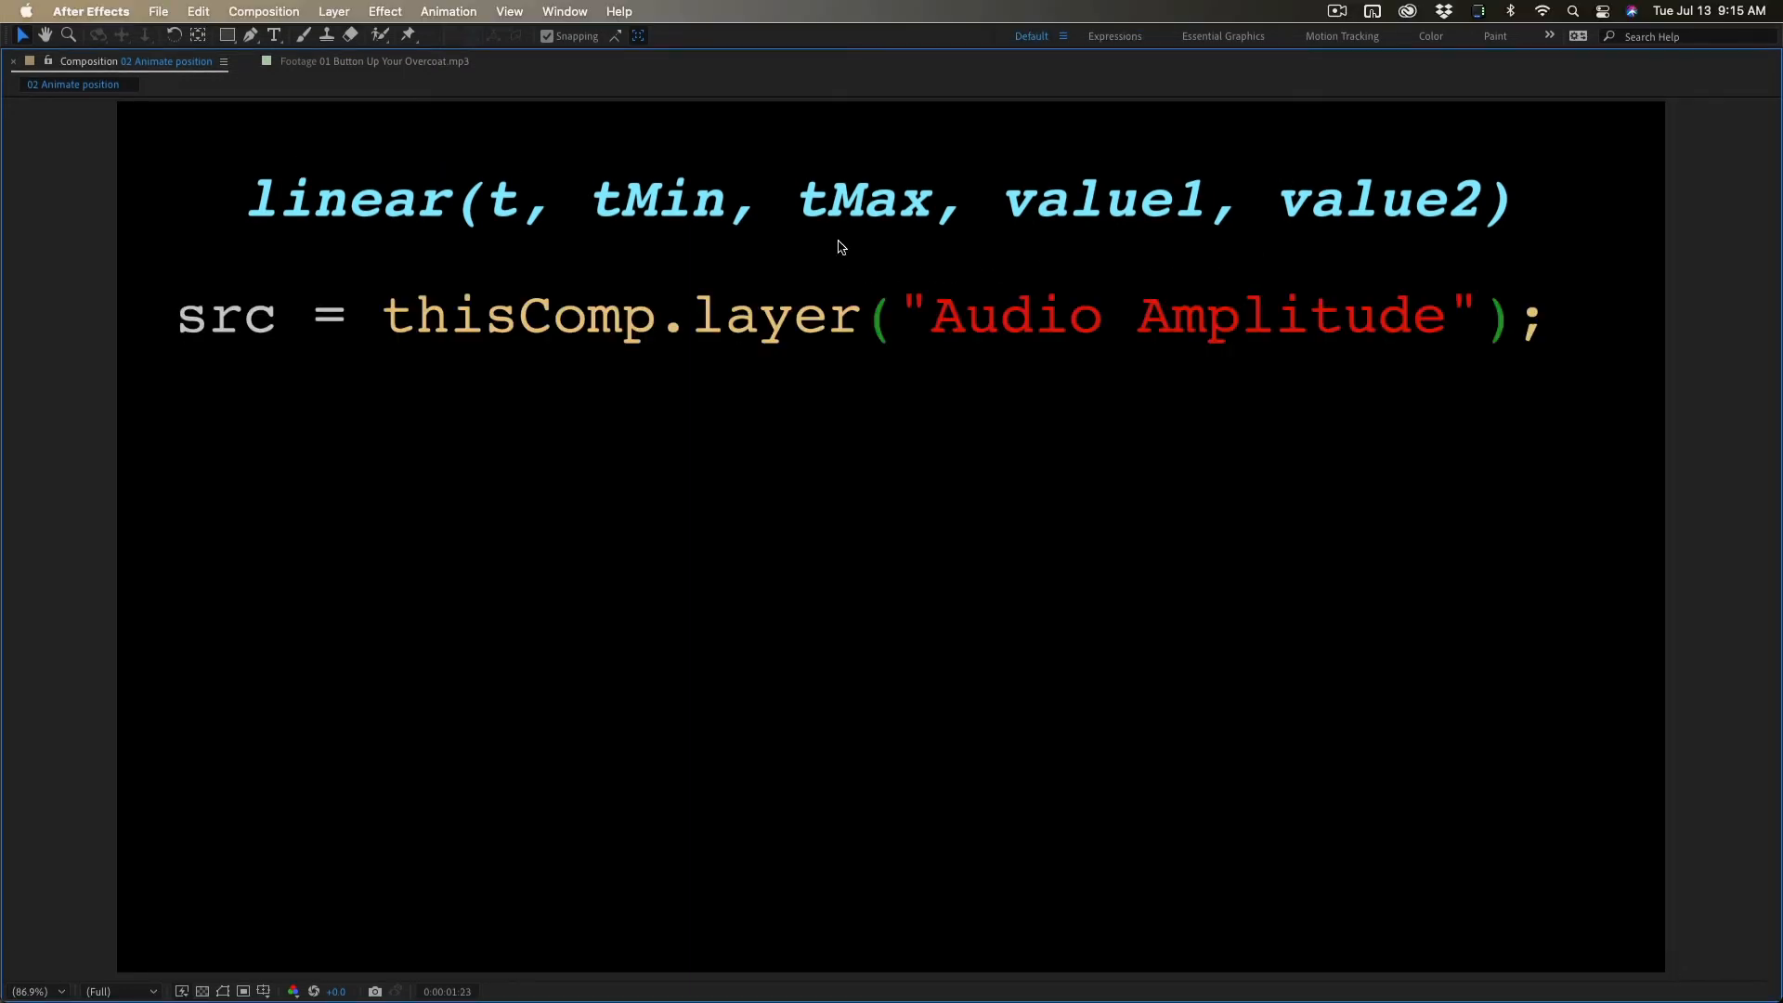
- Type the t slider line, tMin = 0, tMax = 28, value2 = -900, and Y = linear(...)
{"action": "type", "text": "t = src.effect(\"Both Channels\")(\"Slider\");"}
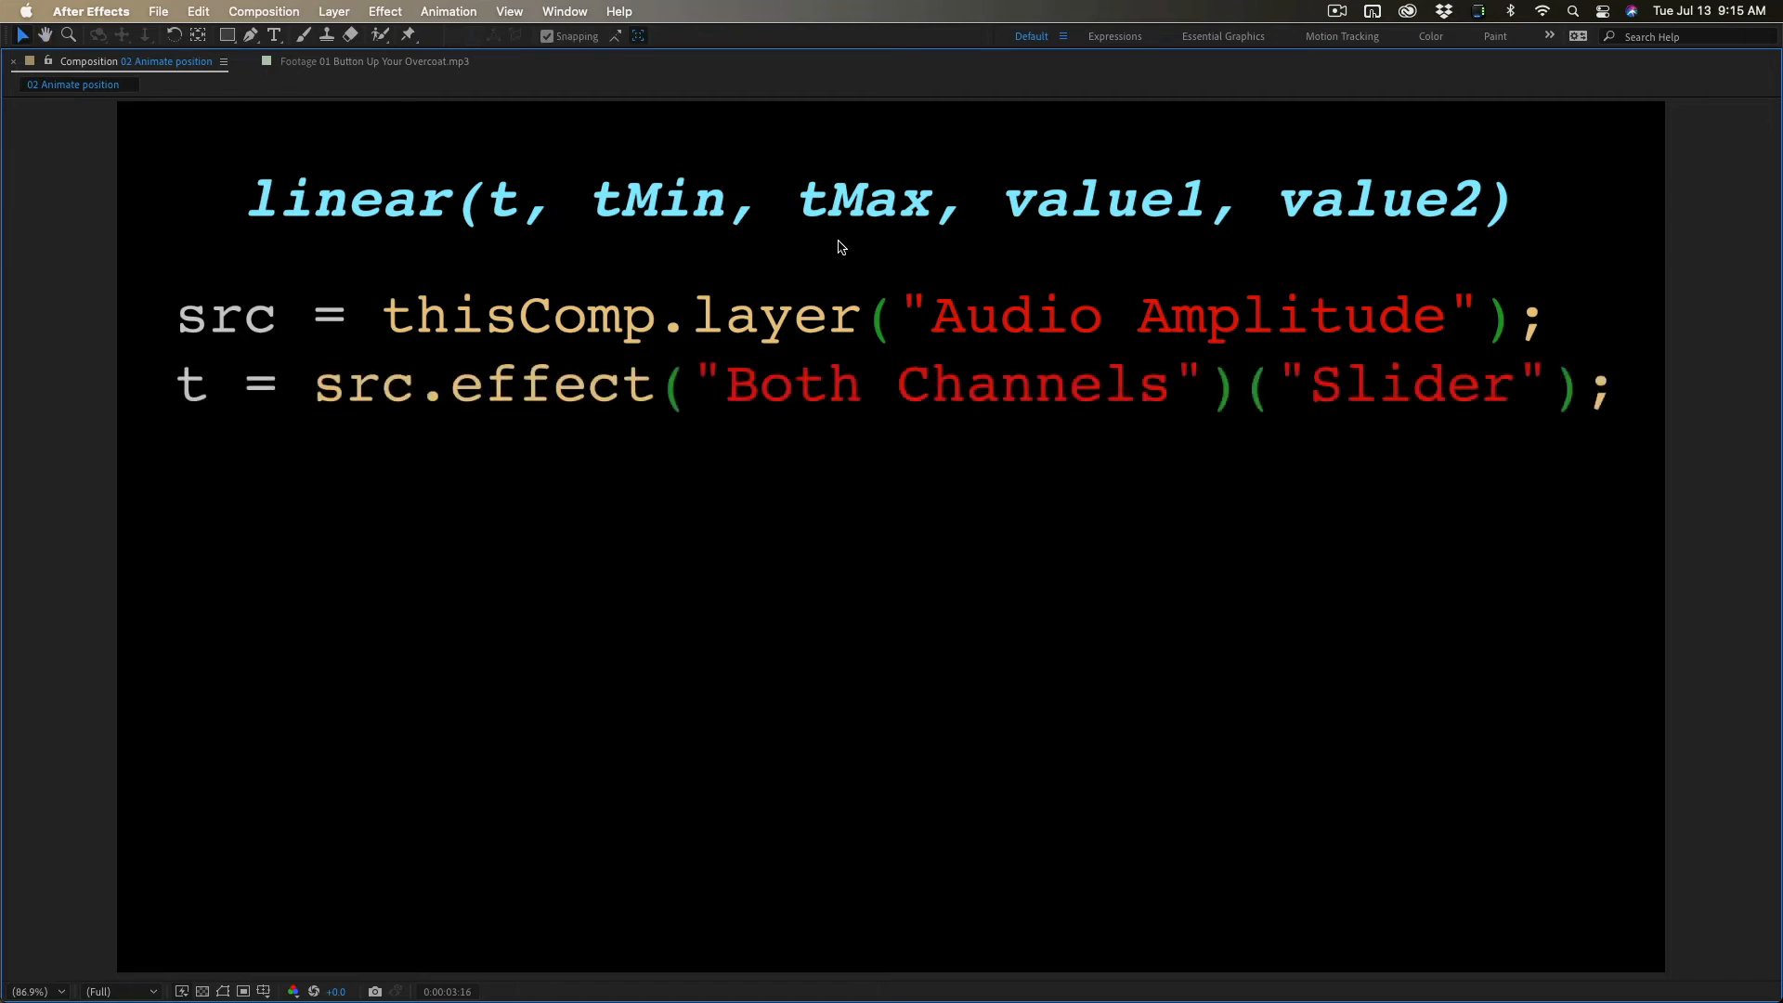
{"action": "type", "text": "tMin = 0;"}
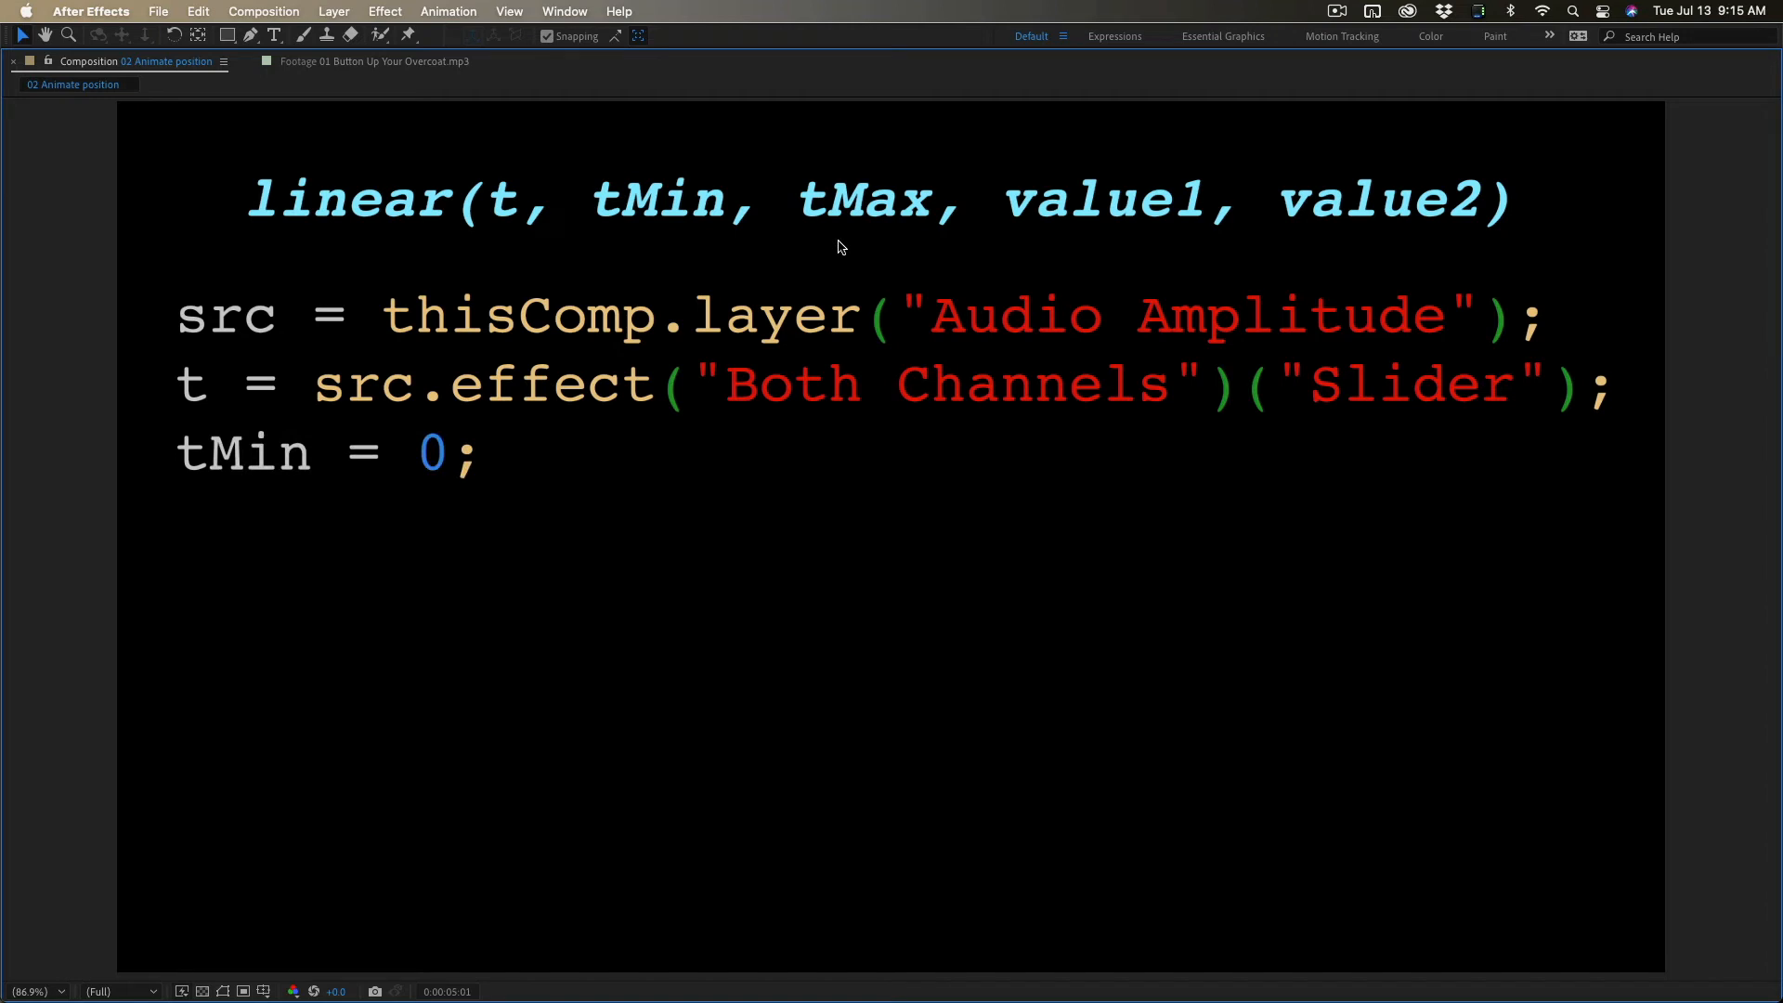
{"action": "type", "text": "tMax = 28;"}
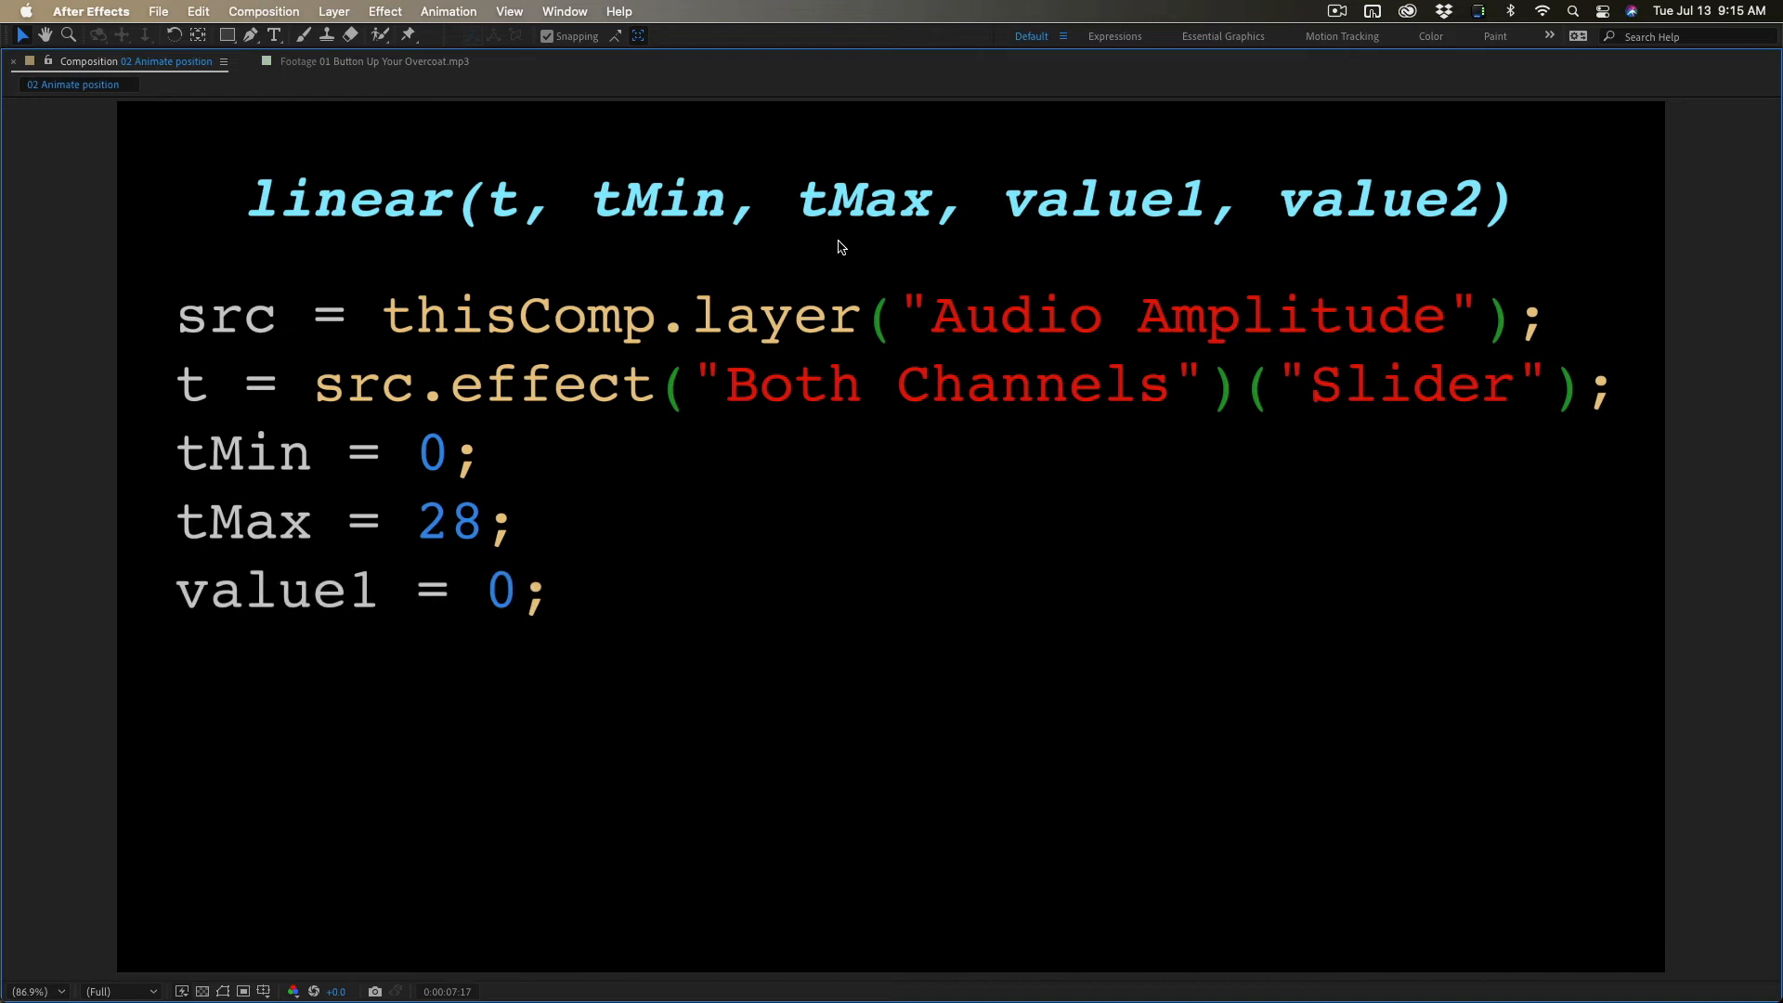
{"action": "type", "text": "value2 = -900;"}
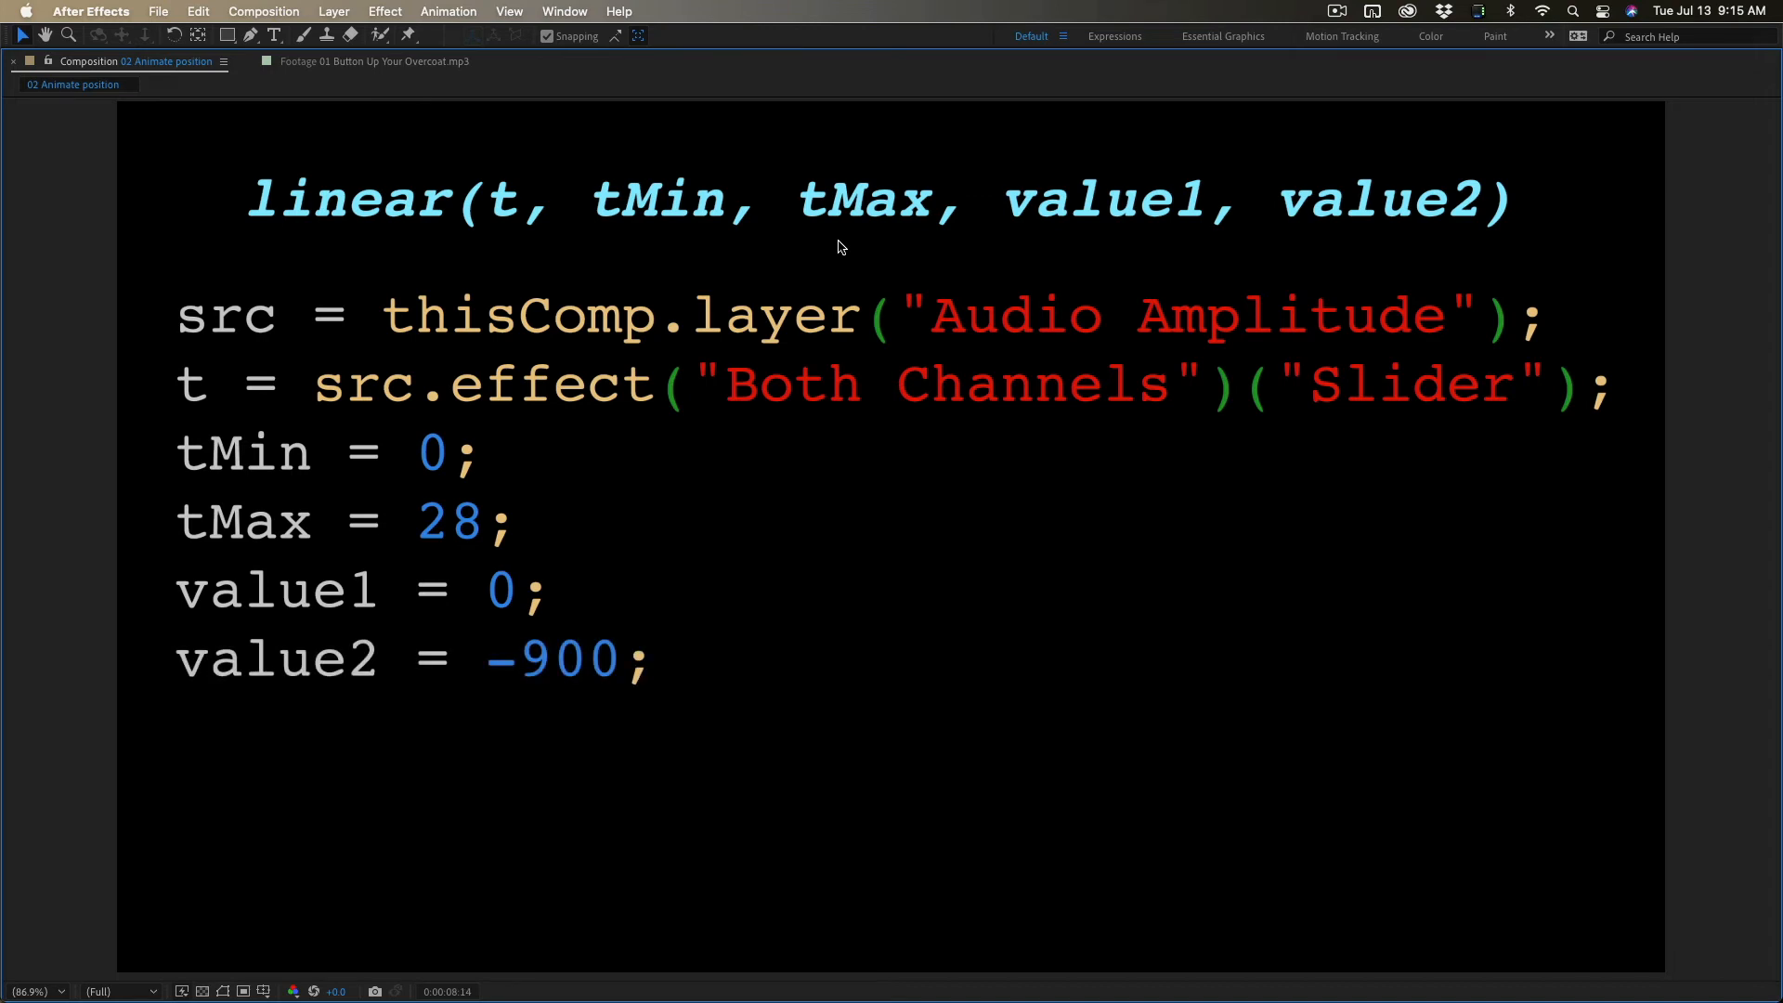
{"action": "type", "text": "Y = linear(t, tMin, tMax, value1, value2);"}
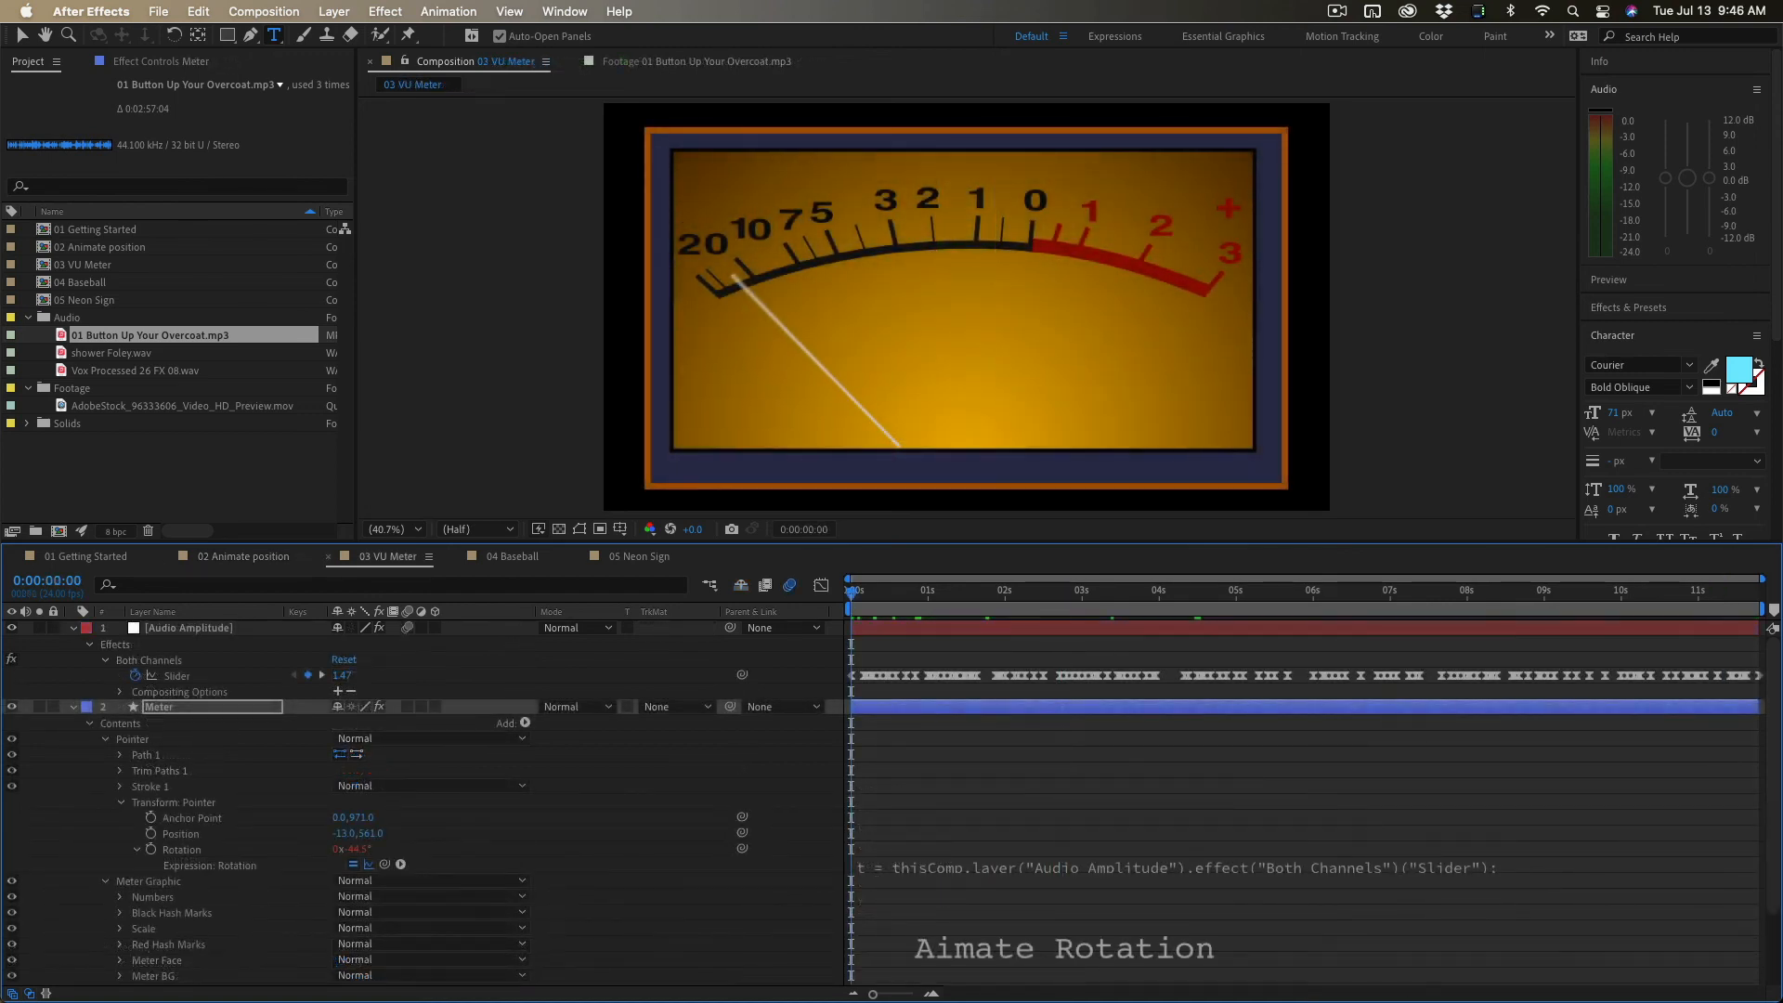
- Enter easeIn(t, 0, 25, -45, 25) as the needle Rotation expression and preview the swing
{"action": "type", "text": "easeIn(t, 0, 25, -45, 25)"}
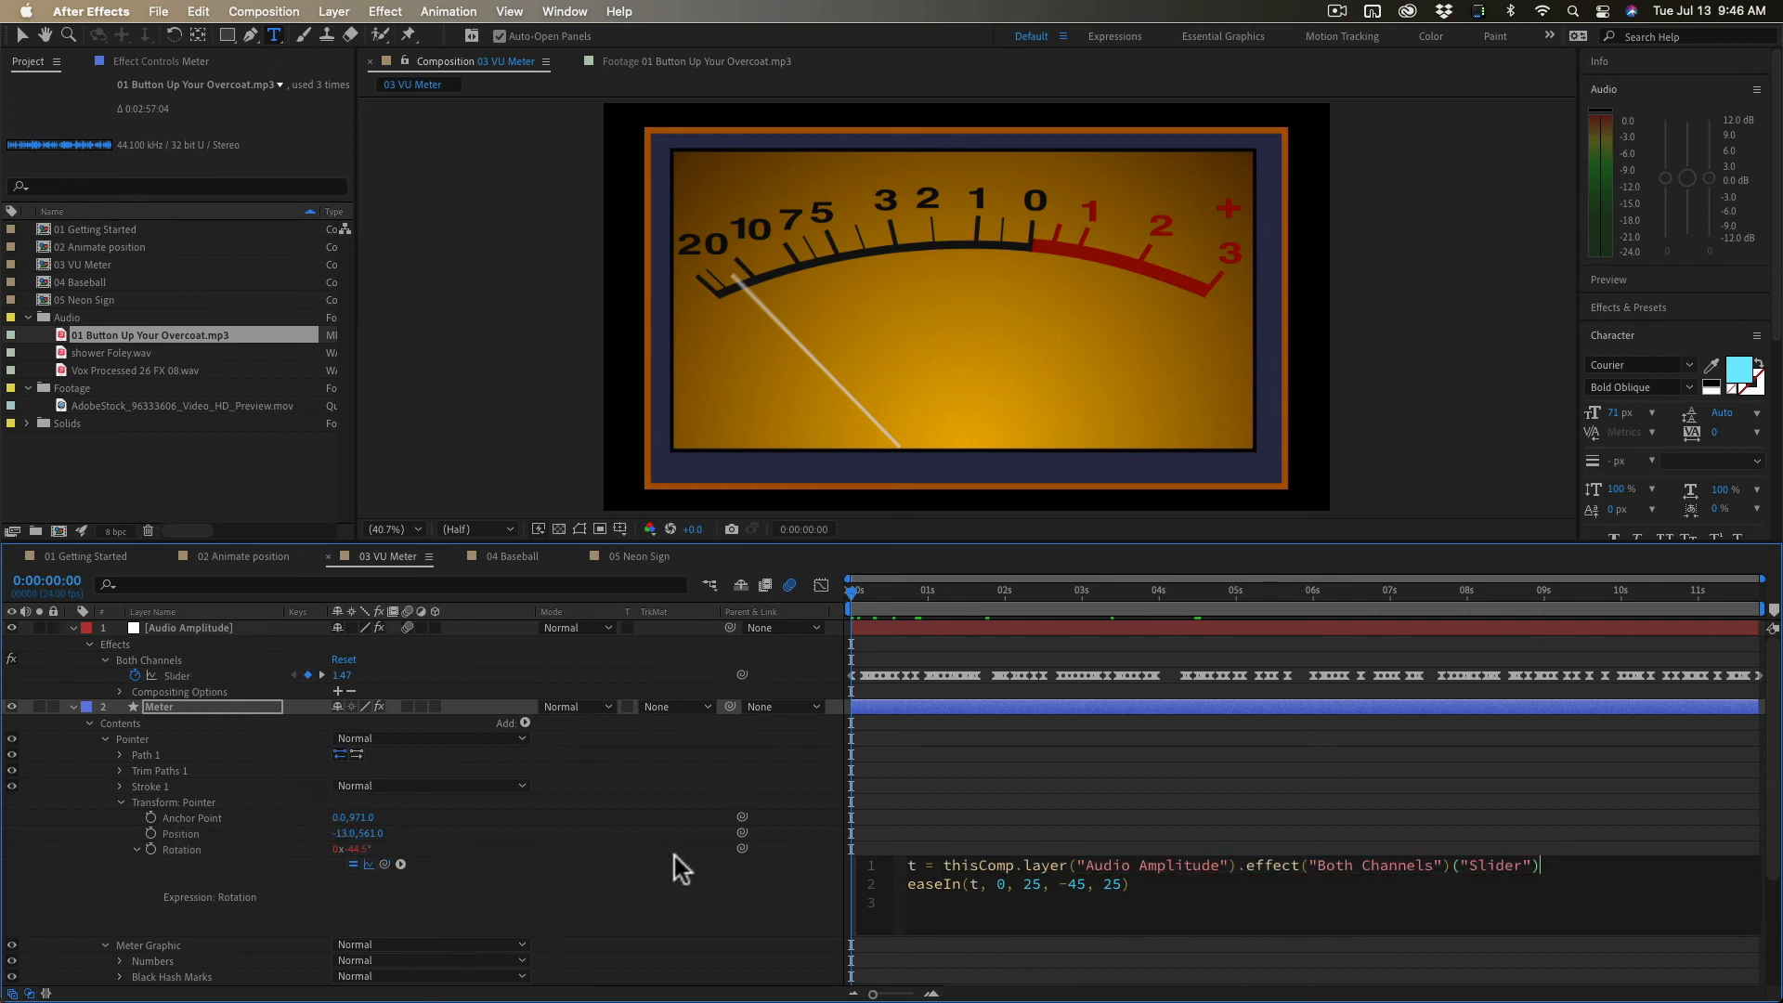
{"action": "type", "text": ";"}
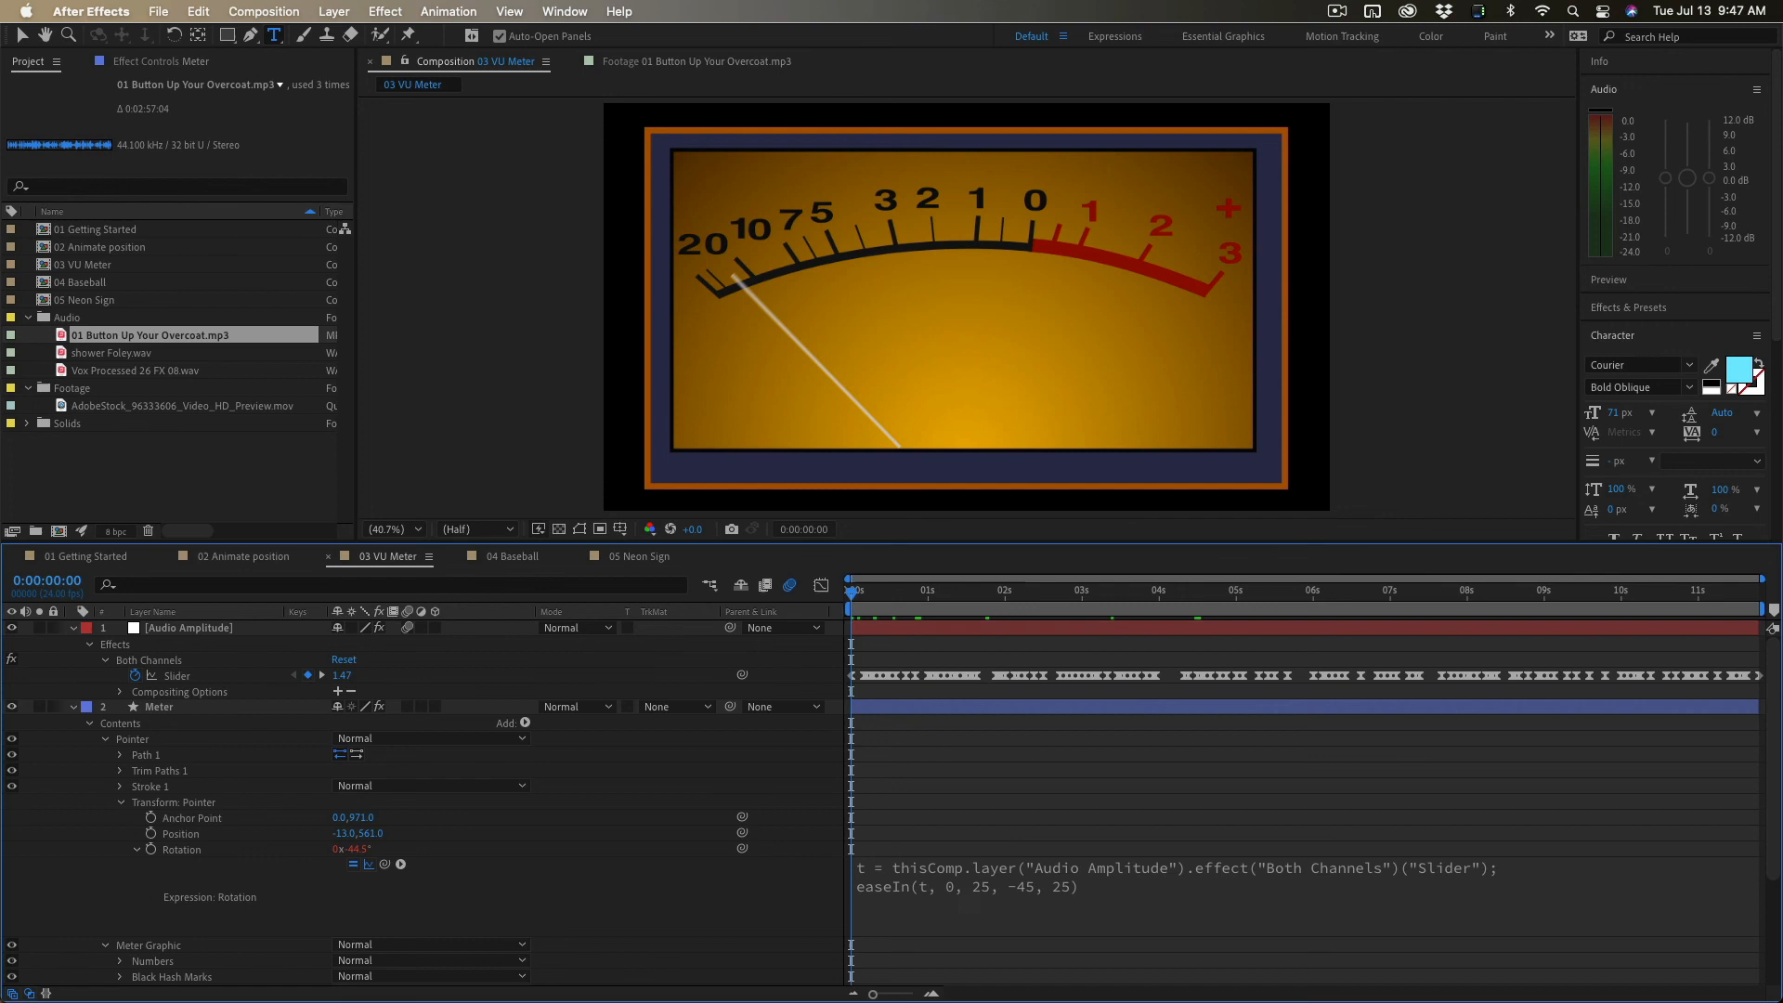
{"action": "left_click", "coordinate": [898, 588]}
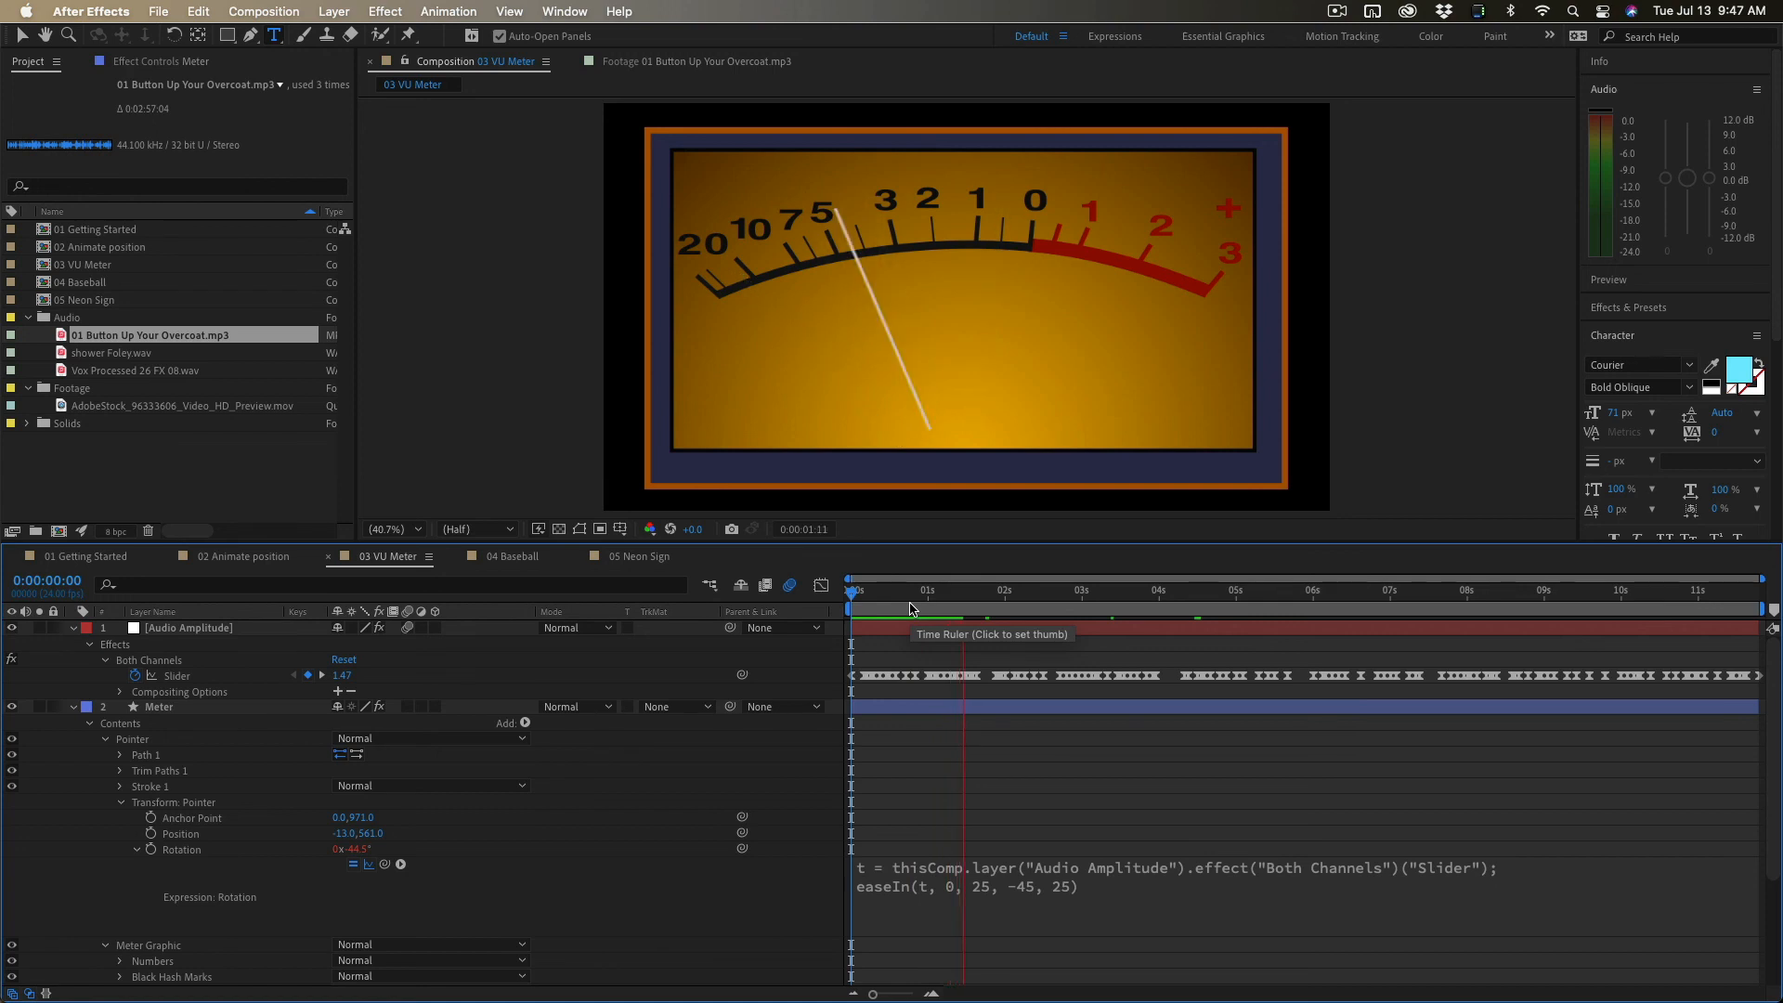
{"action": "left_click", "coordinate": [1009, 591]}
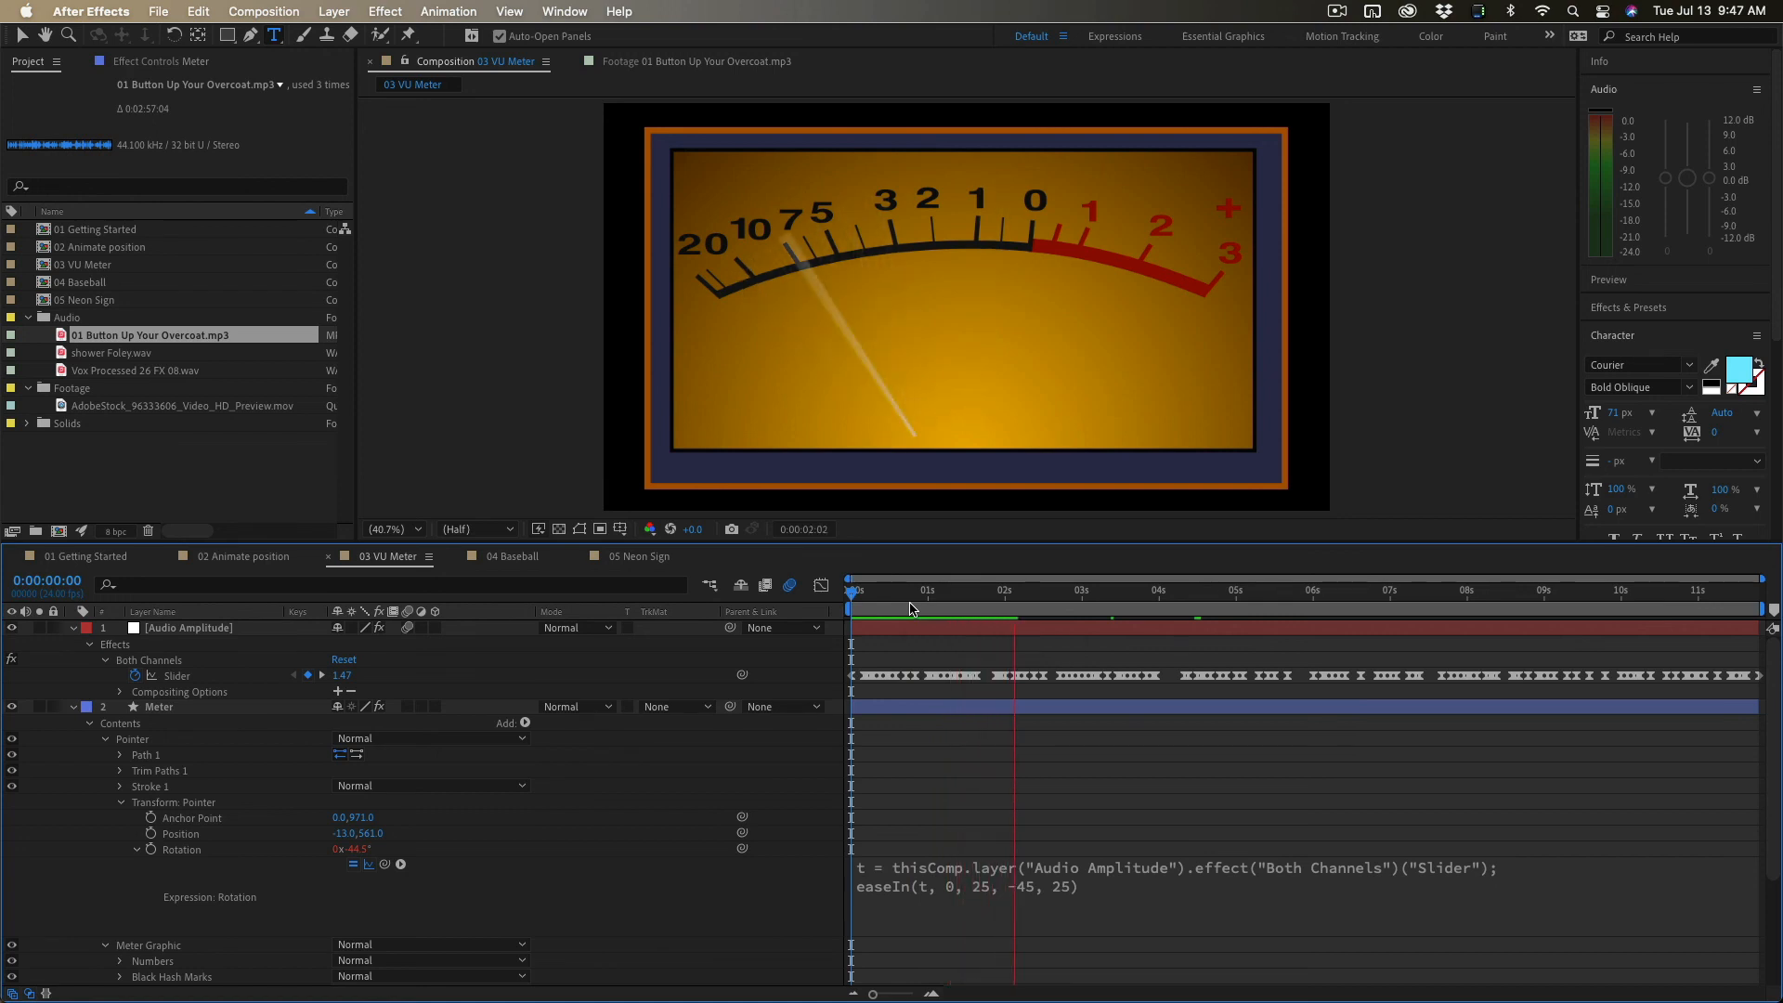
{"action": "left_click", "coordinate": [511, 557]}
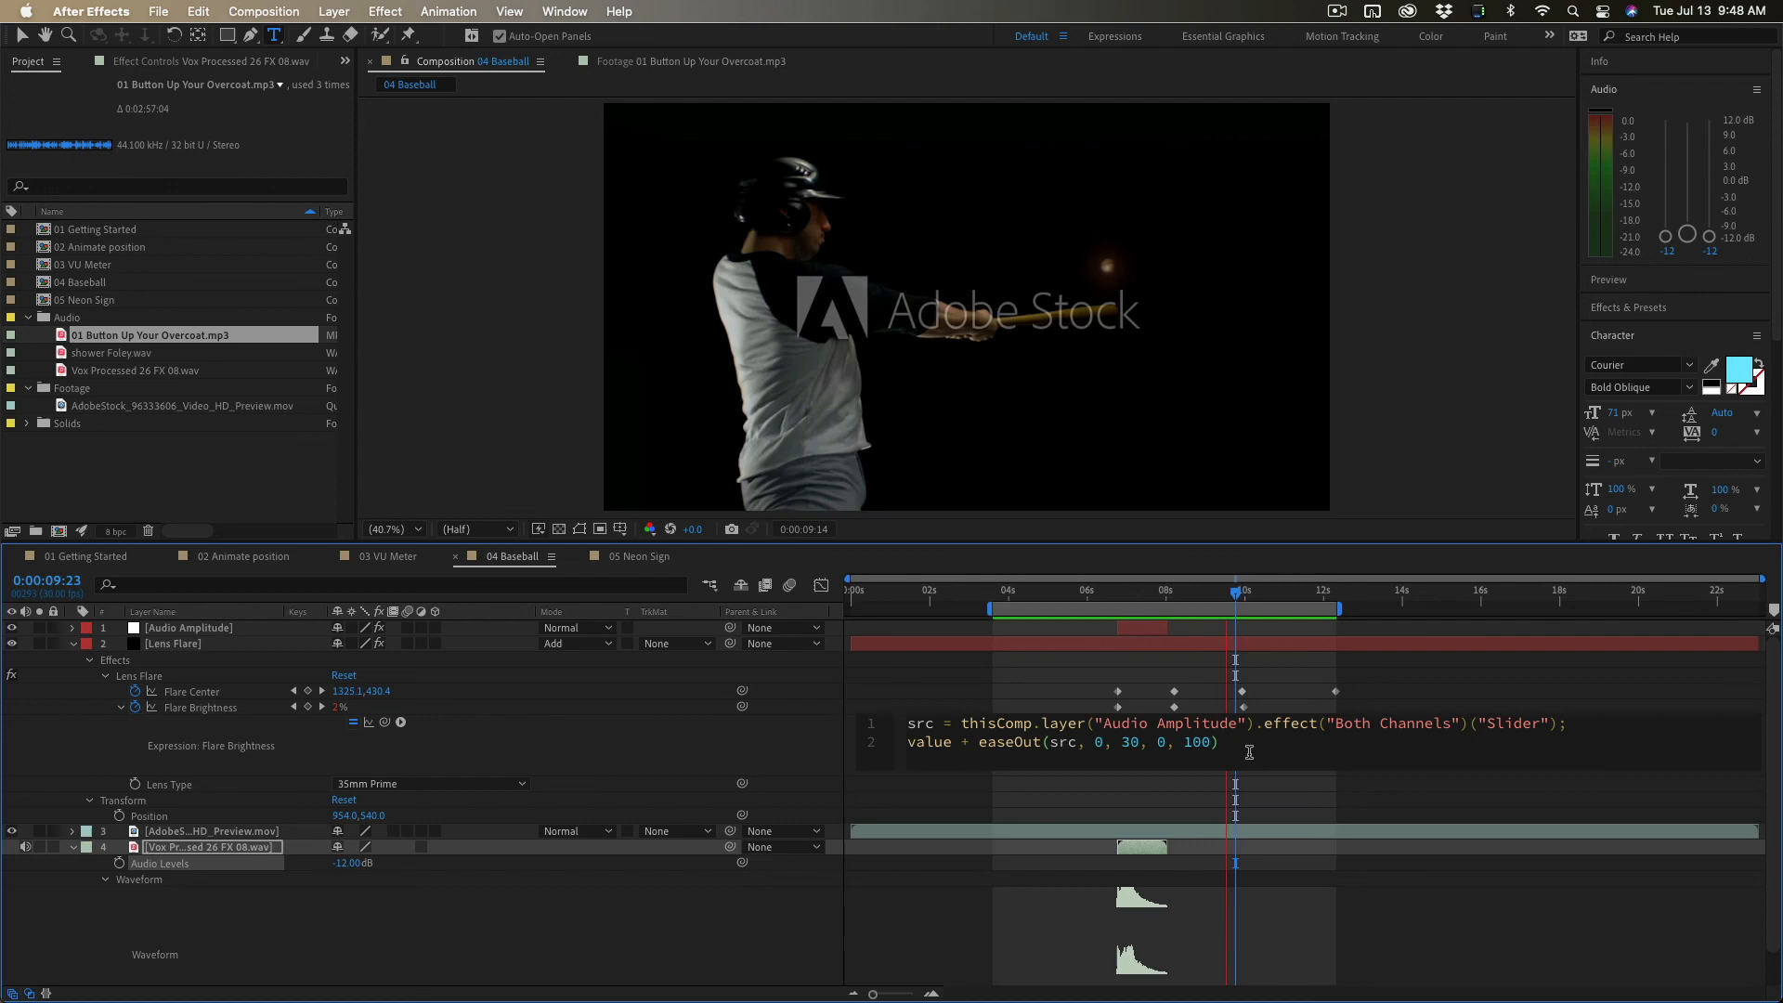
- Switch to the 05 Neon Sign composition with its audio-driven opacity and exposure expressions
{"action": "left_click", "coordinate": [633, 556]}
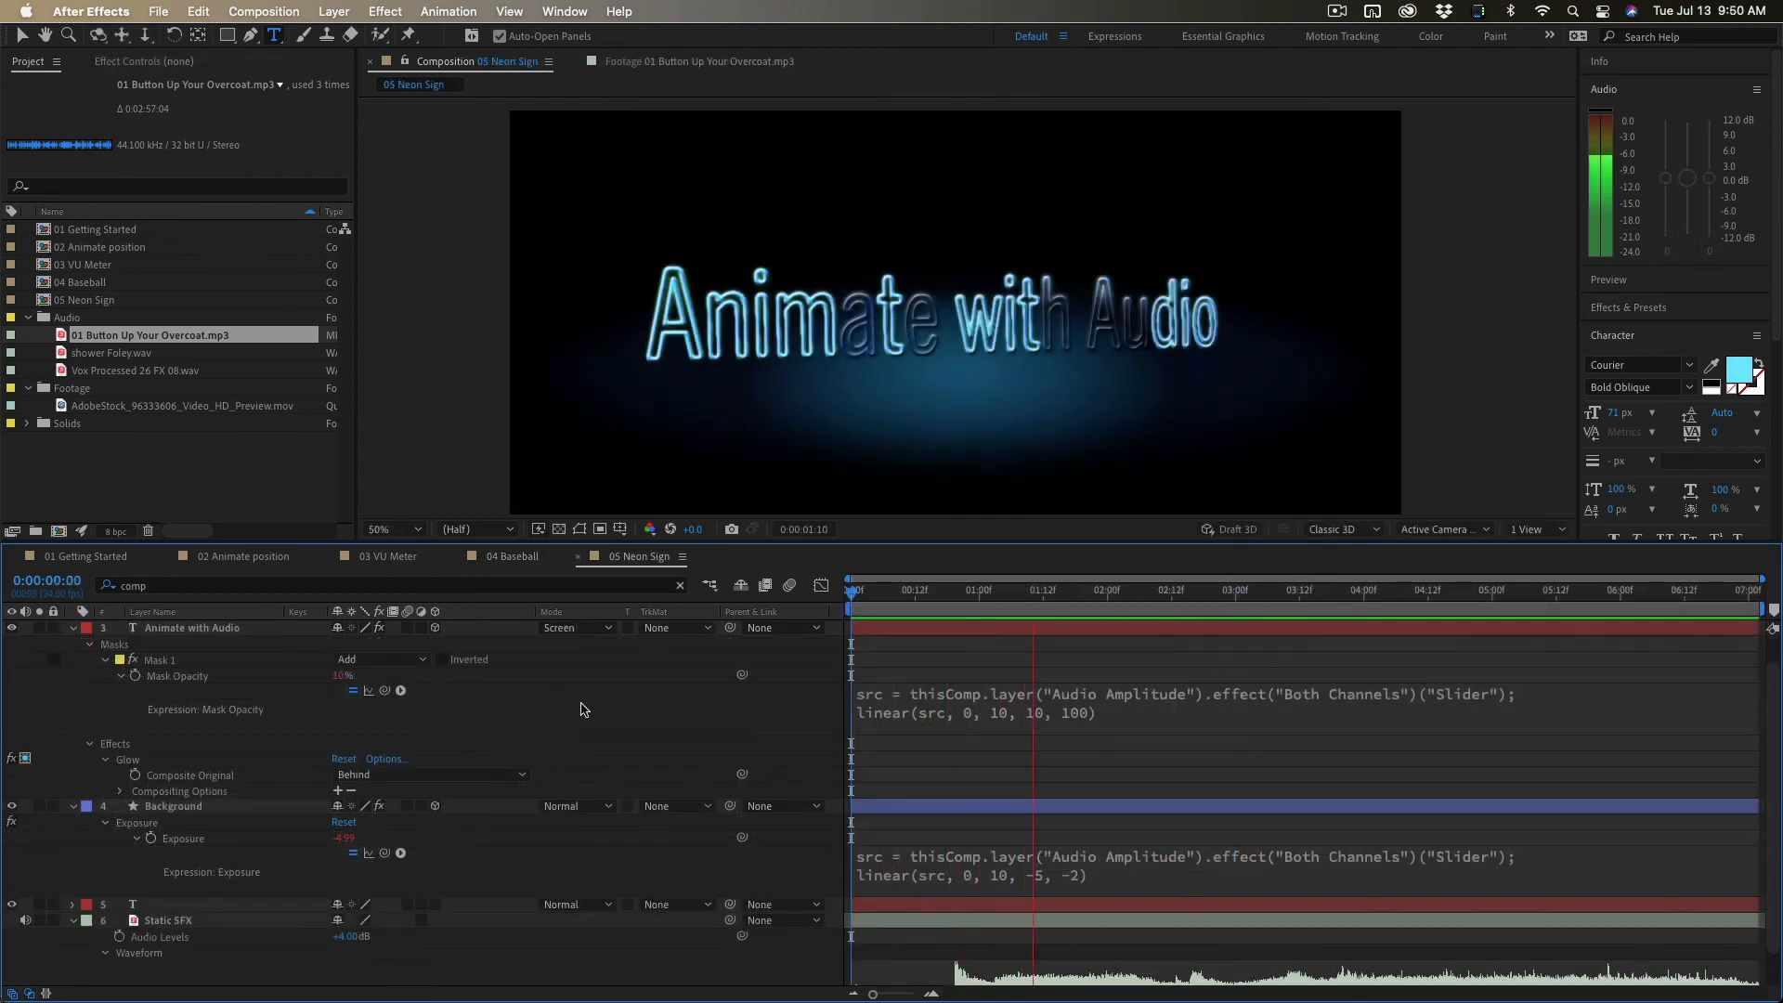